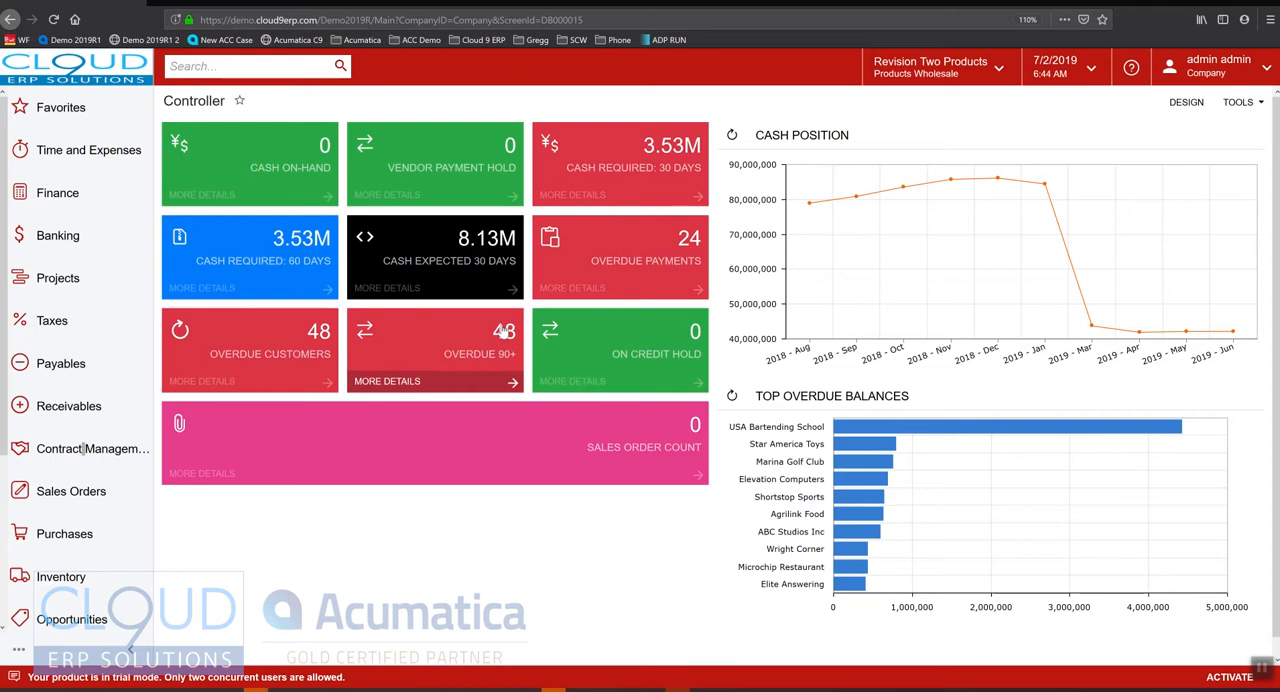
Bring up the Support quick menu from the left navigation panel
click(56, 426)
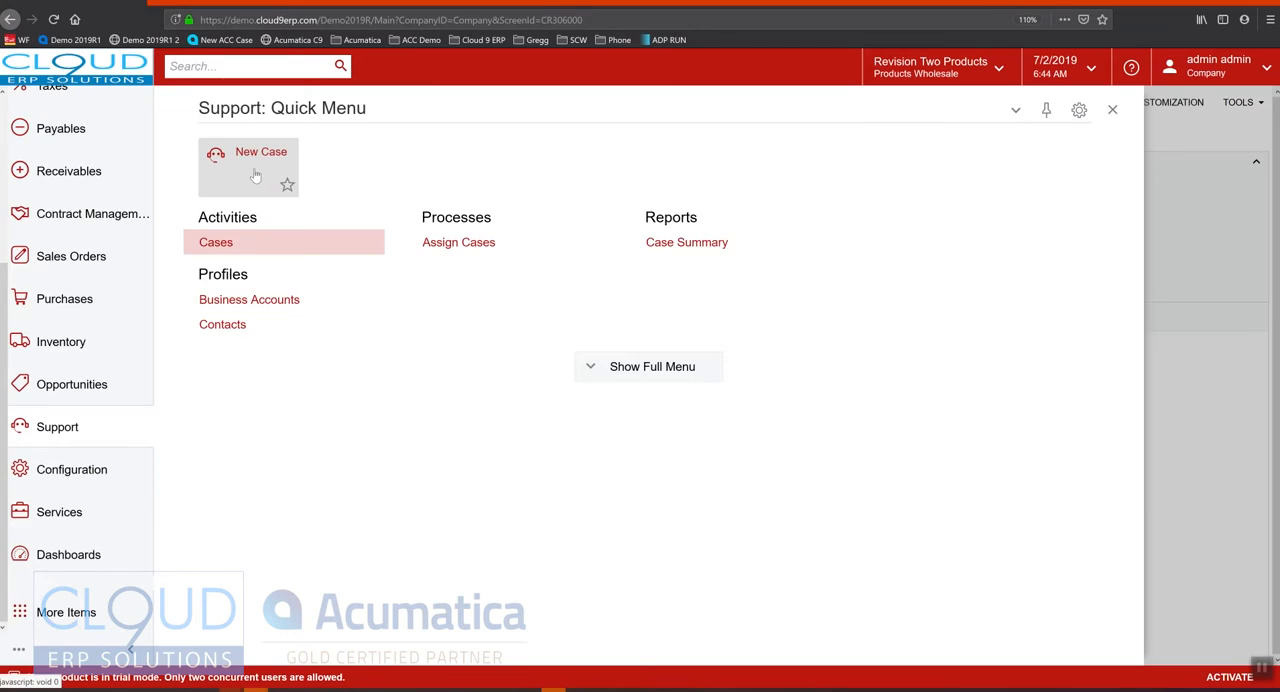
Start a new support case for business account ALPHABETLD (Alphabetland School)
click(260, 152)
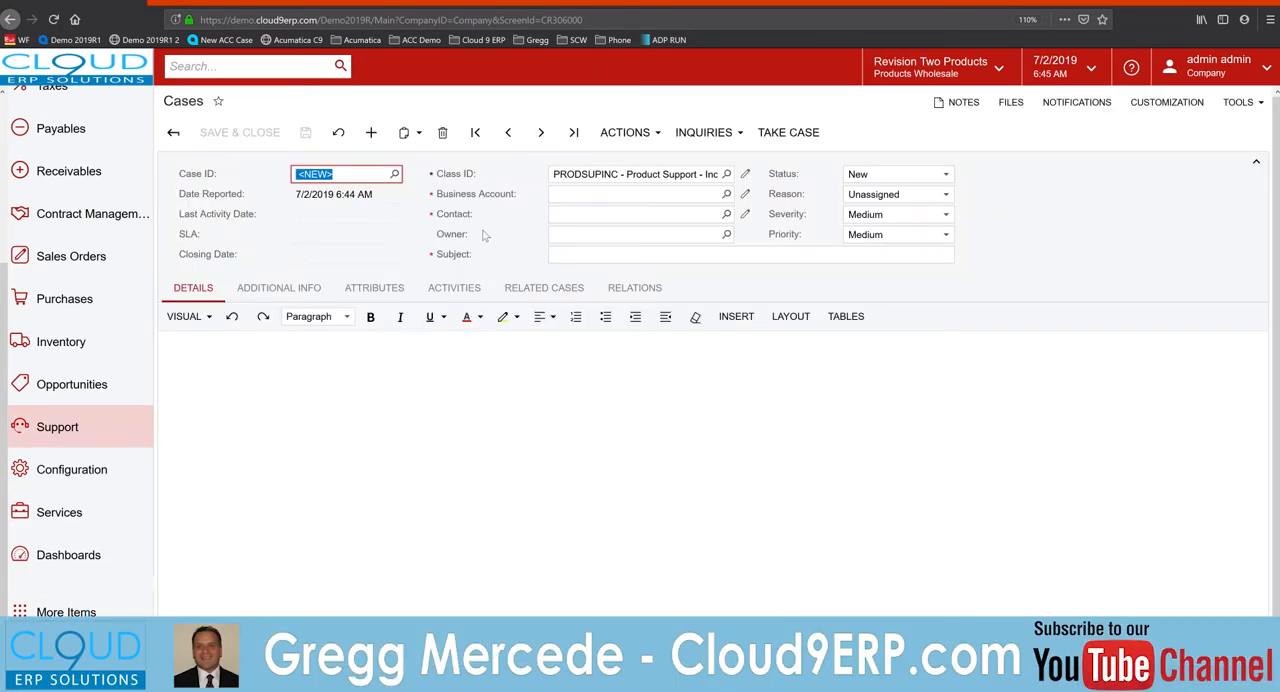
text(al)
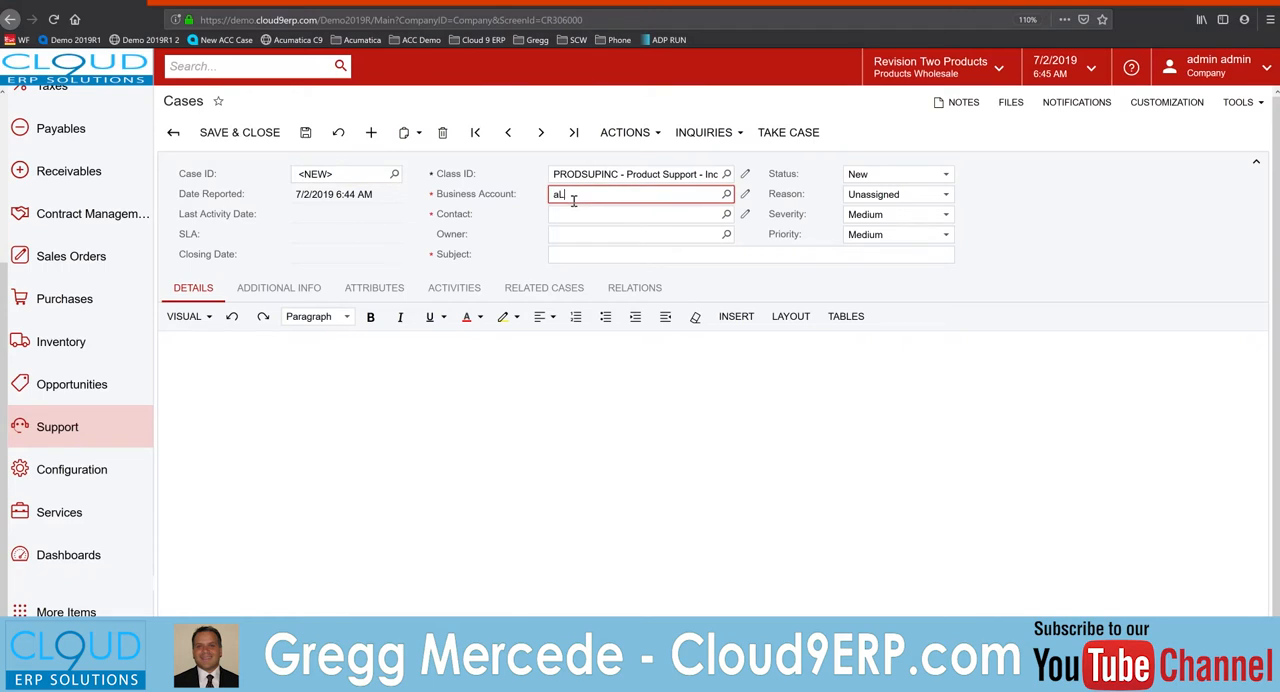
text(LP)
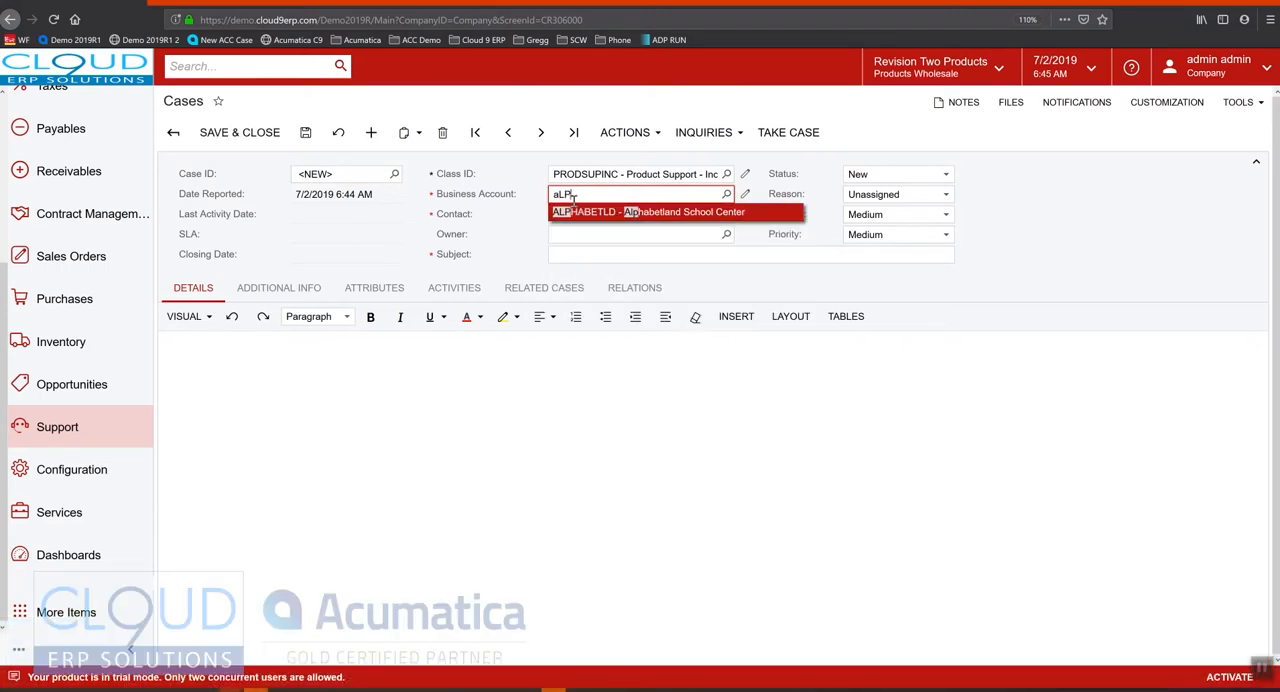
click(658, 212)
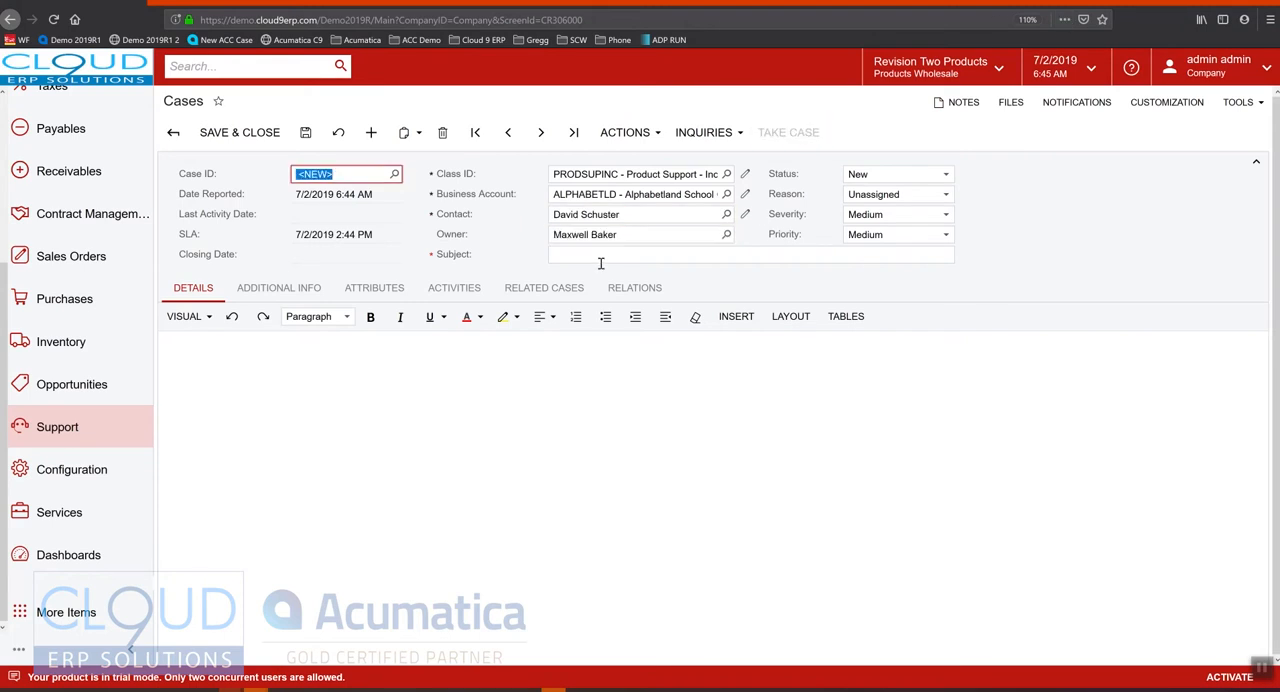
Give the case subject 'Billable Activities', status Open, and save it
text(b)
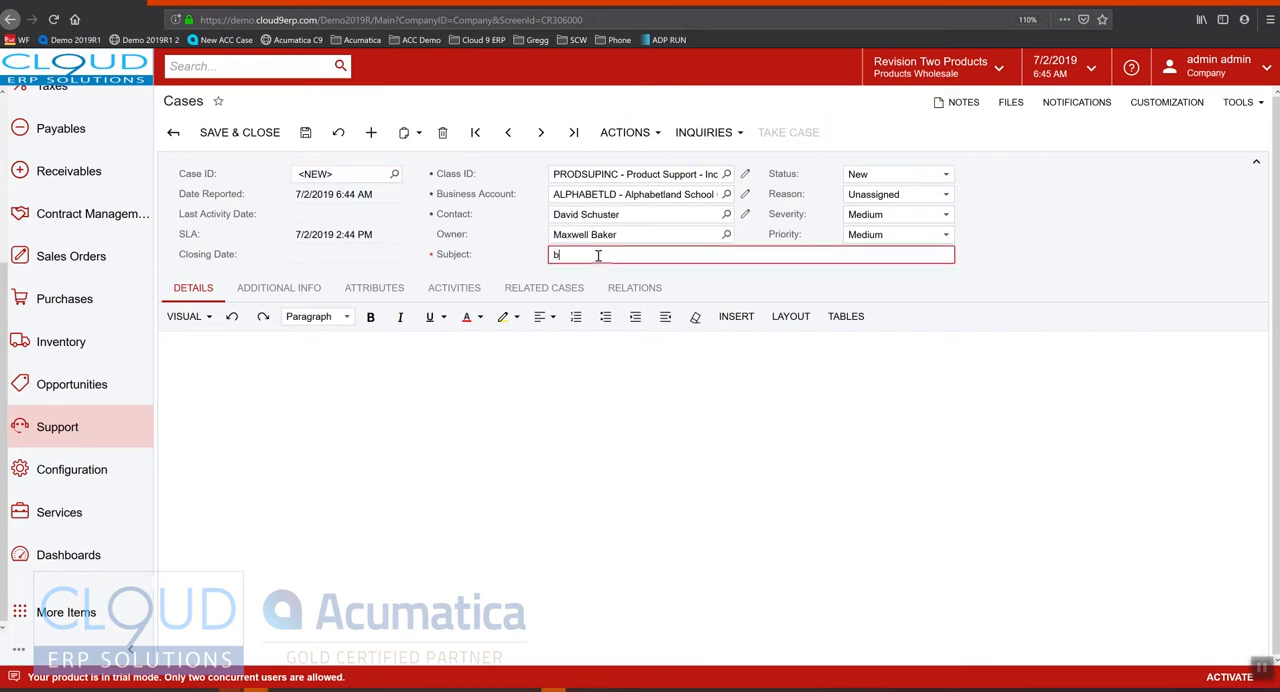
text(ILLAB)
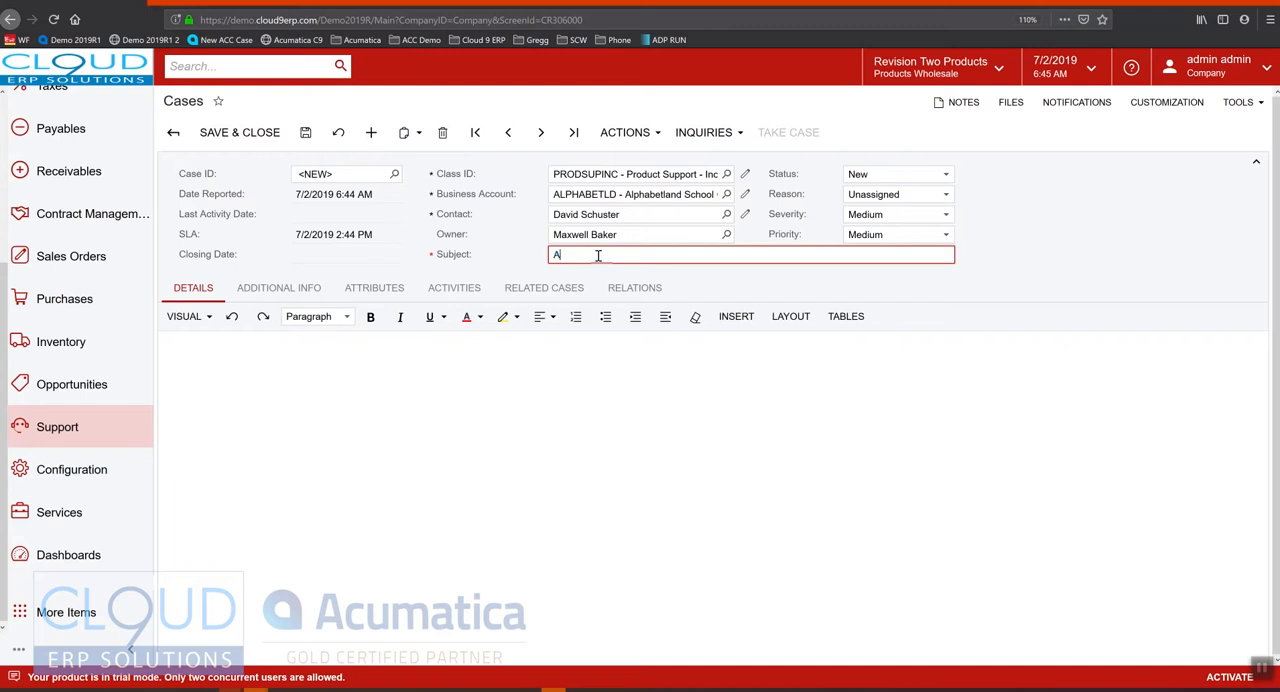
text(Billable Activit)
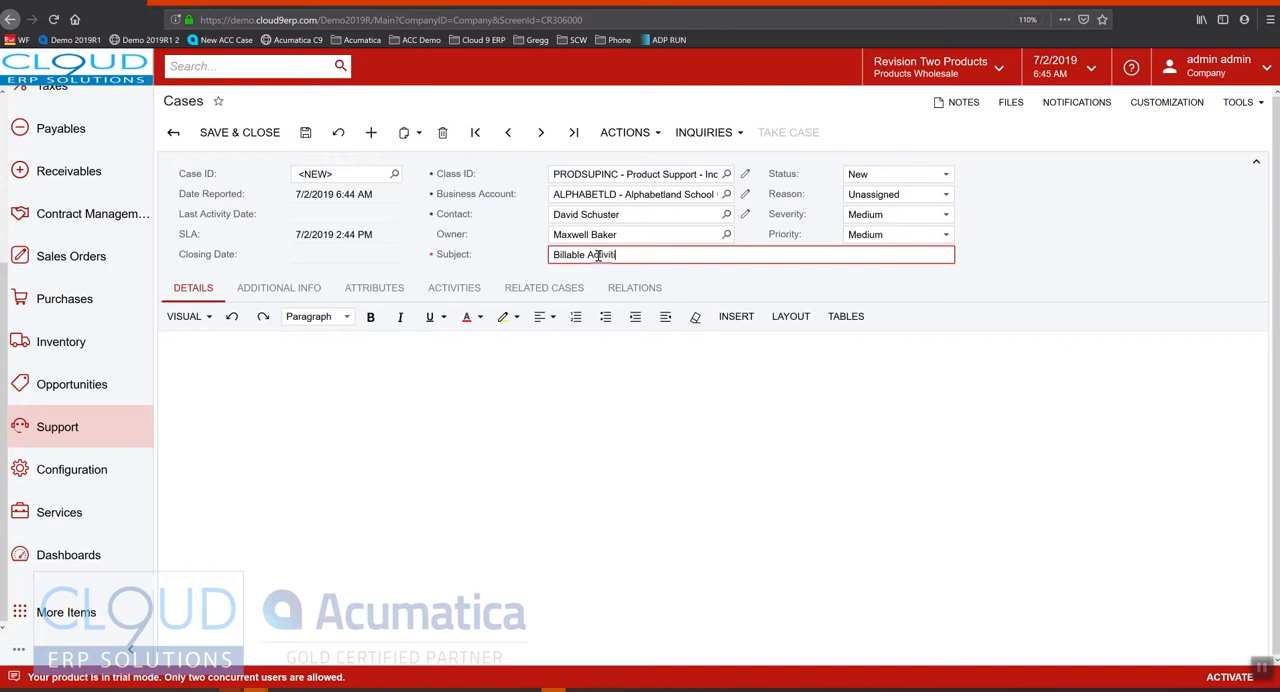
click(896, 172)
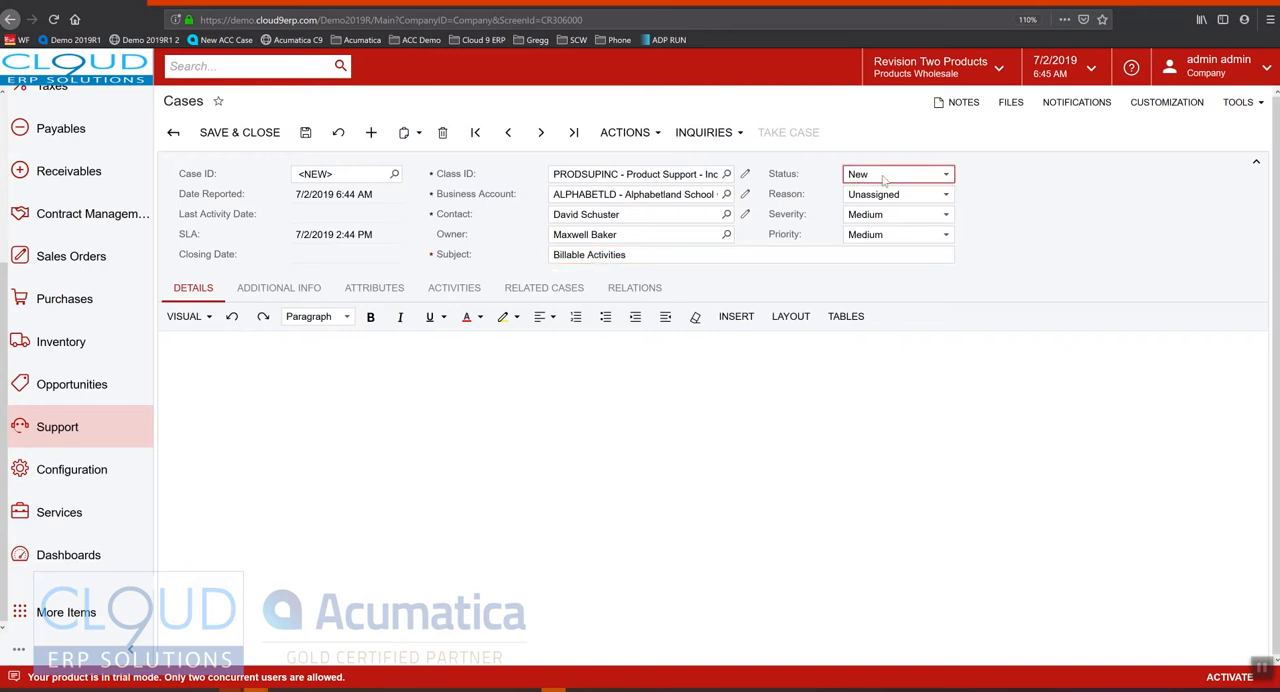
click(306, 132)
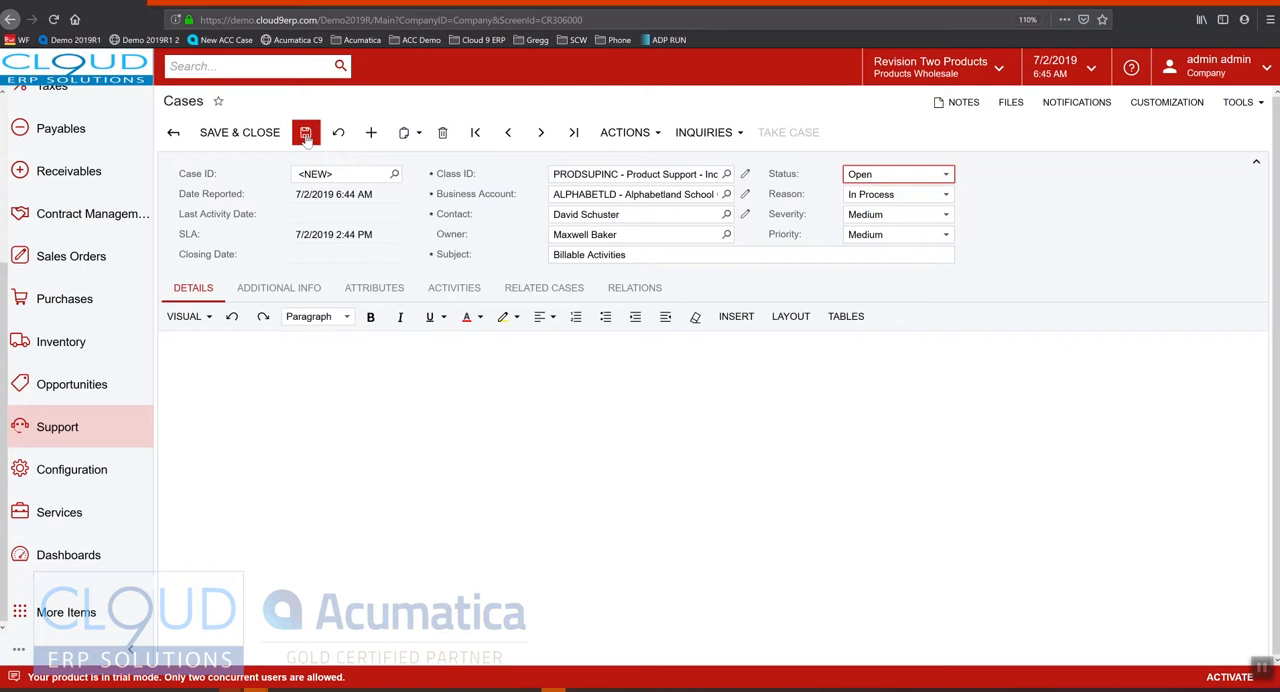
click(306, 132)
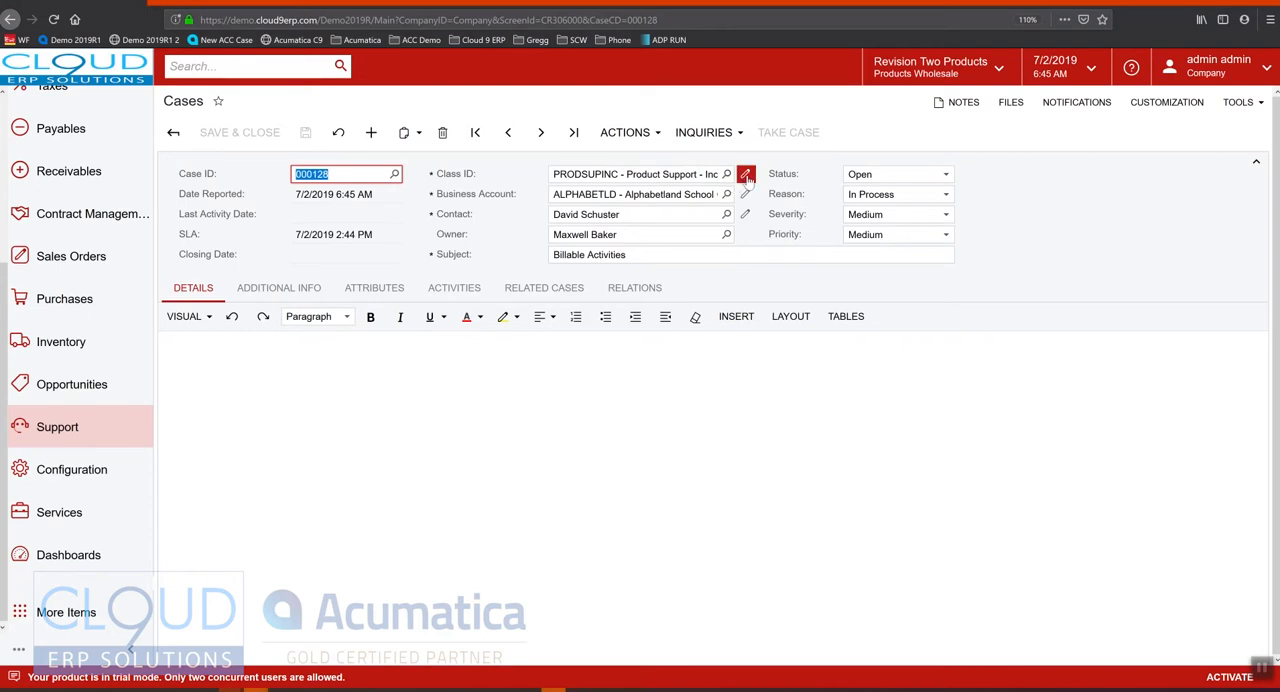
Review the PRODSUPINC case class billing modes and keep Per Case
click(746, 174)
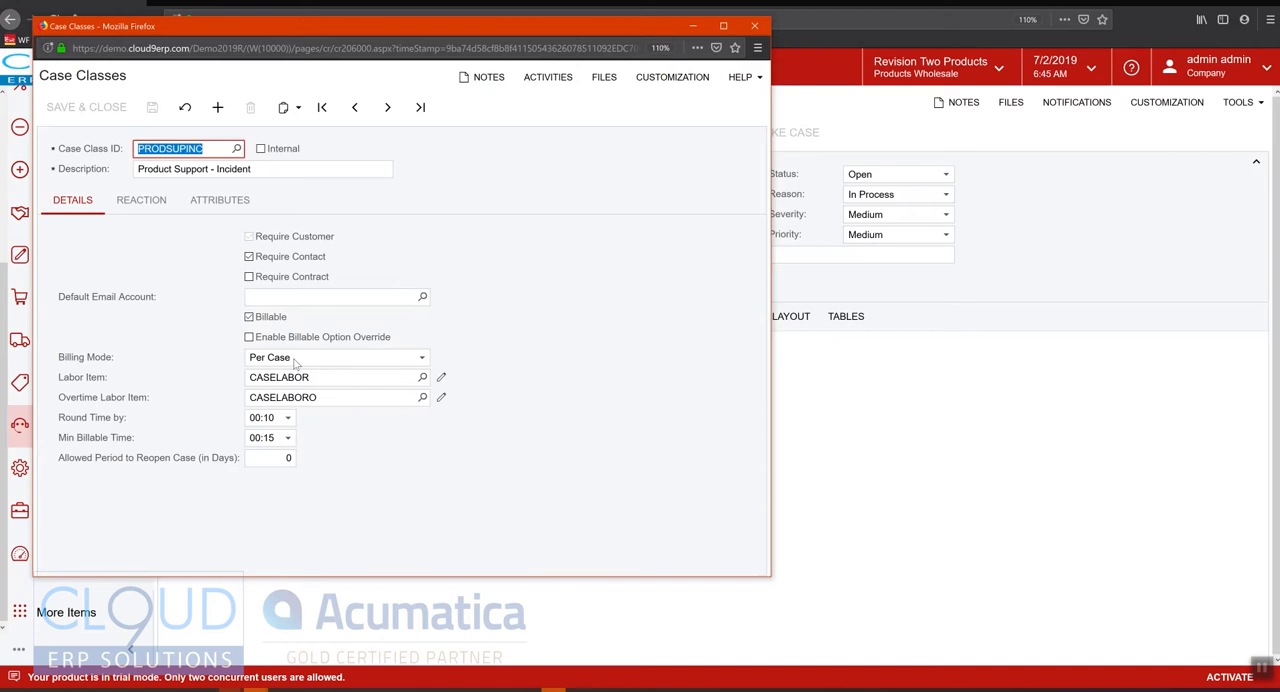
click(420, 356)
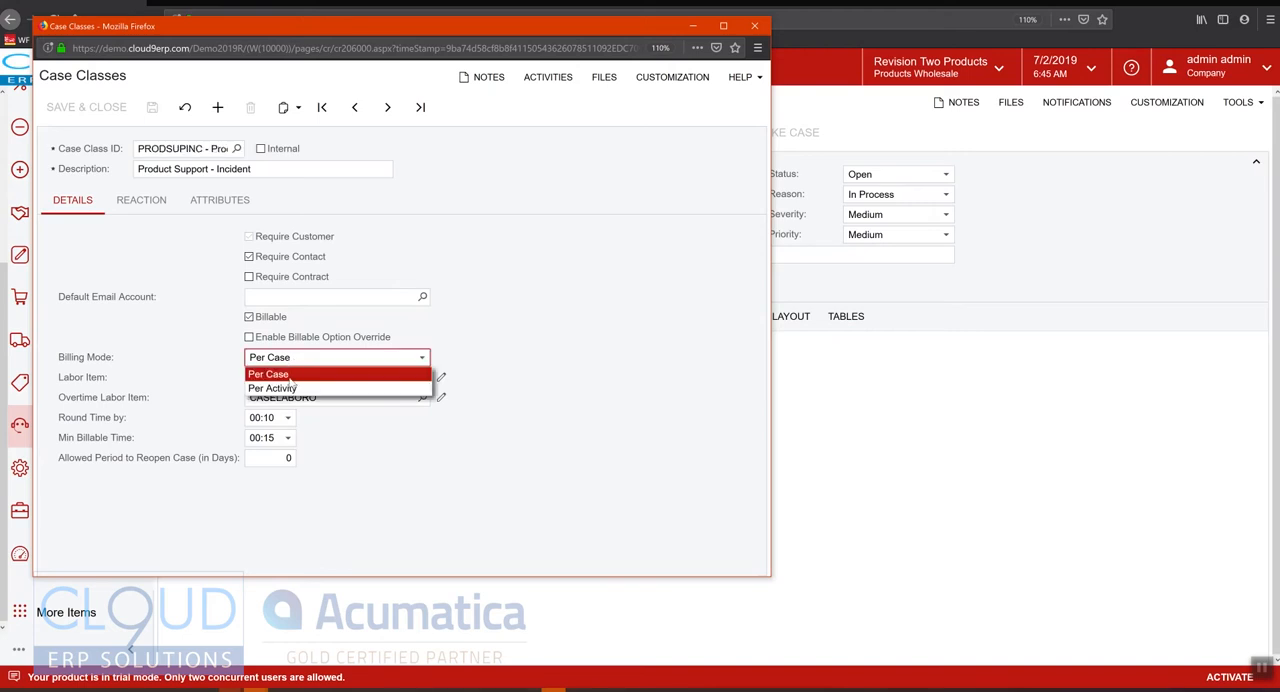
mouse_move(272, 388)
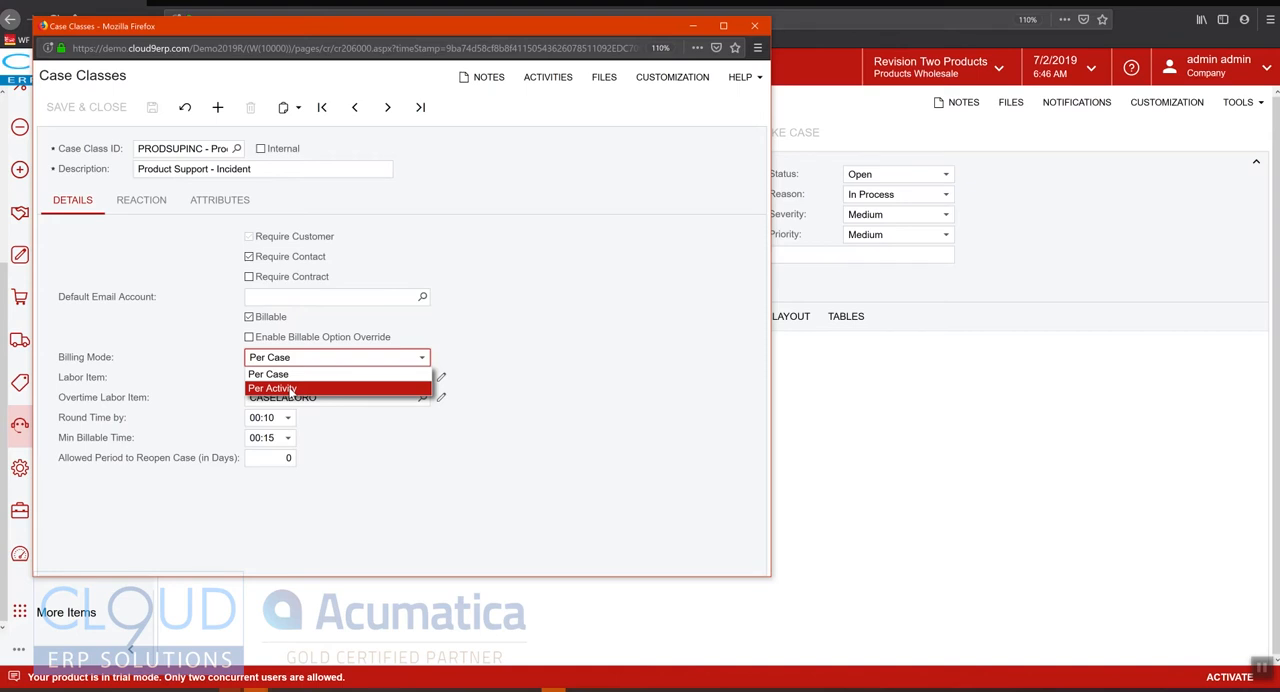
mouse_move(300, 388)
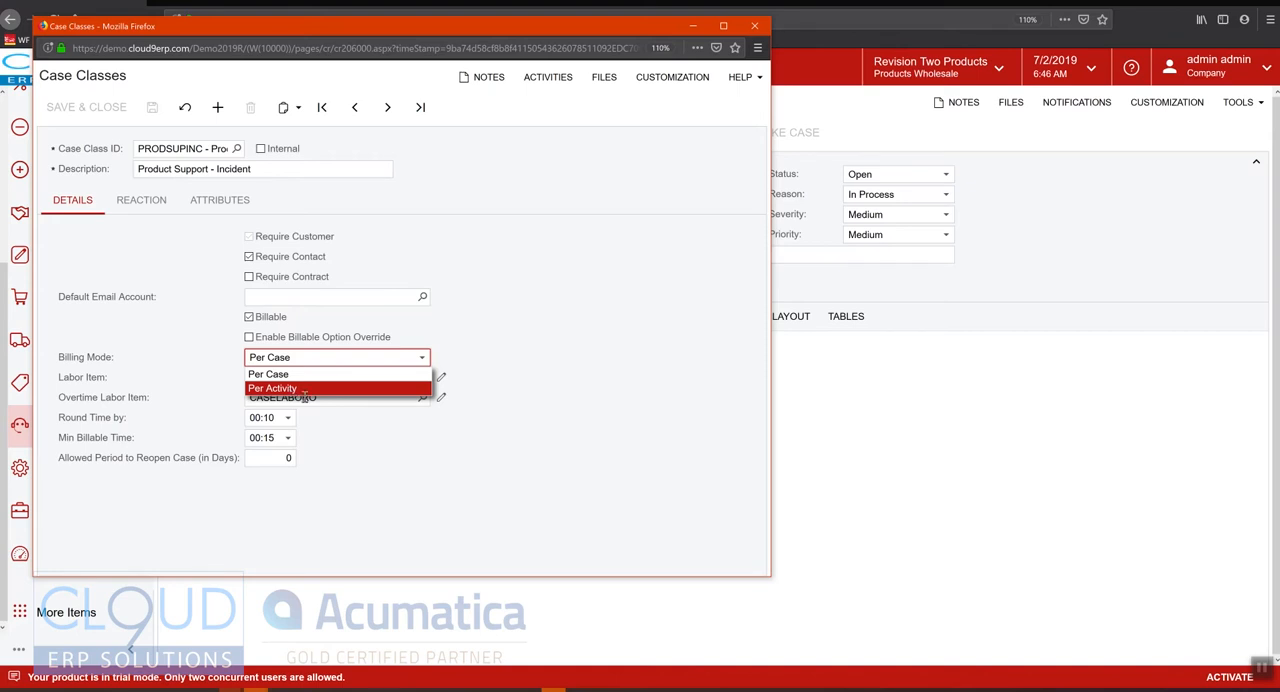
click(268, 372)
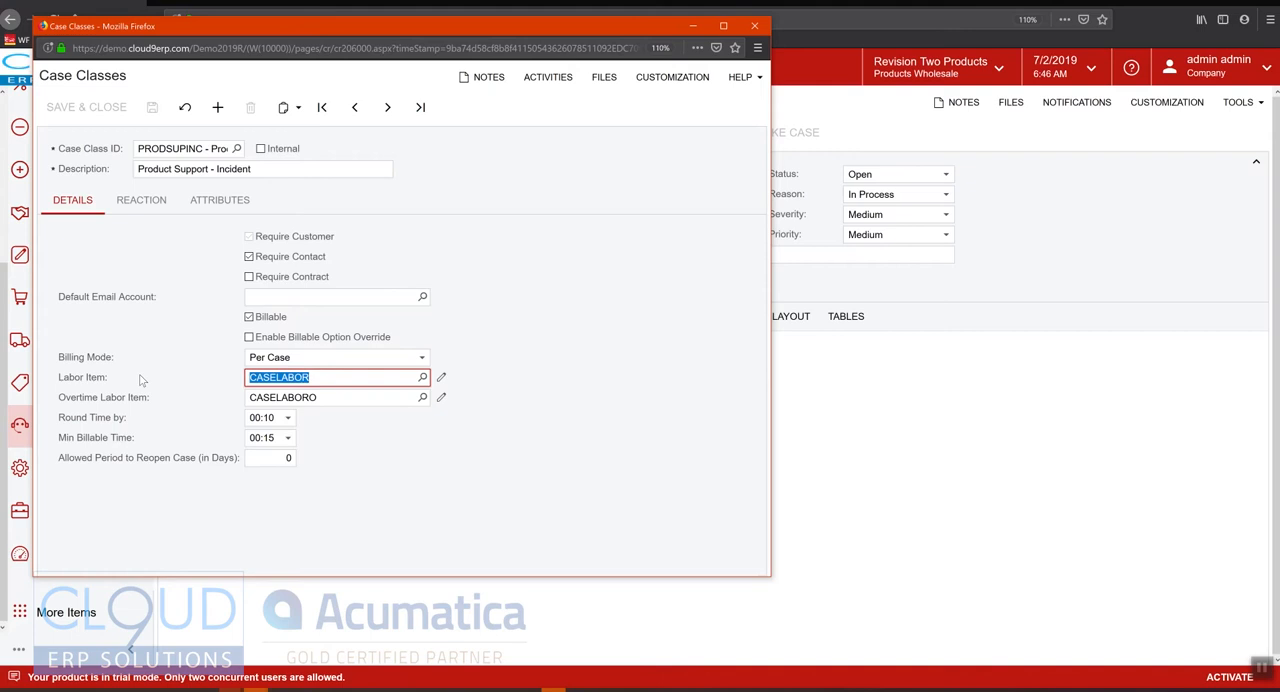
mouse_move(146, 376)
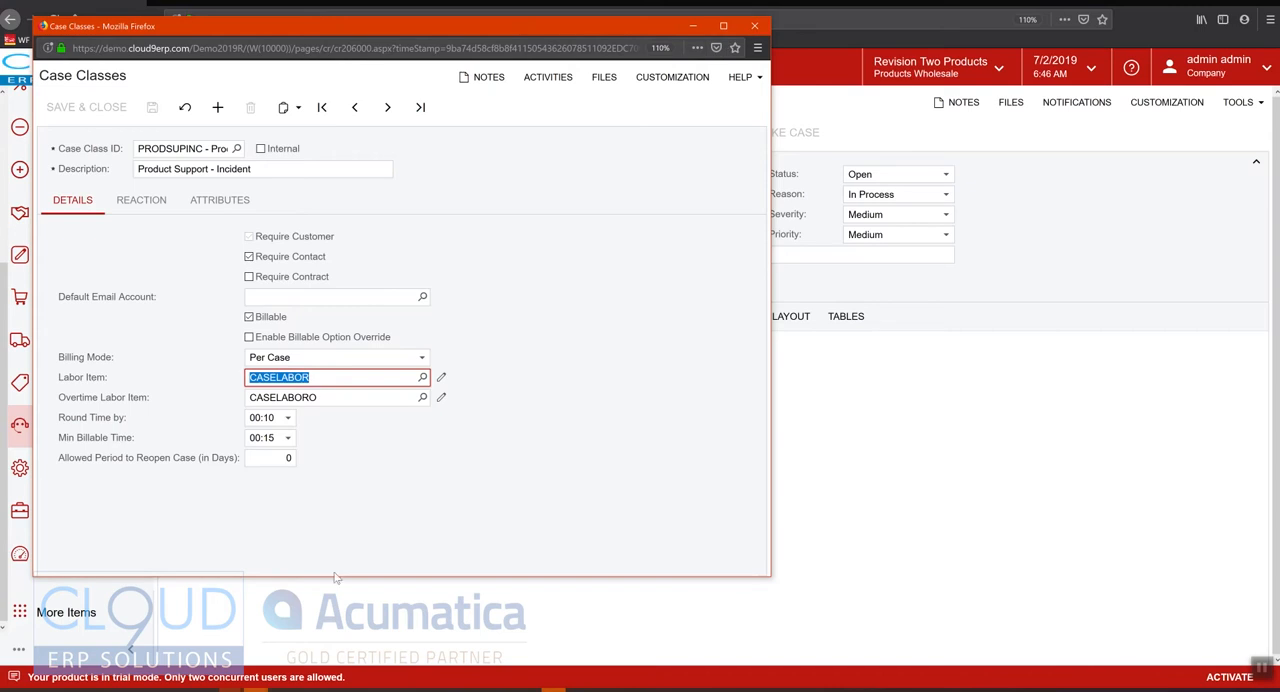
Add a new Note activity from the case's Activities list
click(752, 24)
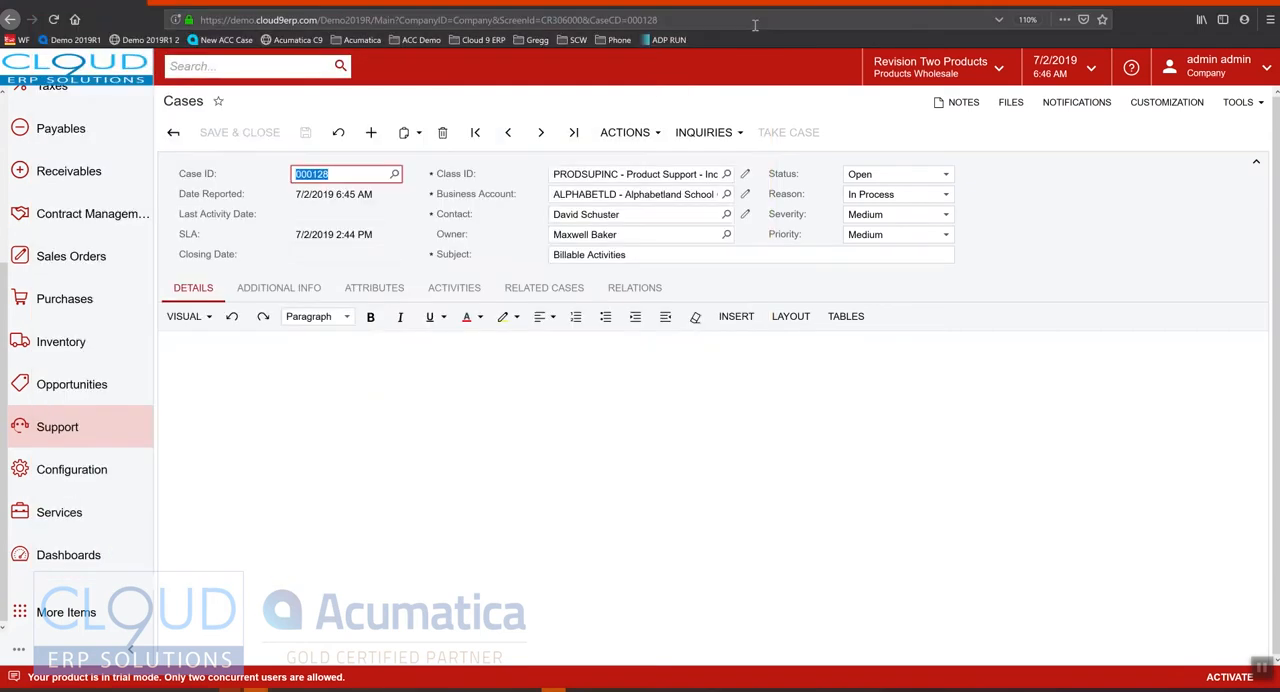
click(452, 288)
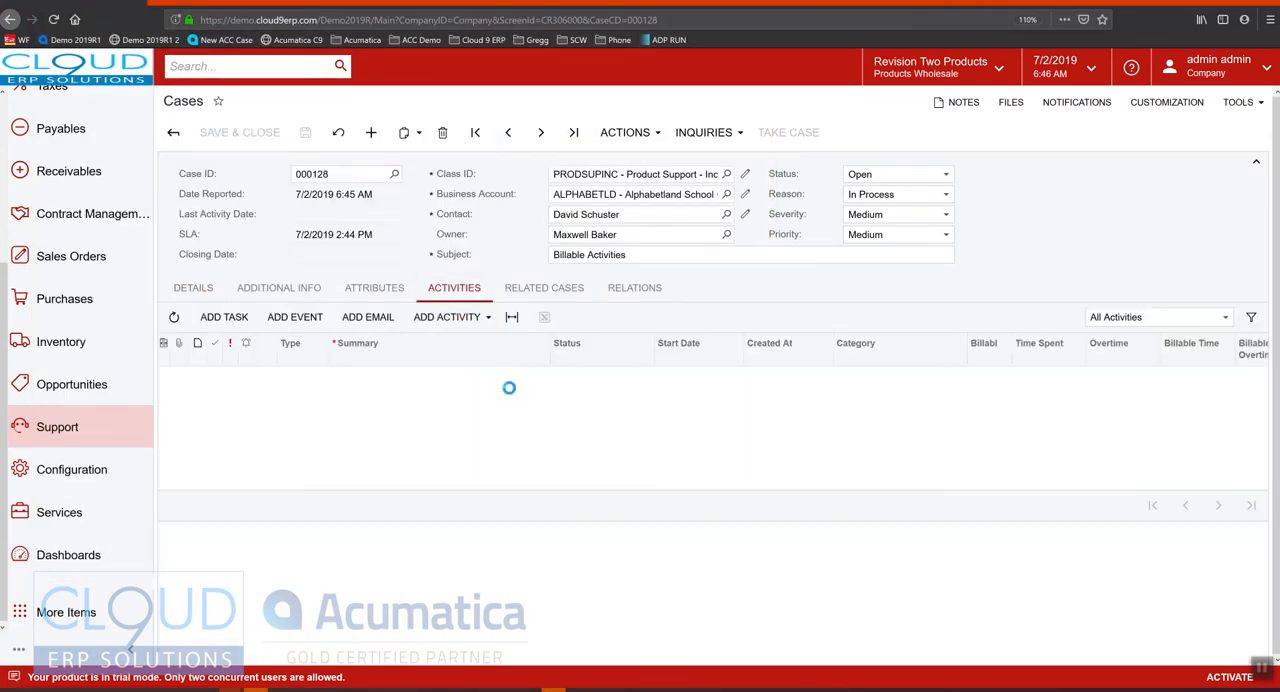
click(448, 316)
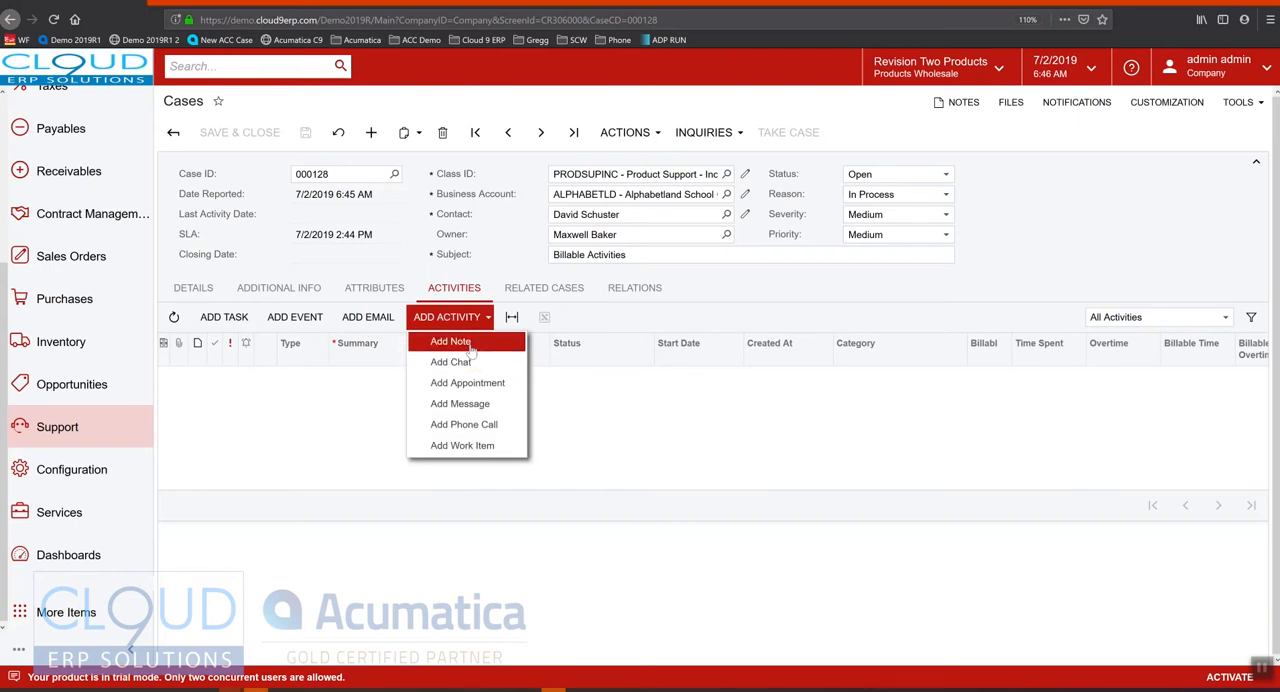
click(448, 340)
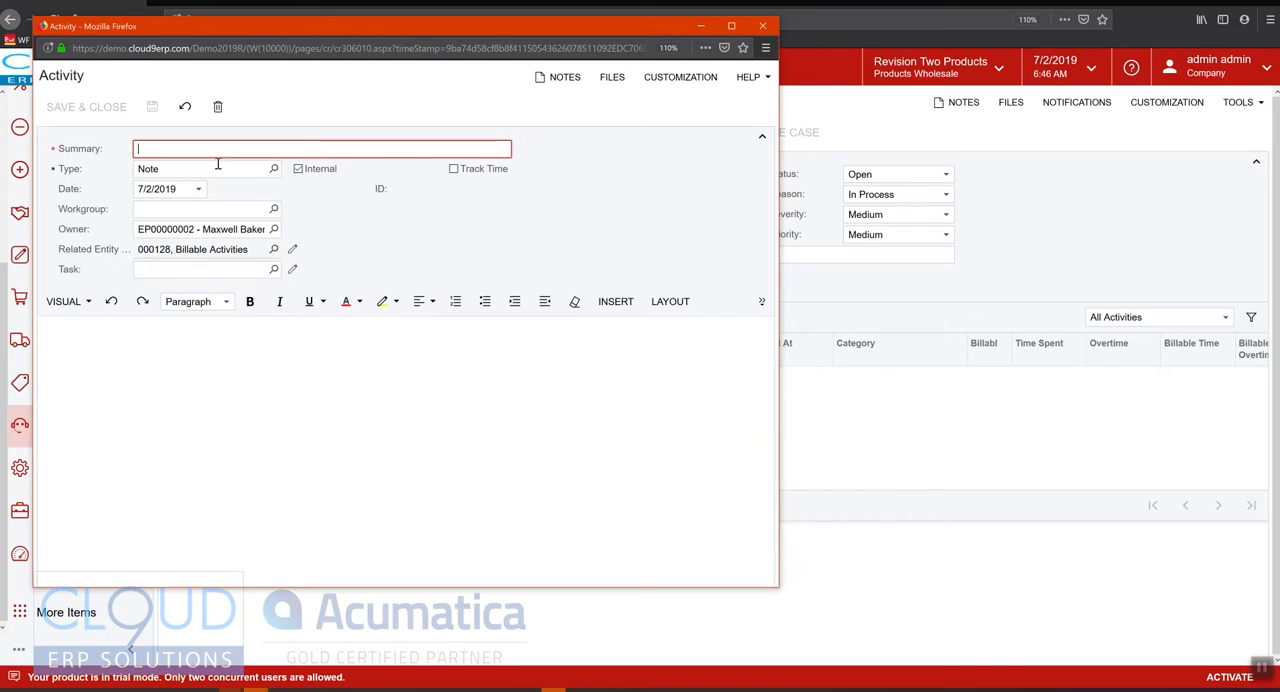
Enter summary 'Performed research' with 00:30 billable tracked time and complete the note
text(Performe)
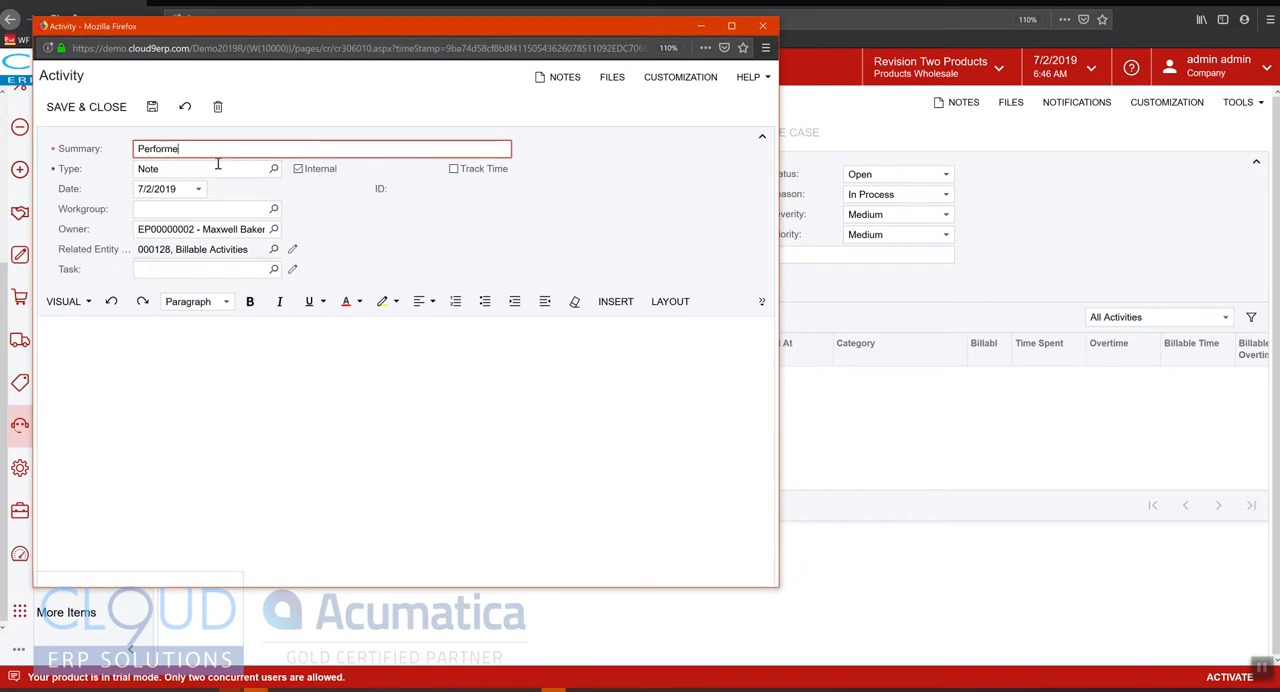
text(d research)
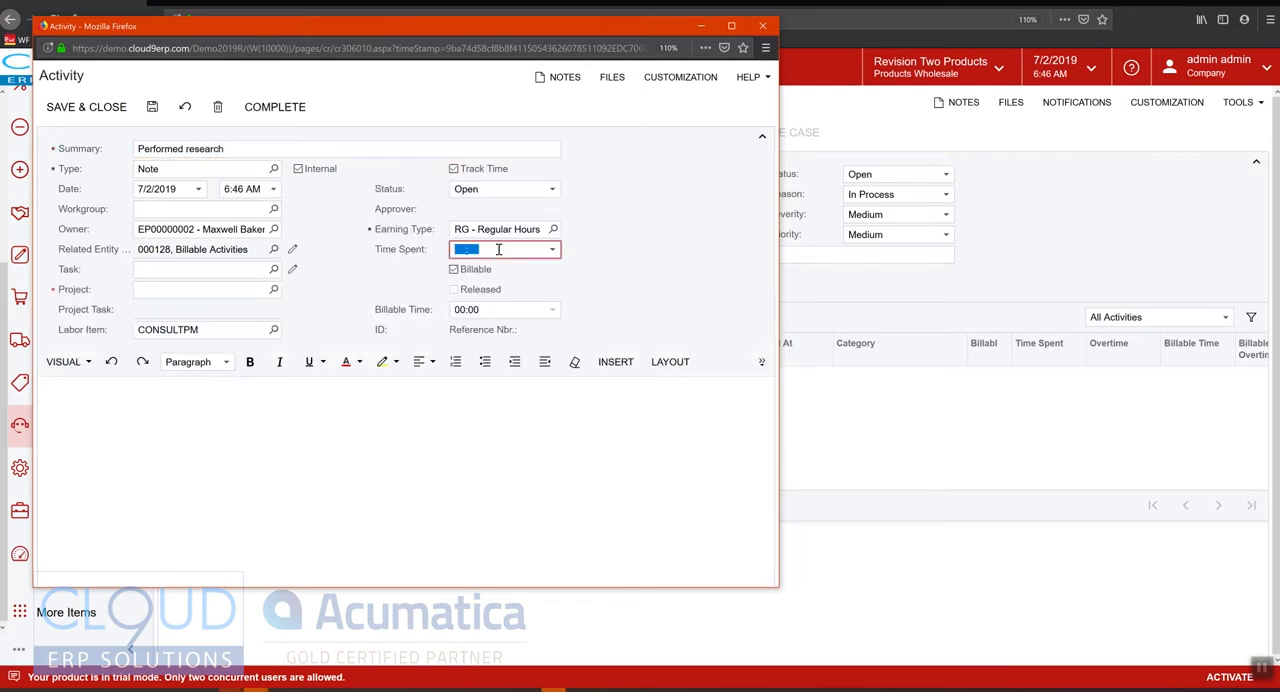
text(00:30)
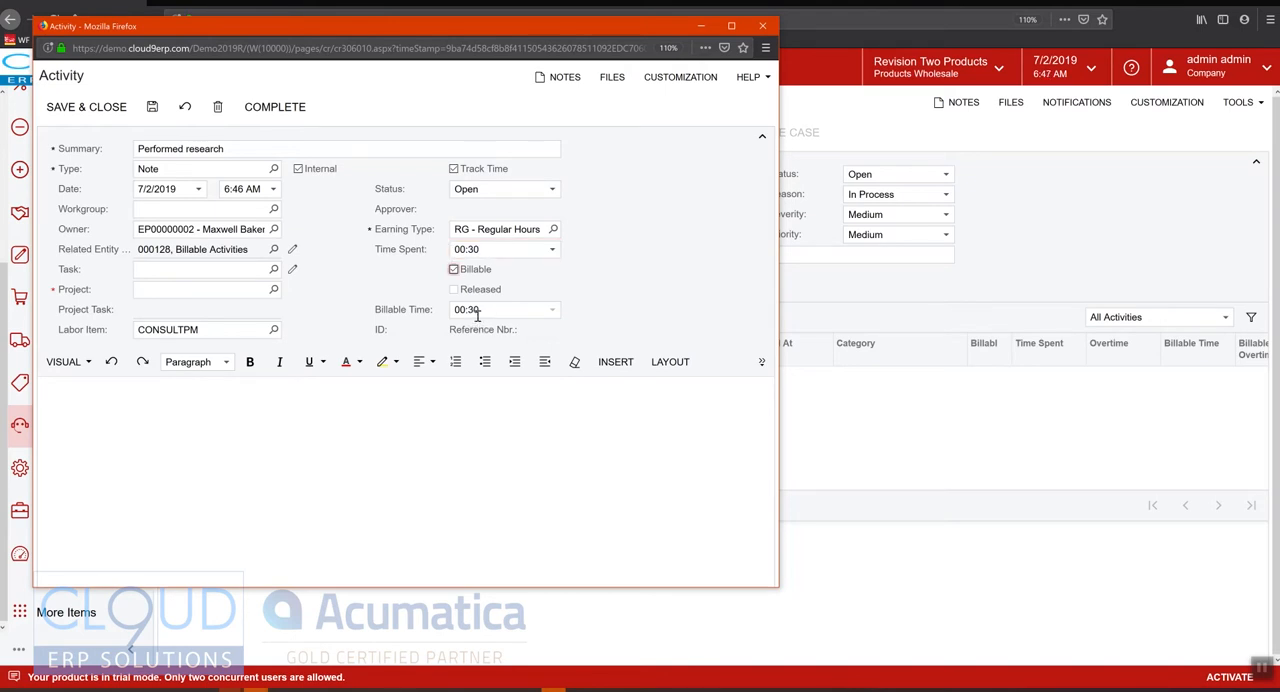
mouse_move(528, 316)
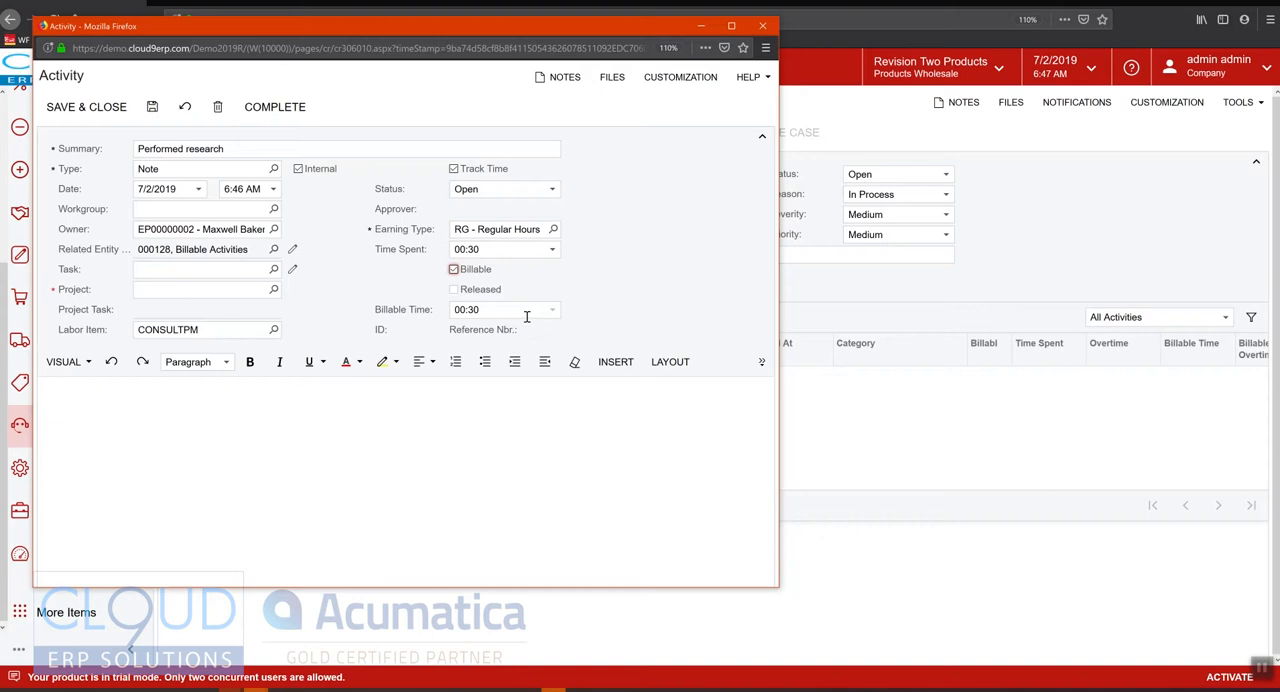
click(452, 268)
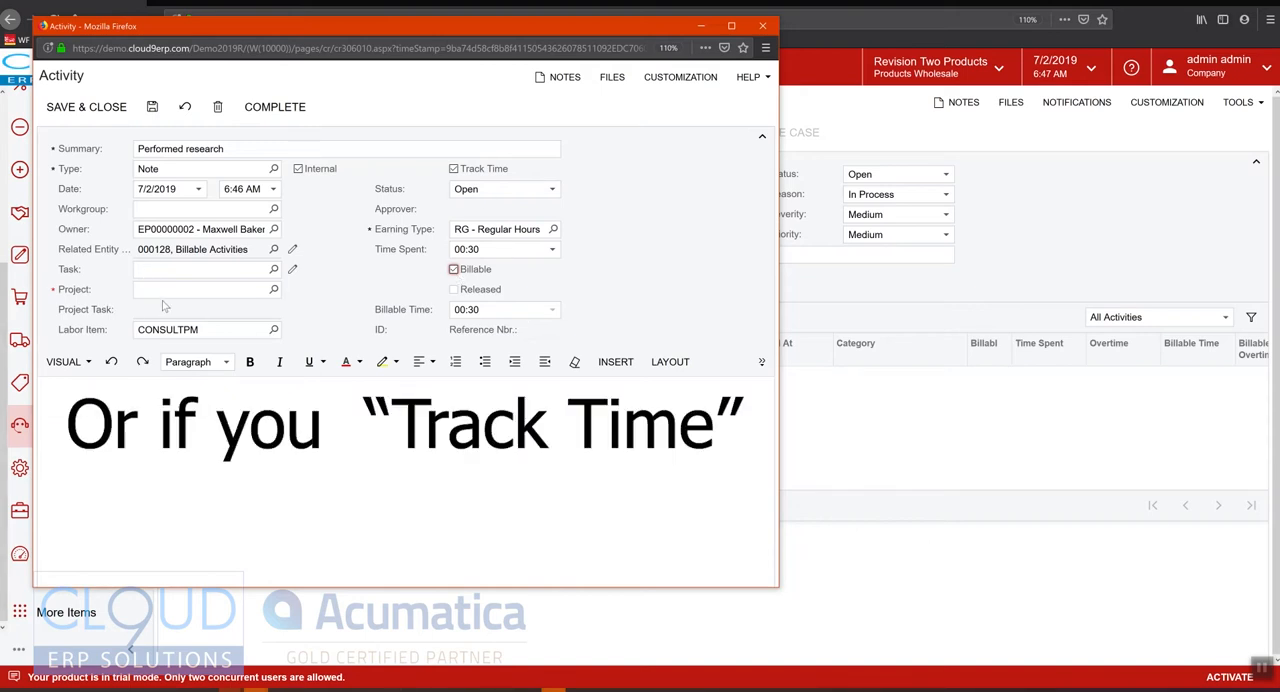
click(196, 288)
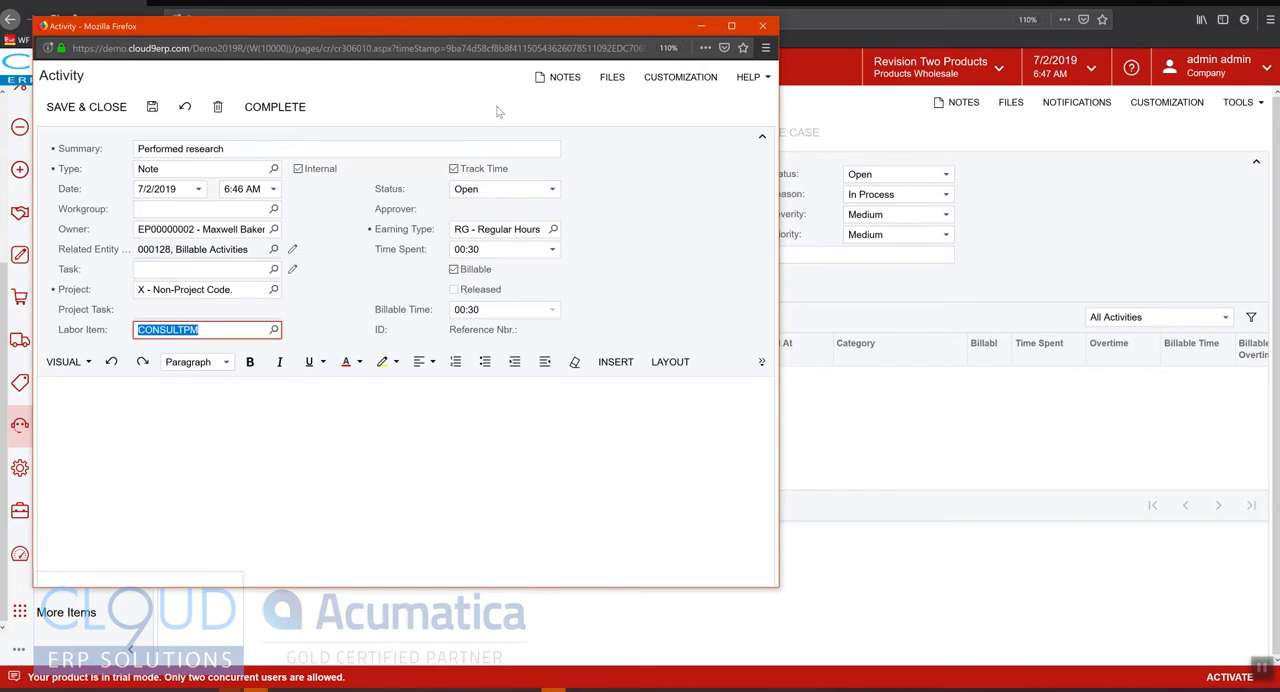
mouse_move(528, 292)
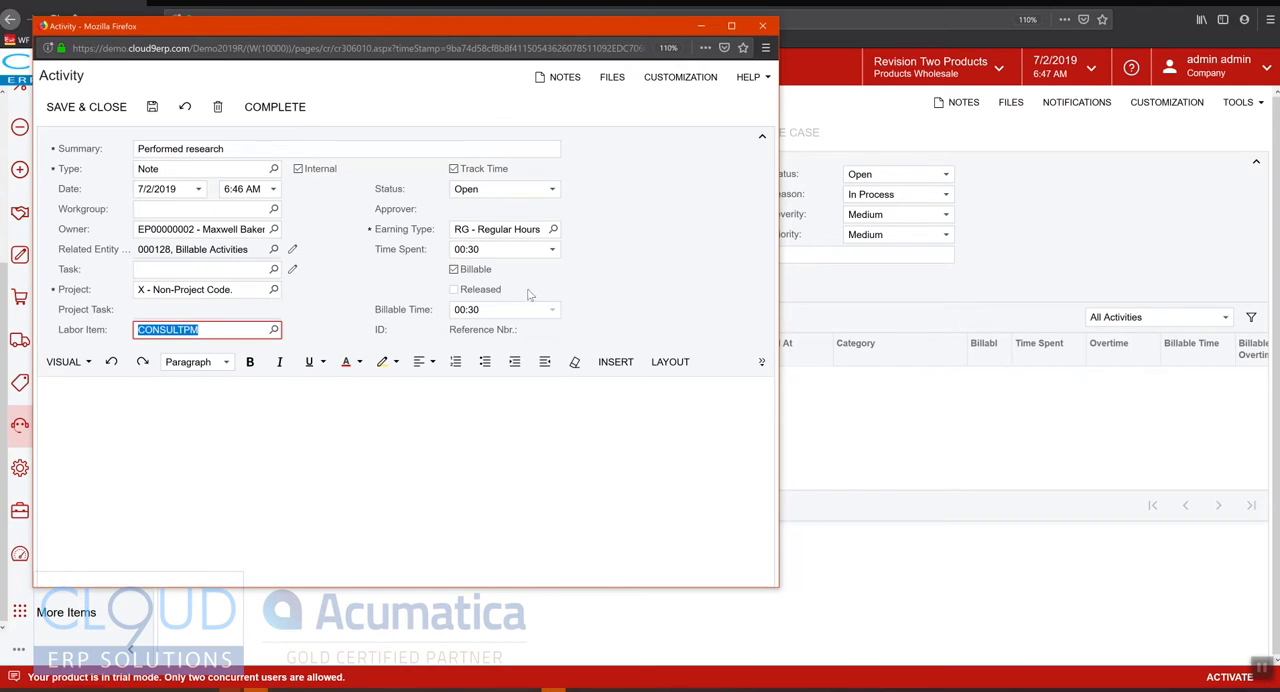
mouse_move(400, 264)
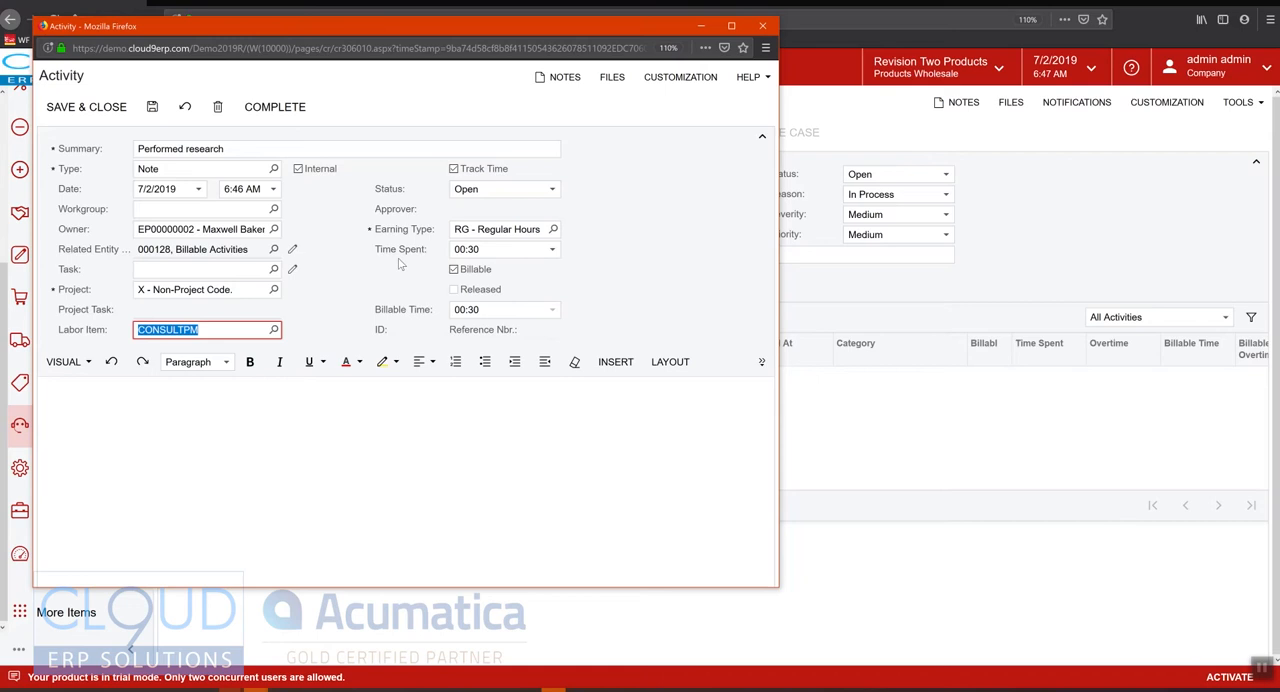
mouse_move(344, 212)
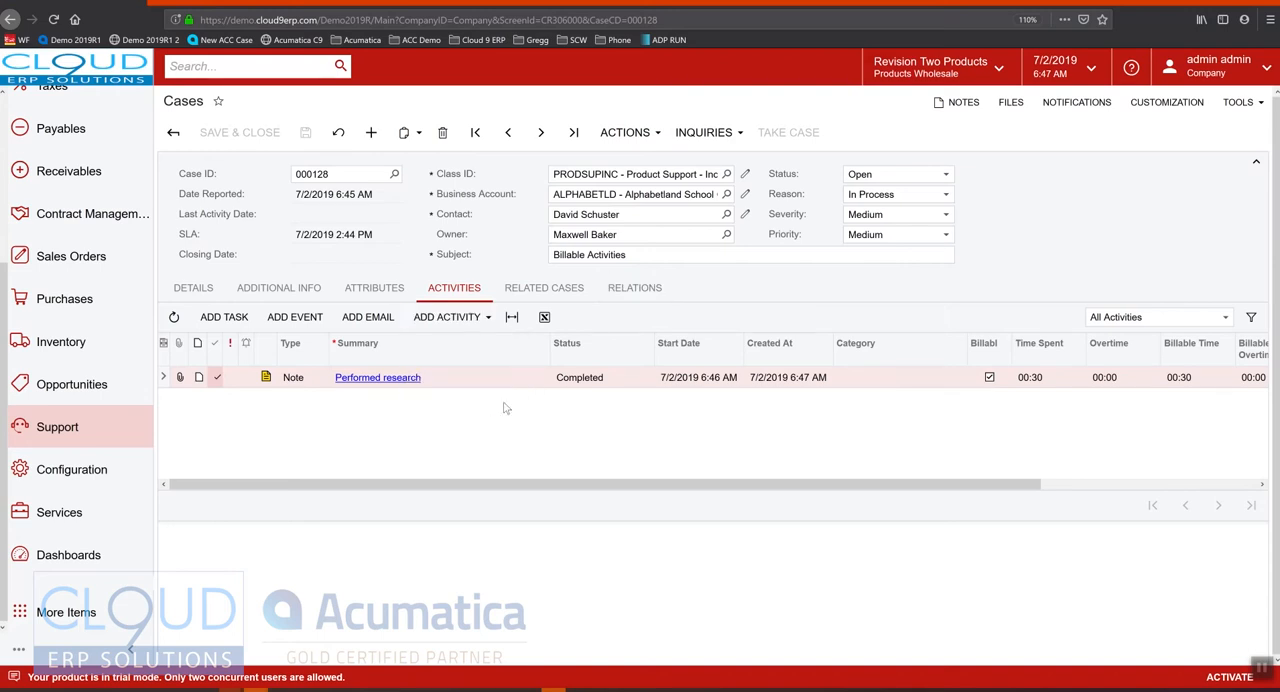
Add phone call 'Discussed with customer method' with 01:30 tracked time and complete it
click(444, 316)
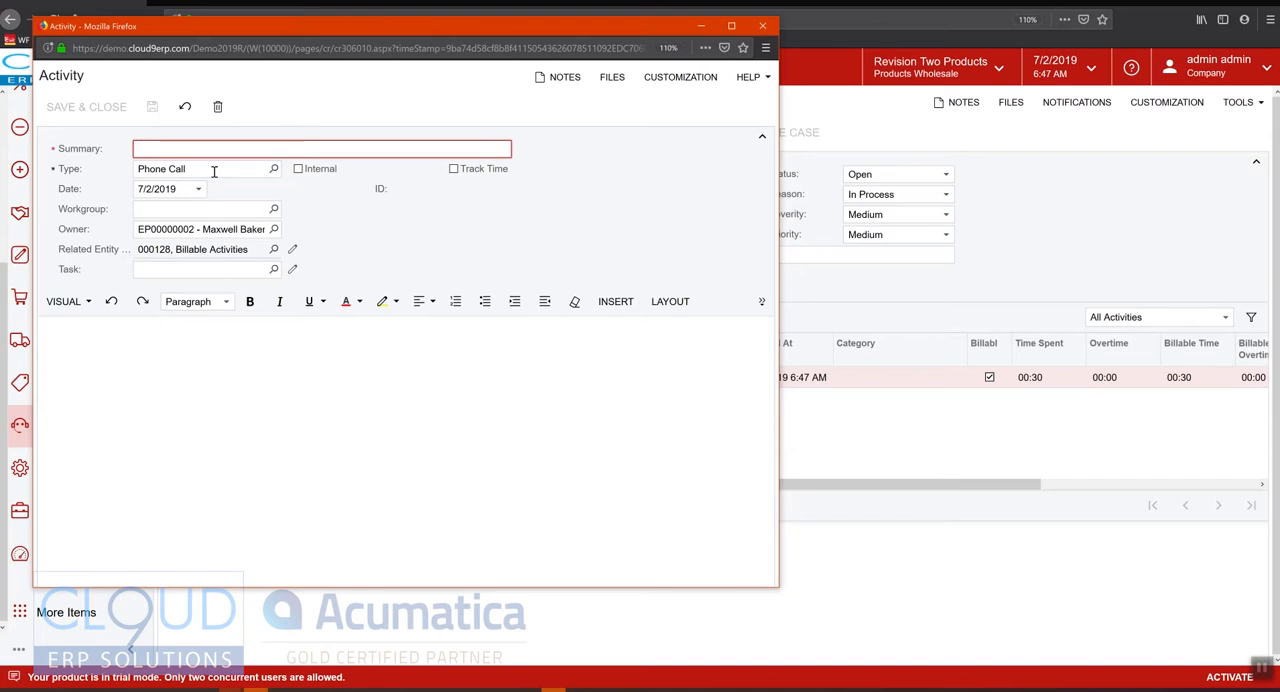
text(Discussed with customer m)
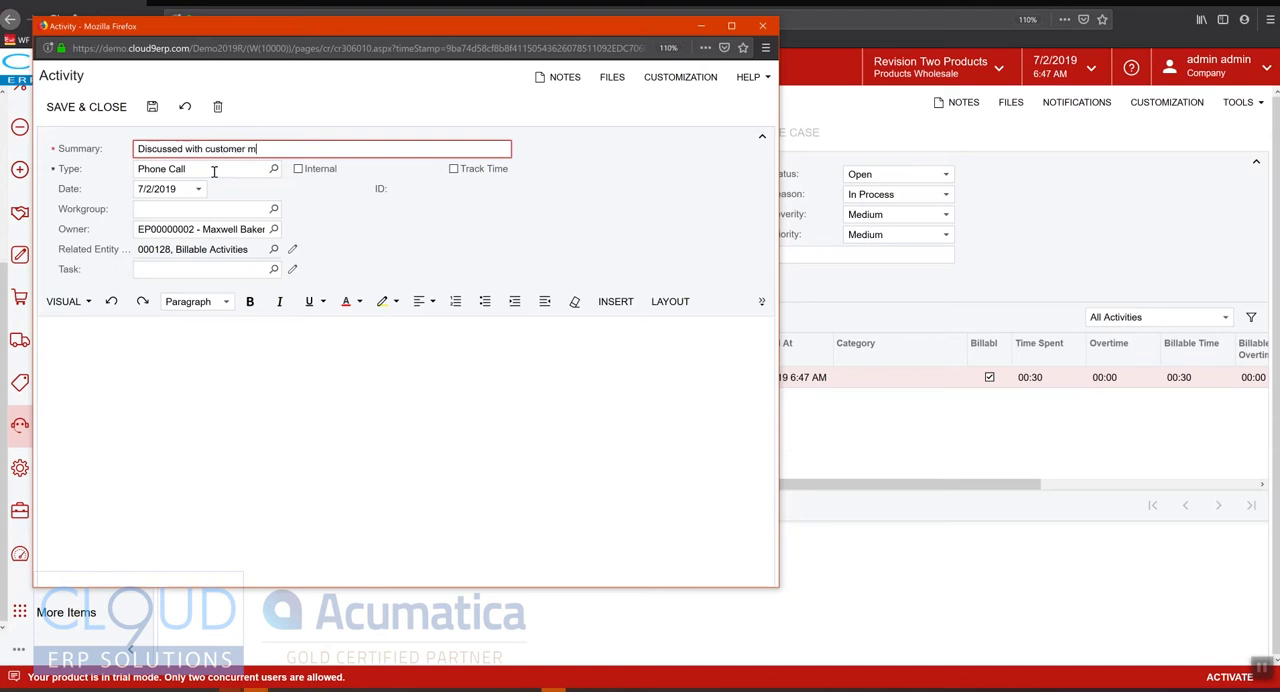
text(ethod)
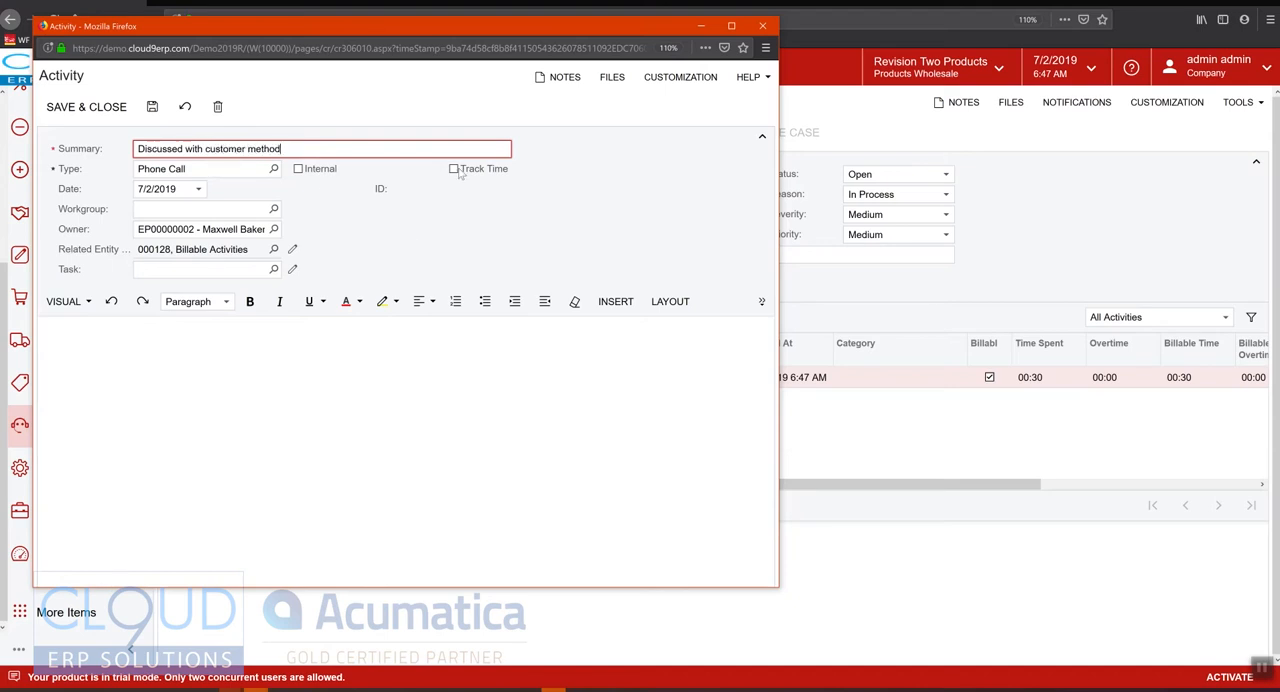
click(454, 168)
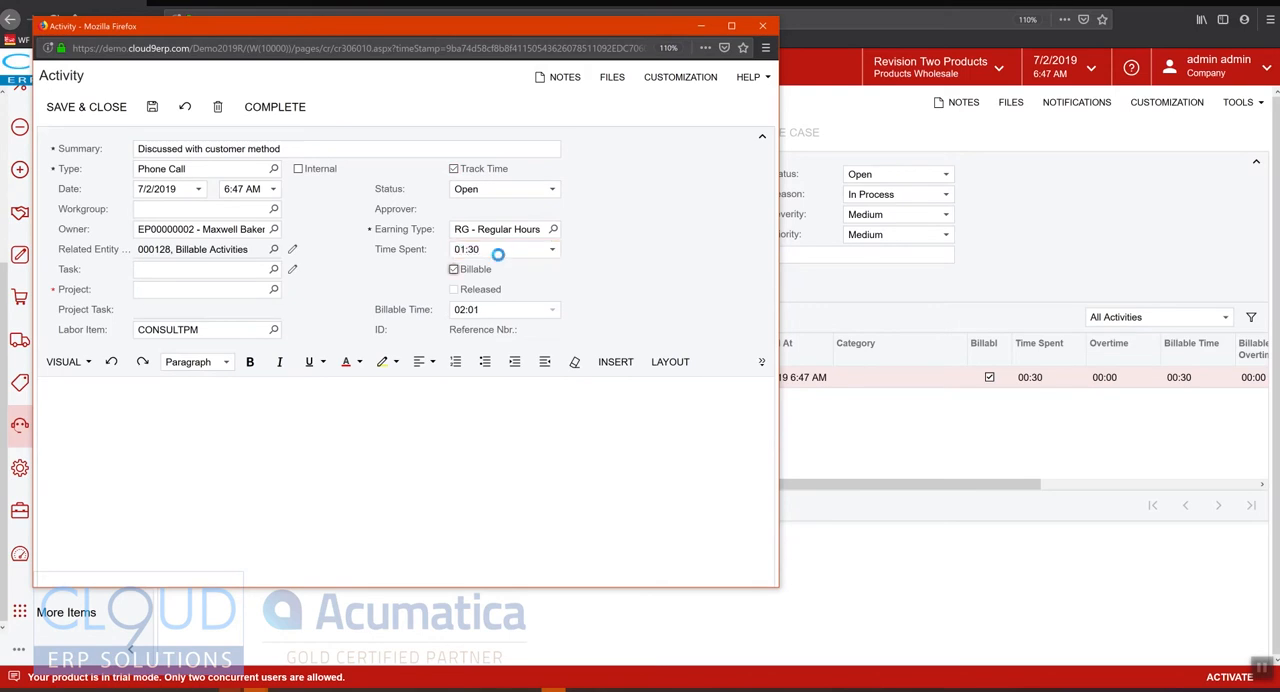
click(200, 288)
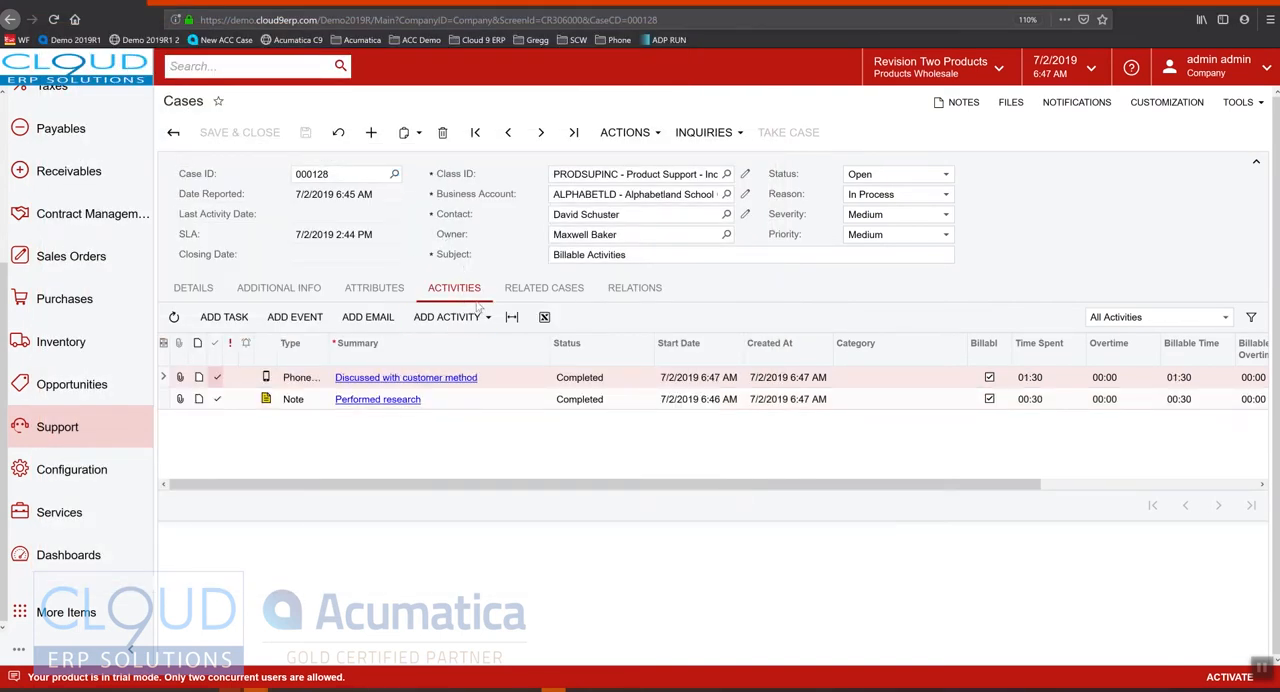
mouse_move(296, 296)
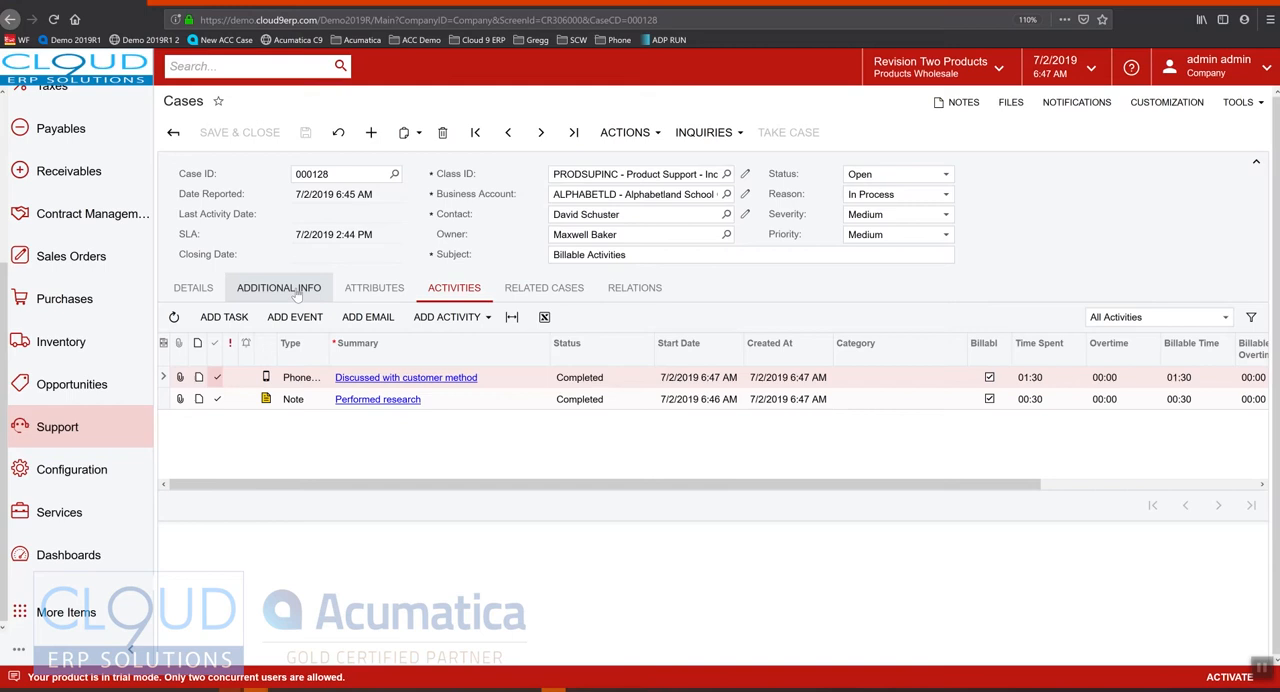
Assign contract 10005 on Additional Info and bring up that contract's record
click(278, 288)
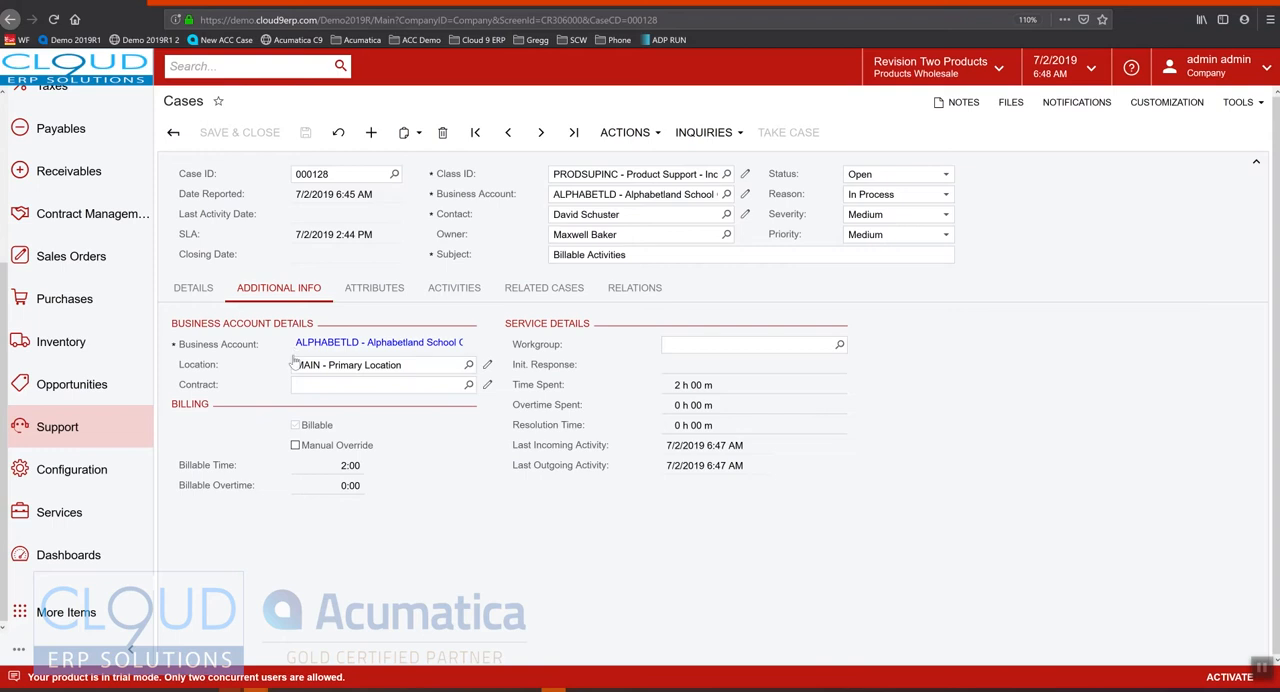
click(468, 384)
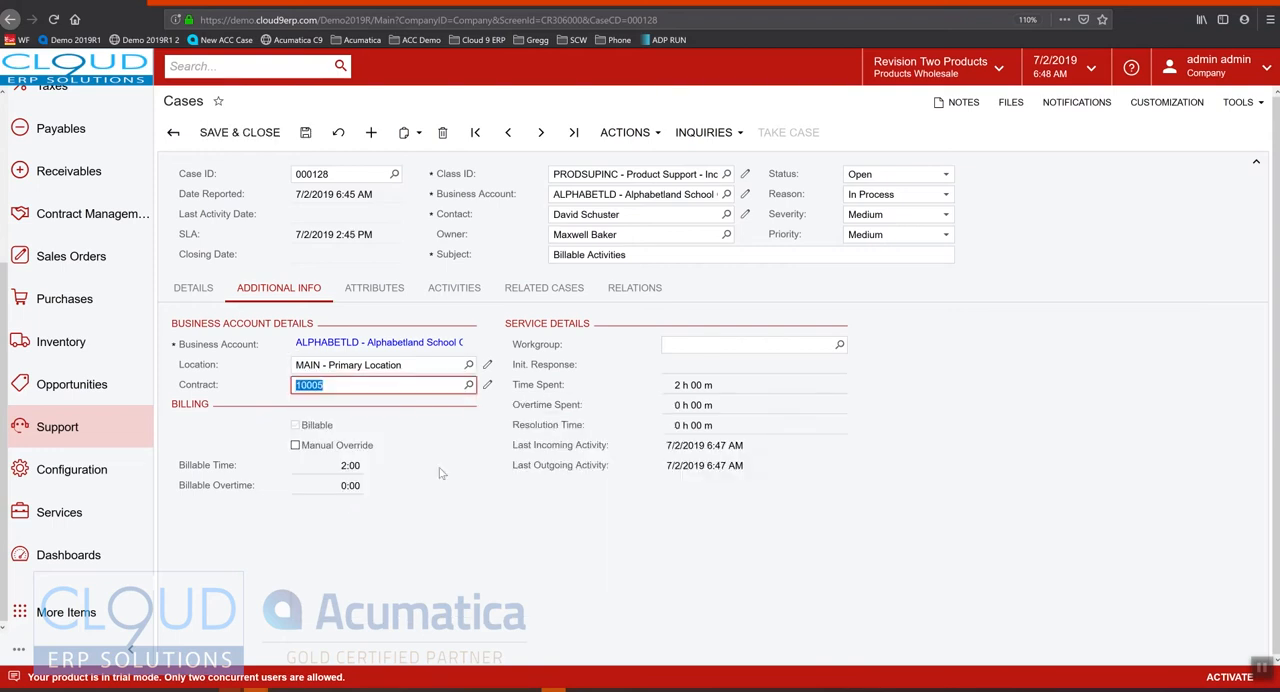
mouse_move(292, 476)
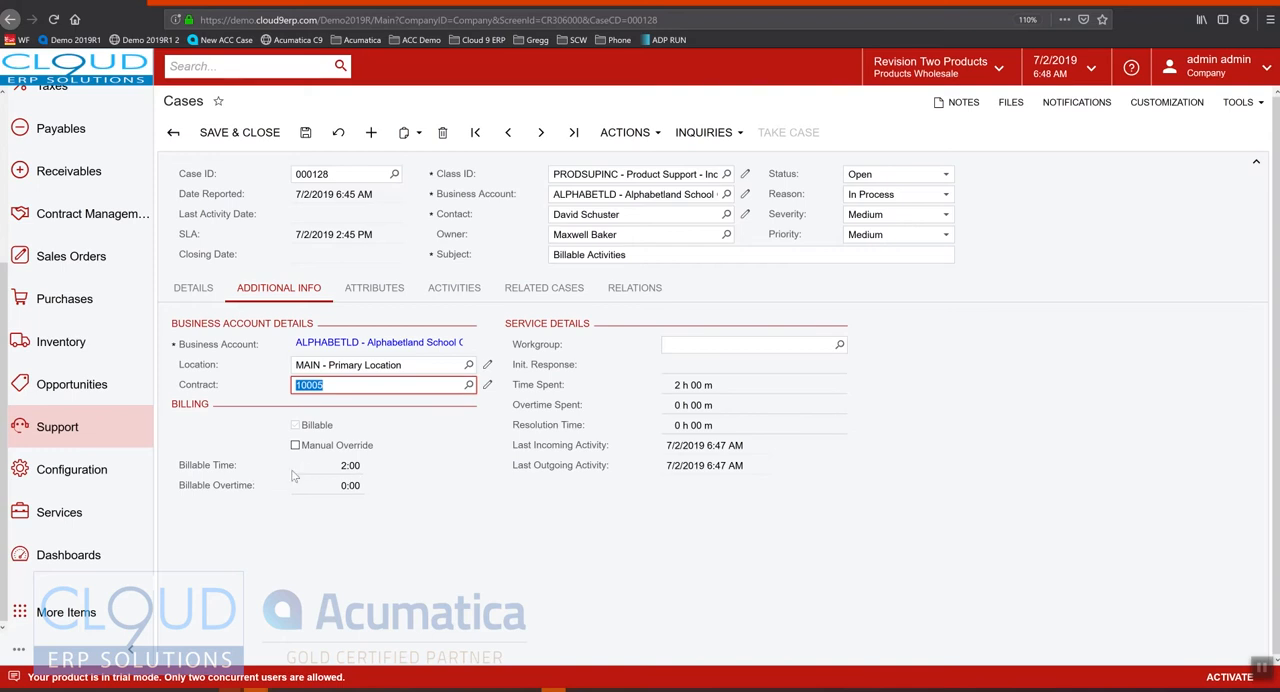
mouse_move(316, 468)
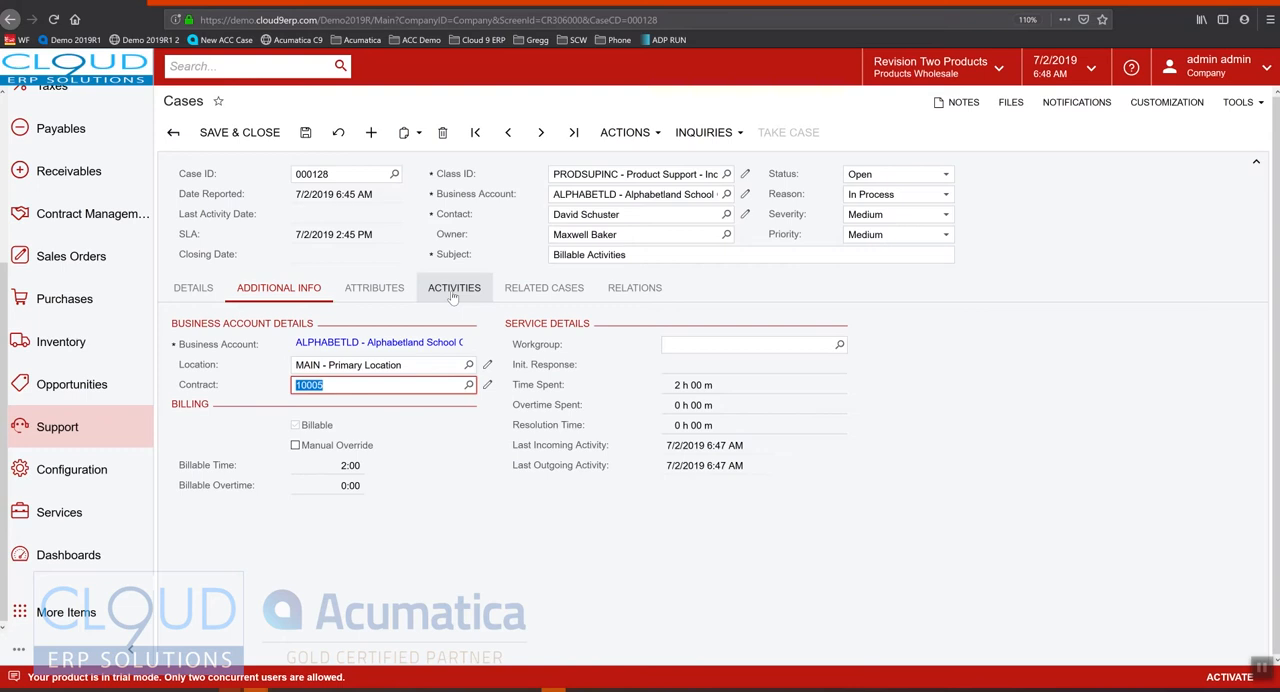
click(454, 288)
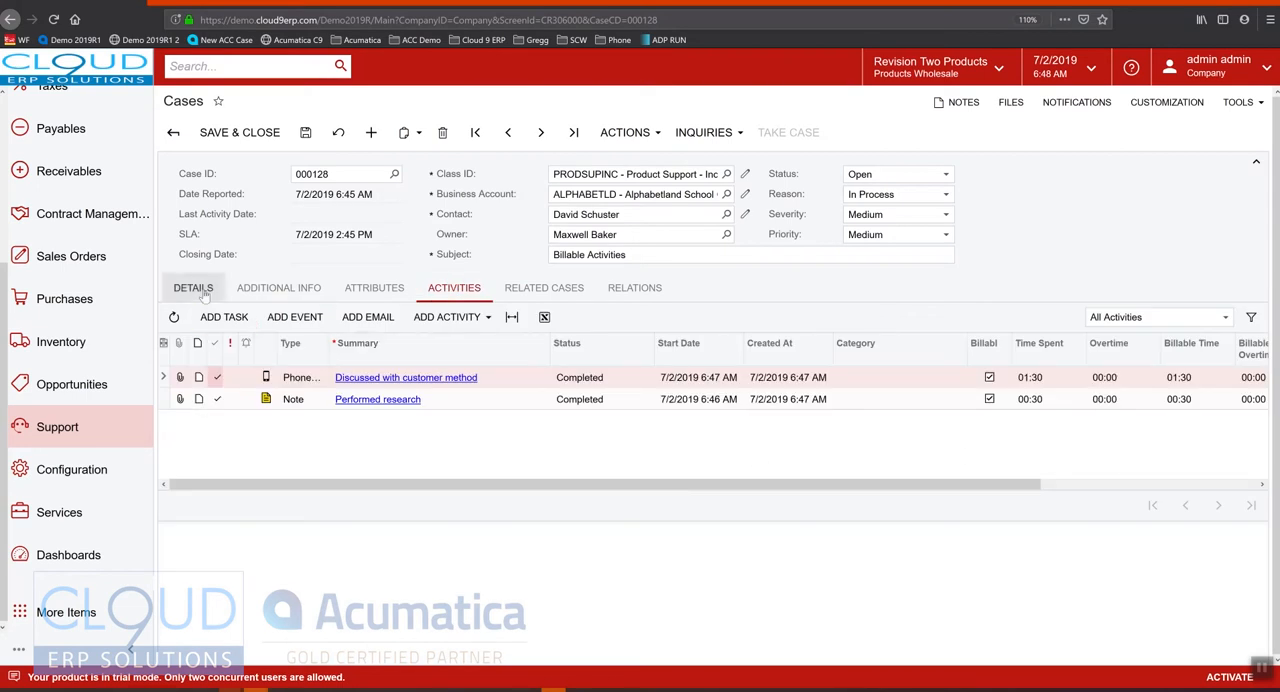
click(278, 288)
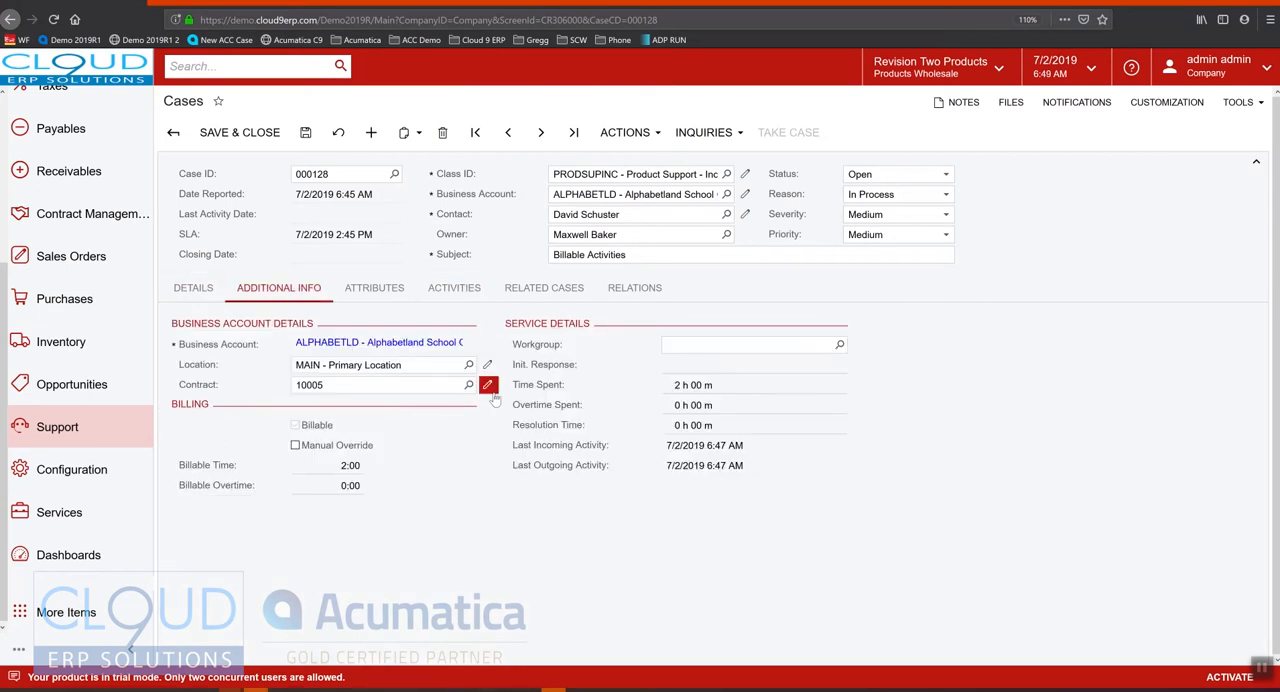
click(488, 384)
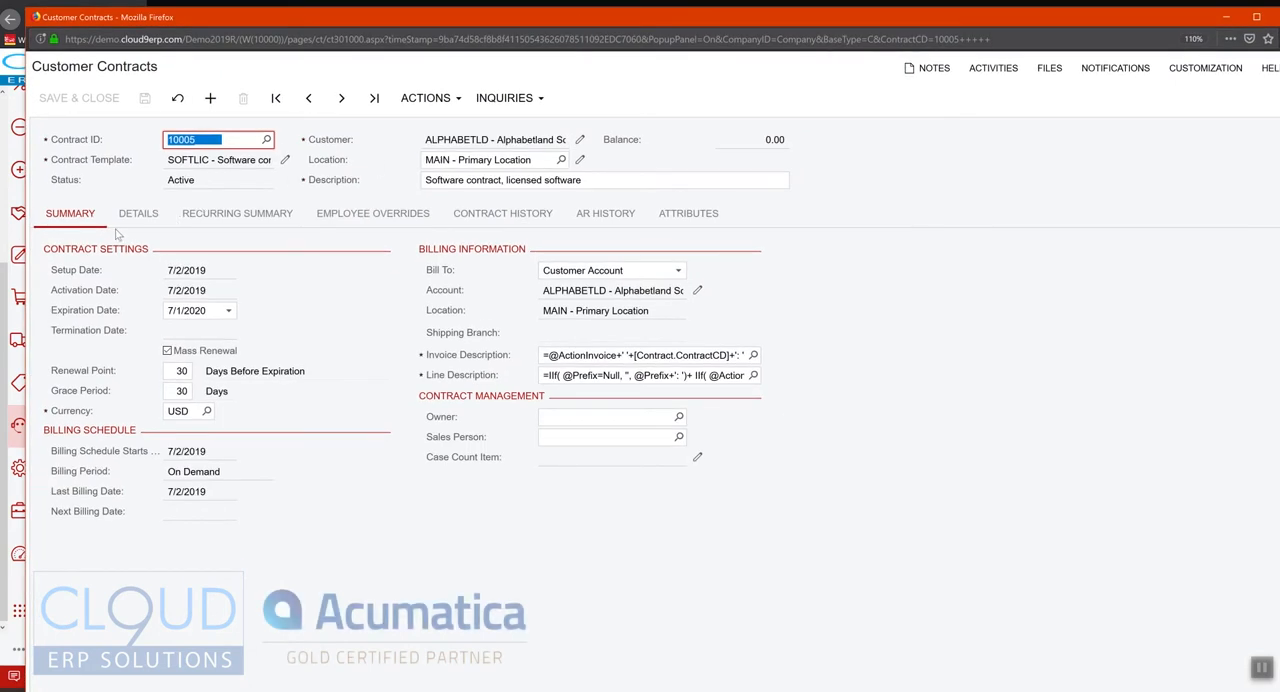
Review contract 10005's details and its SOFTLIC template, returning to the summary
click(138, 214)
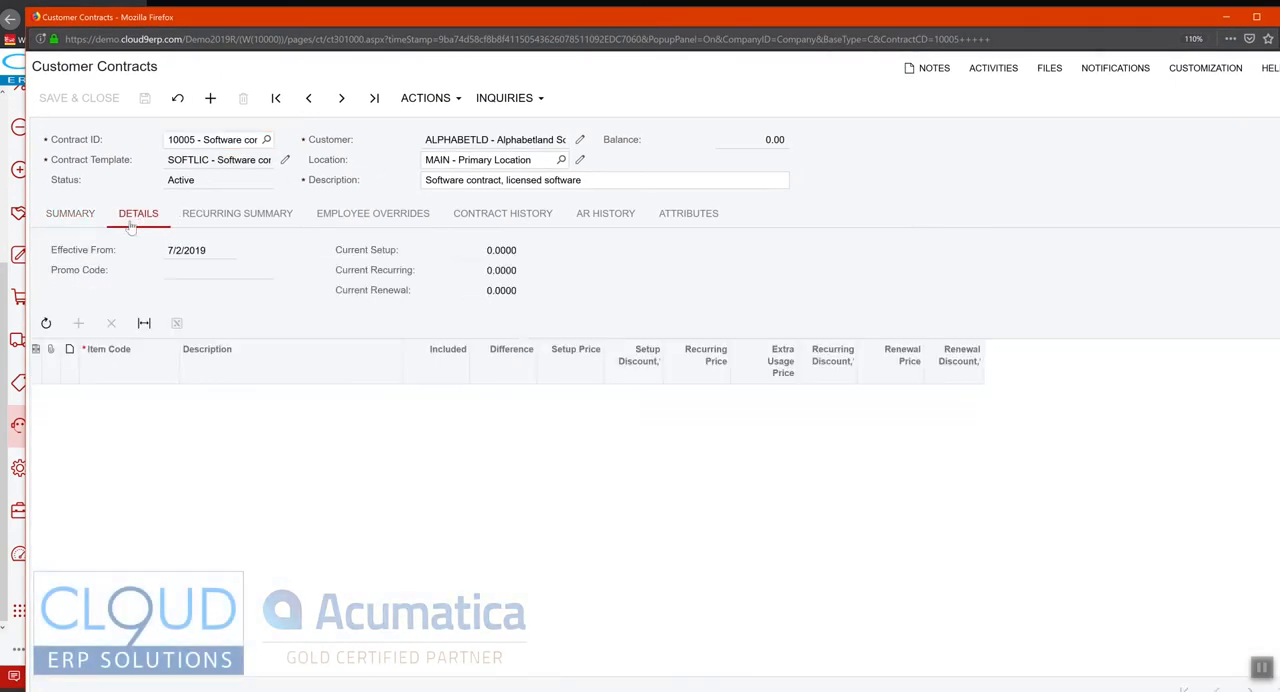
click(70, 214)
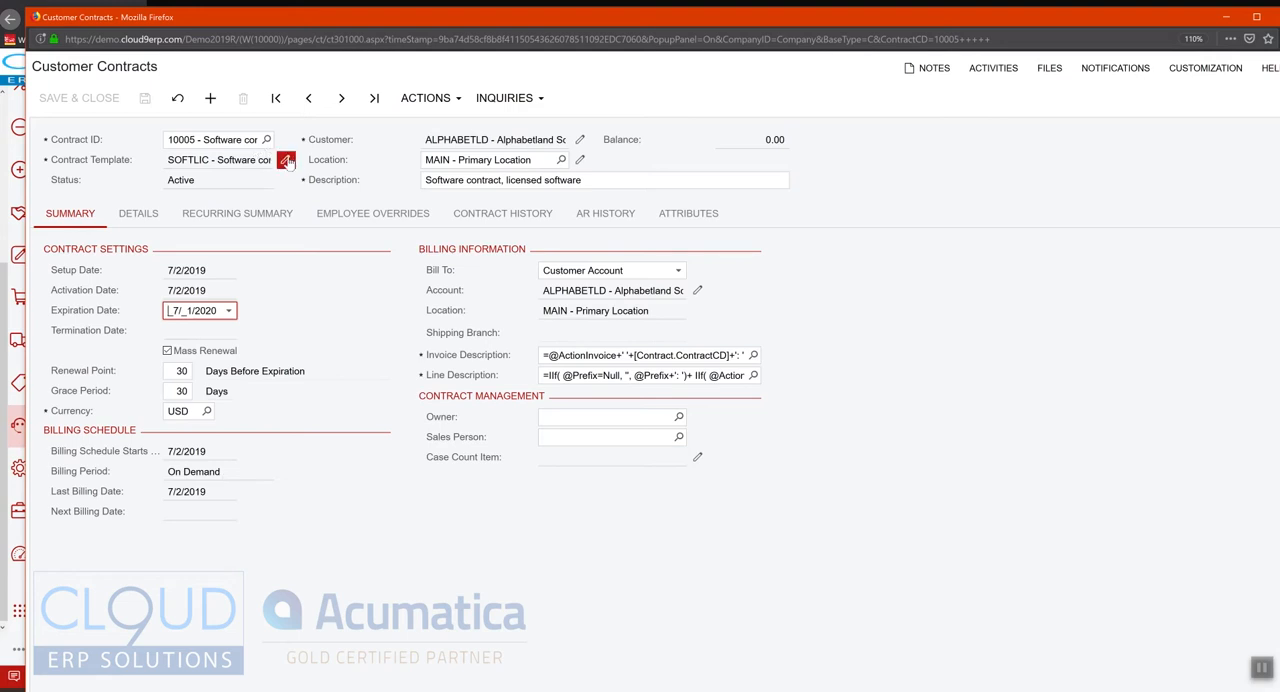
click(288, 160)
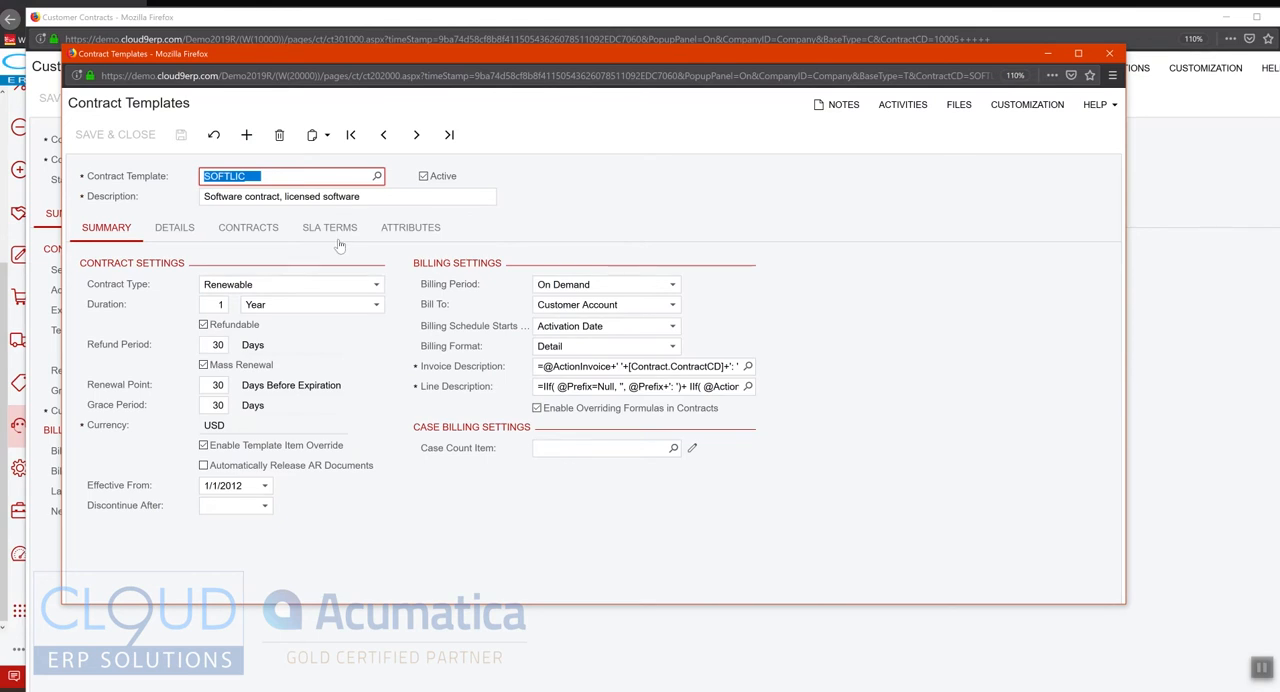
click(672, 284)
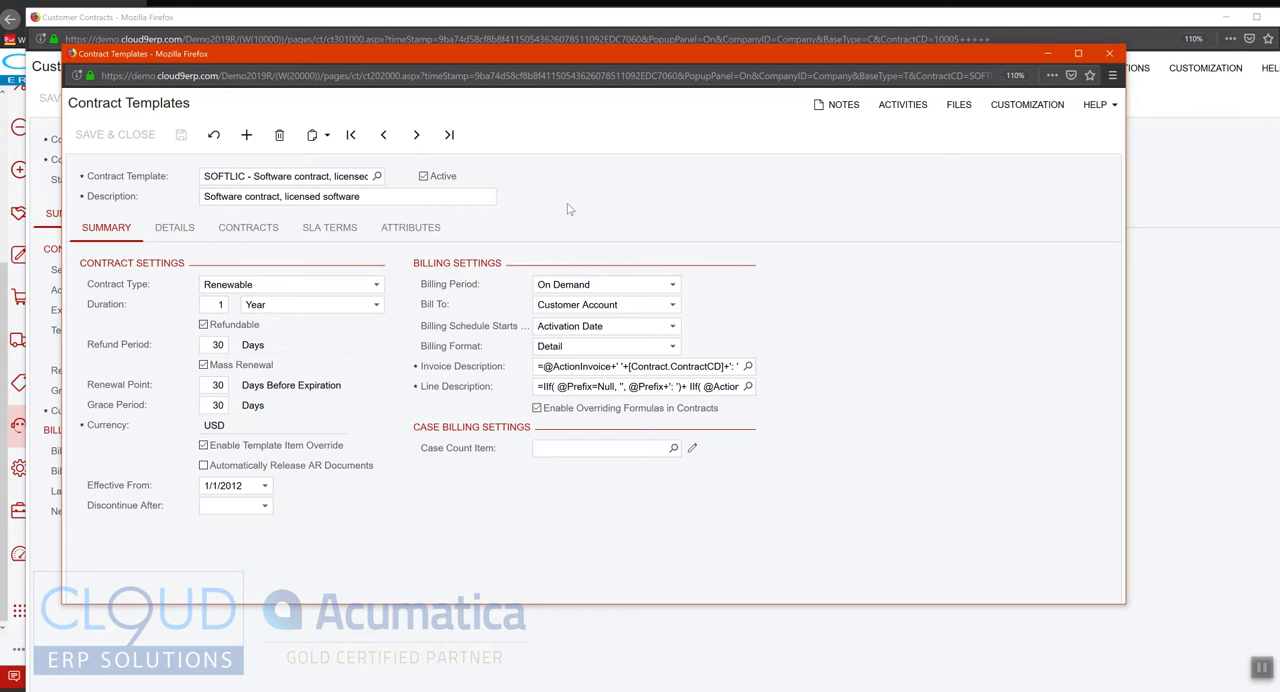
mouse_move(556, 228)
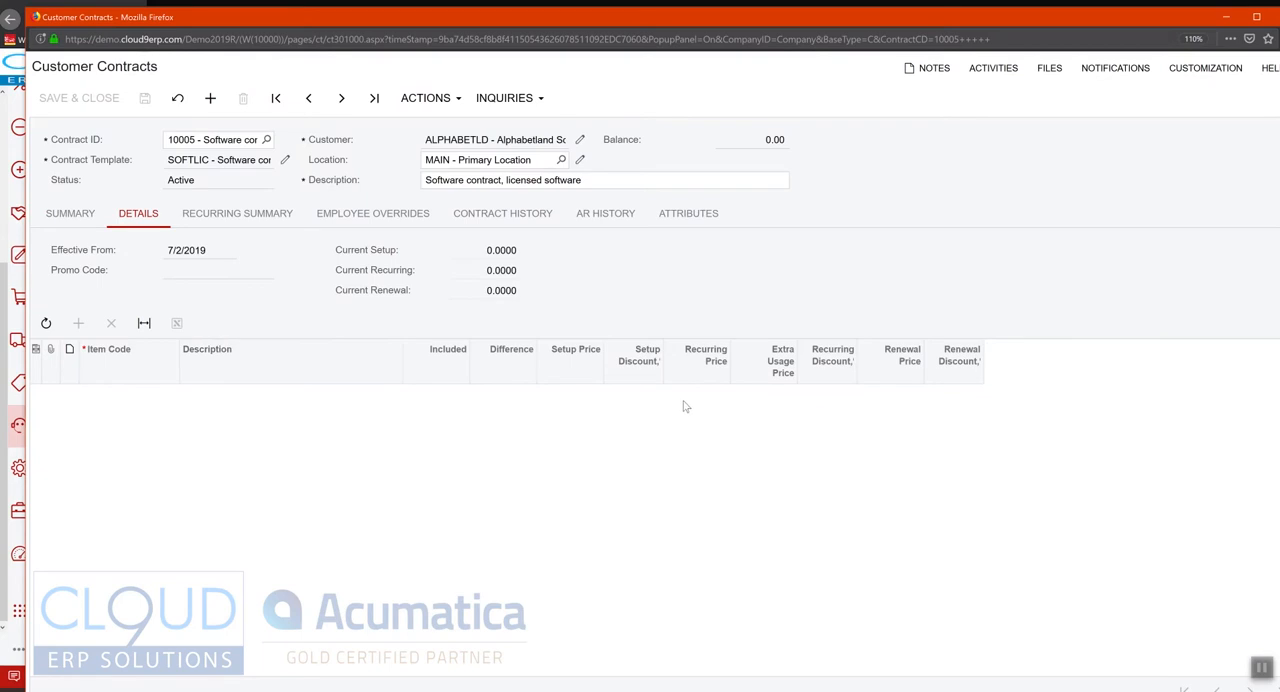
mouse_move(314, 272)
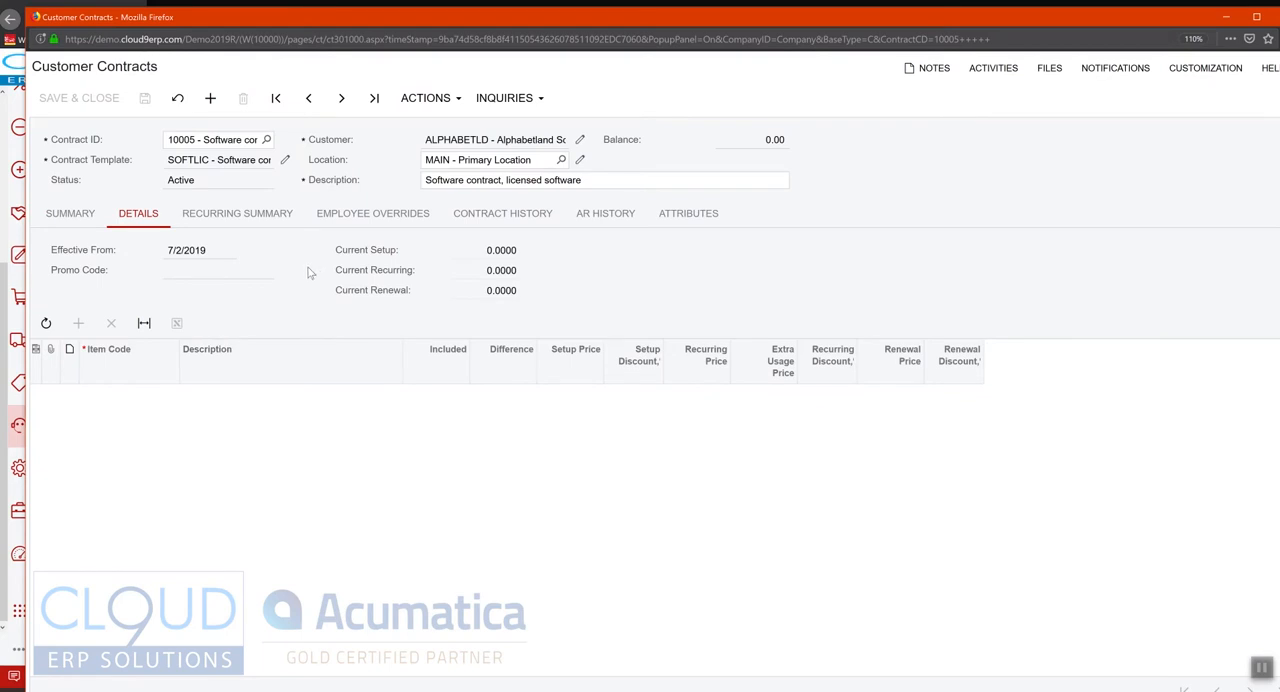
click(70, 214)
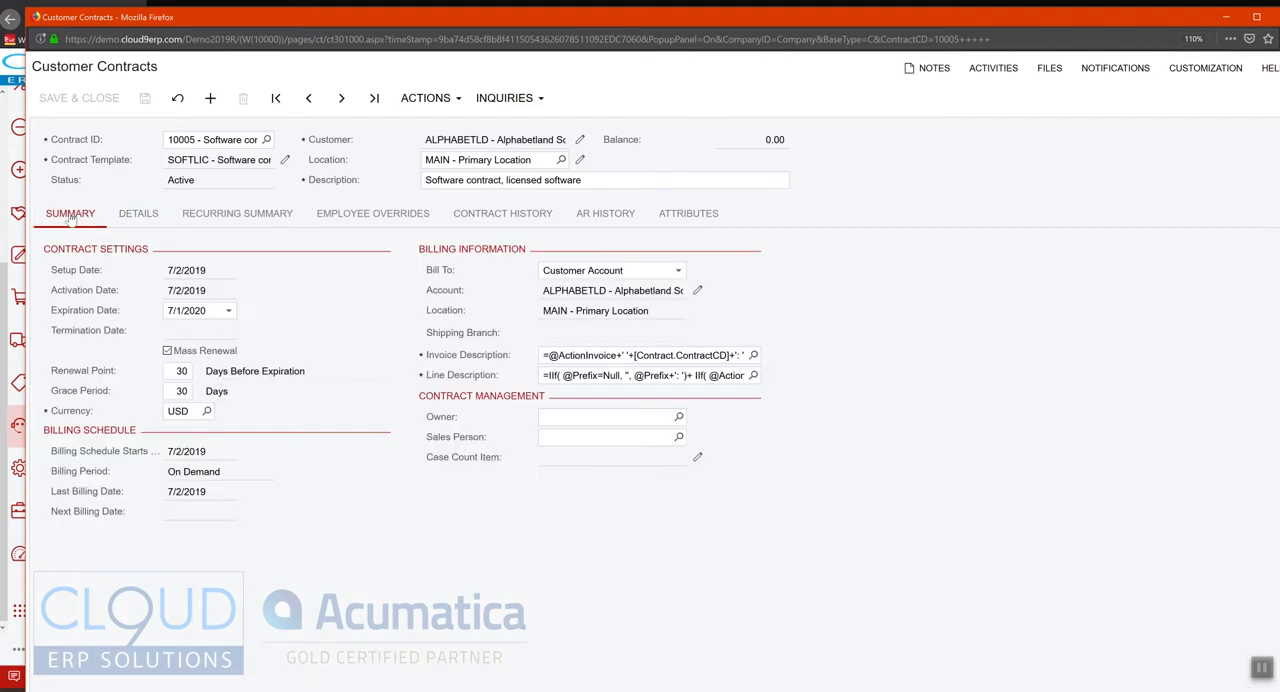
View contract 10005's usage showing the unbilled 0.50-hour CONSULTPM transaction
click(504, 98)
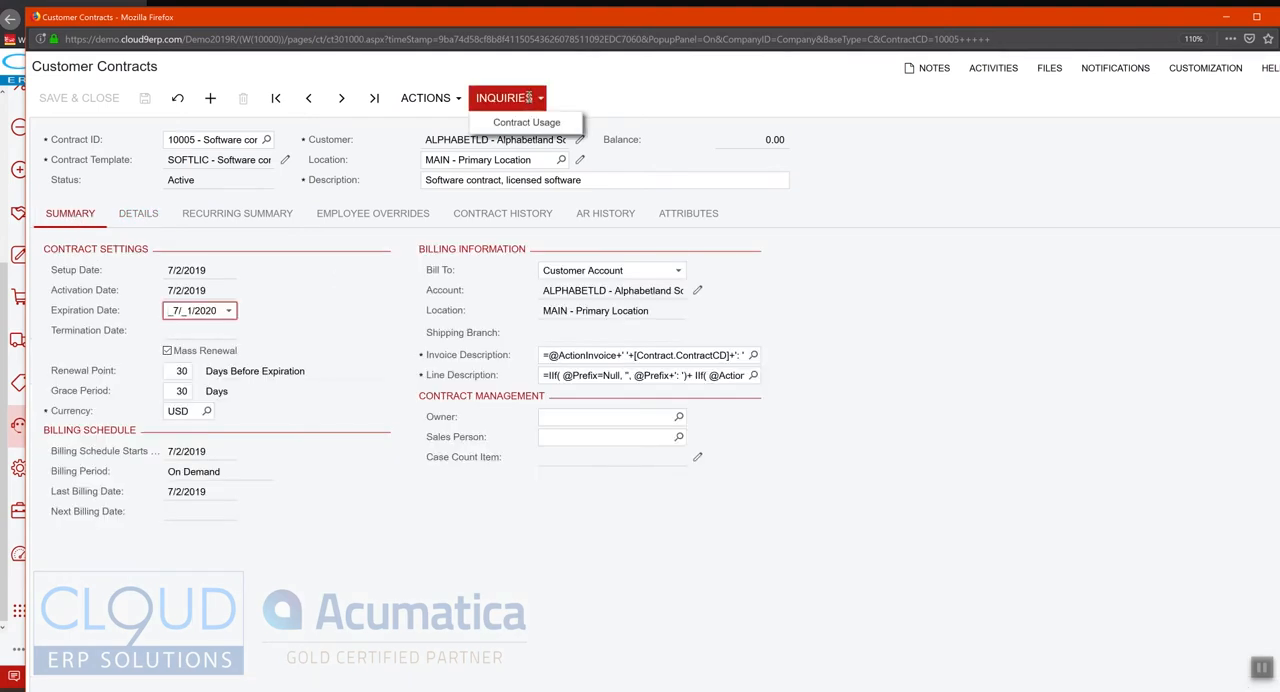
click(512, 122)
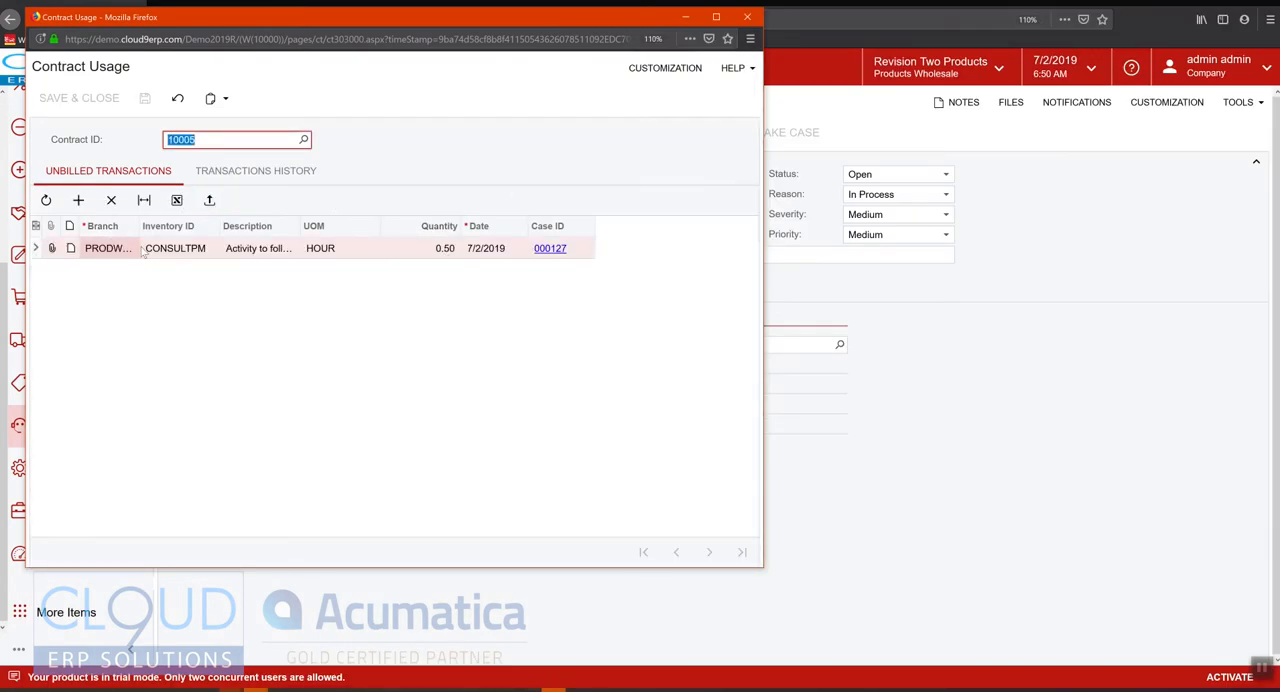
mouse_move(258, 248)
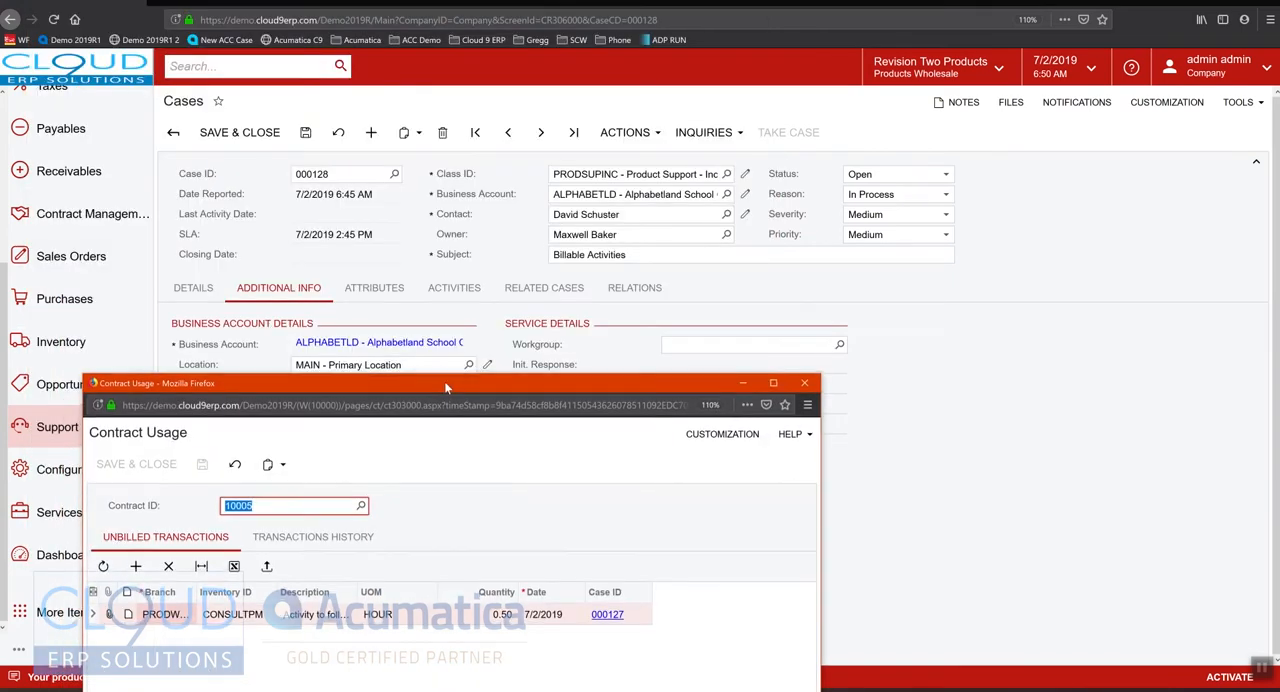
click(746, 382)
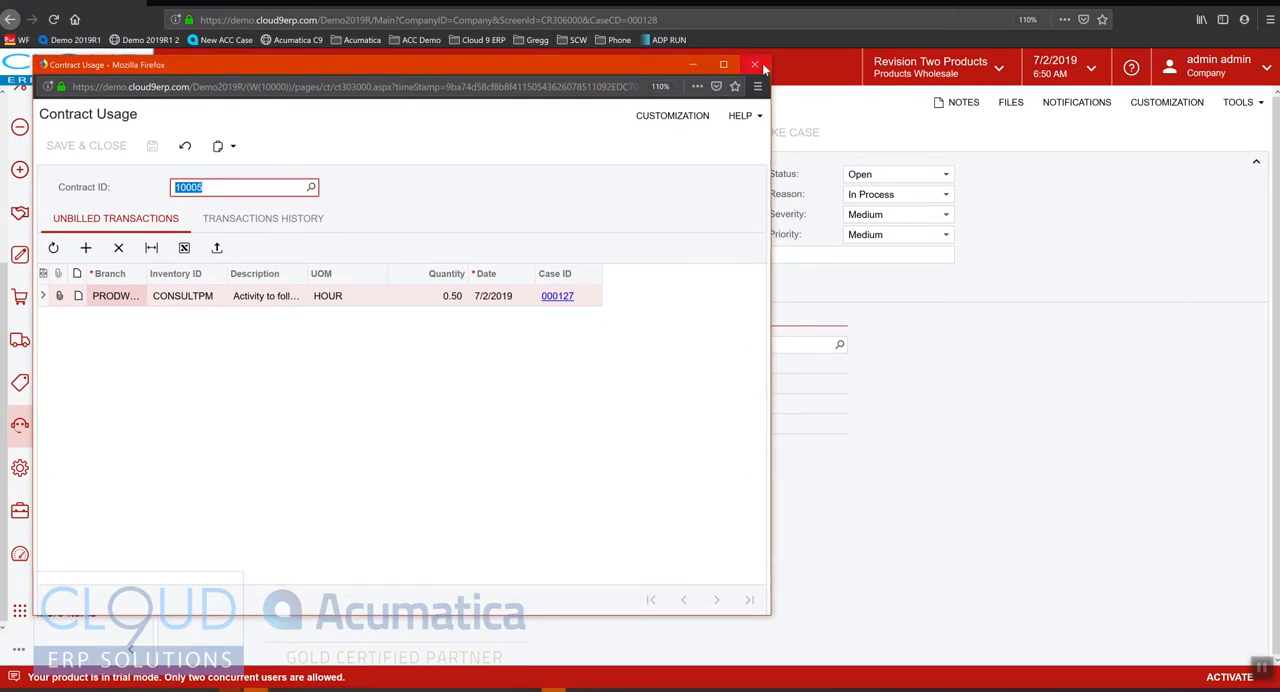
Release closed case 000128 via the Actions menu
click(756, 64)
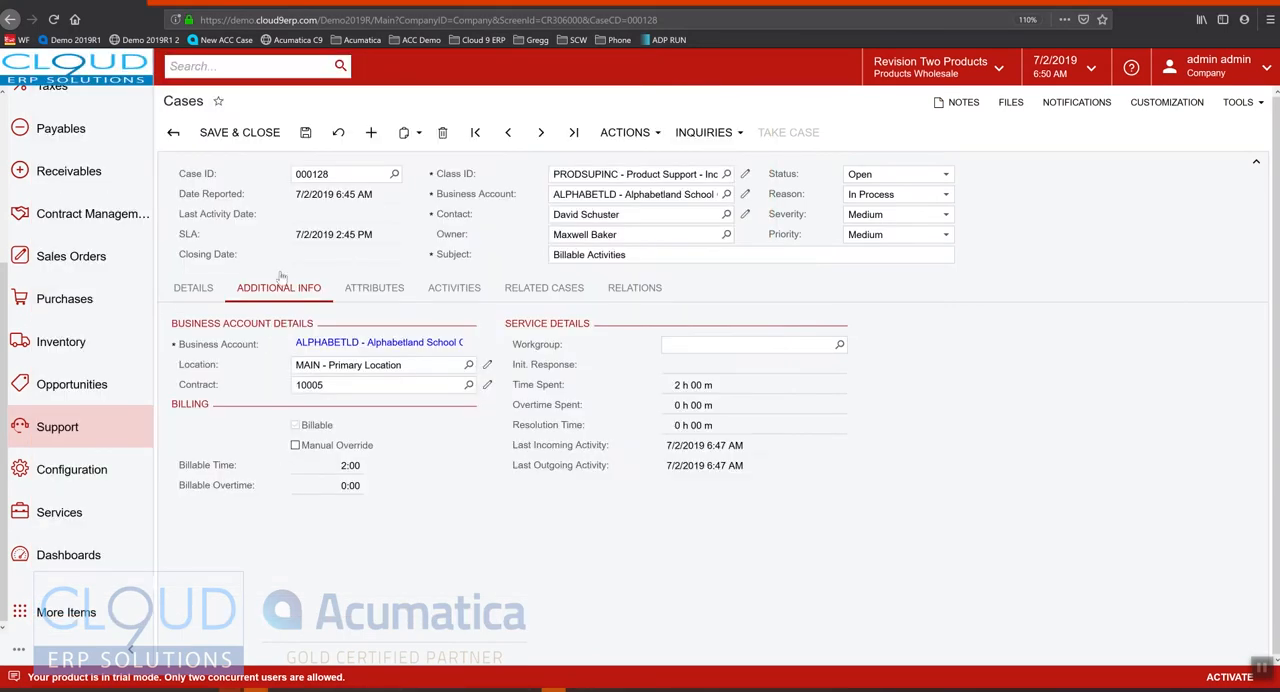
mouse_move(258, 214)
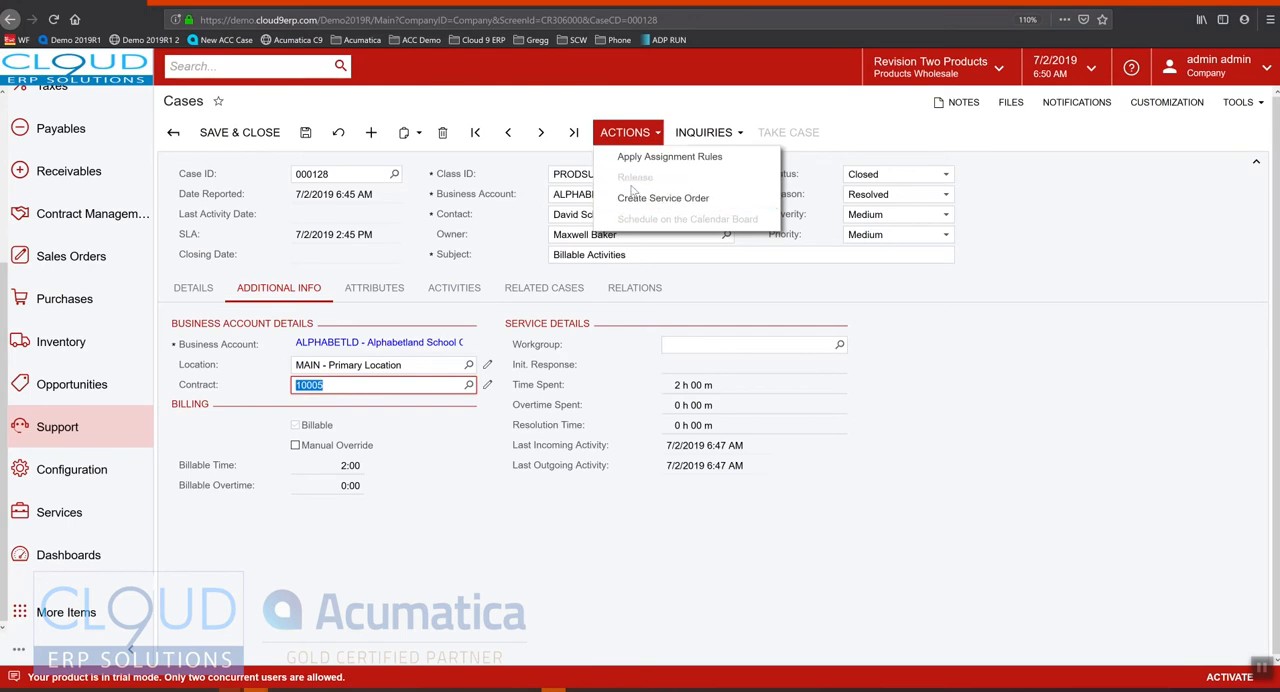
click(626, 132)
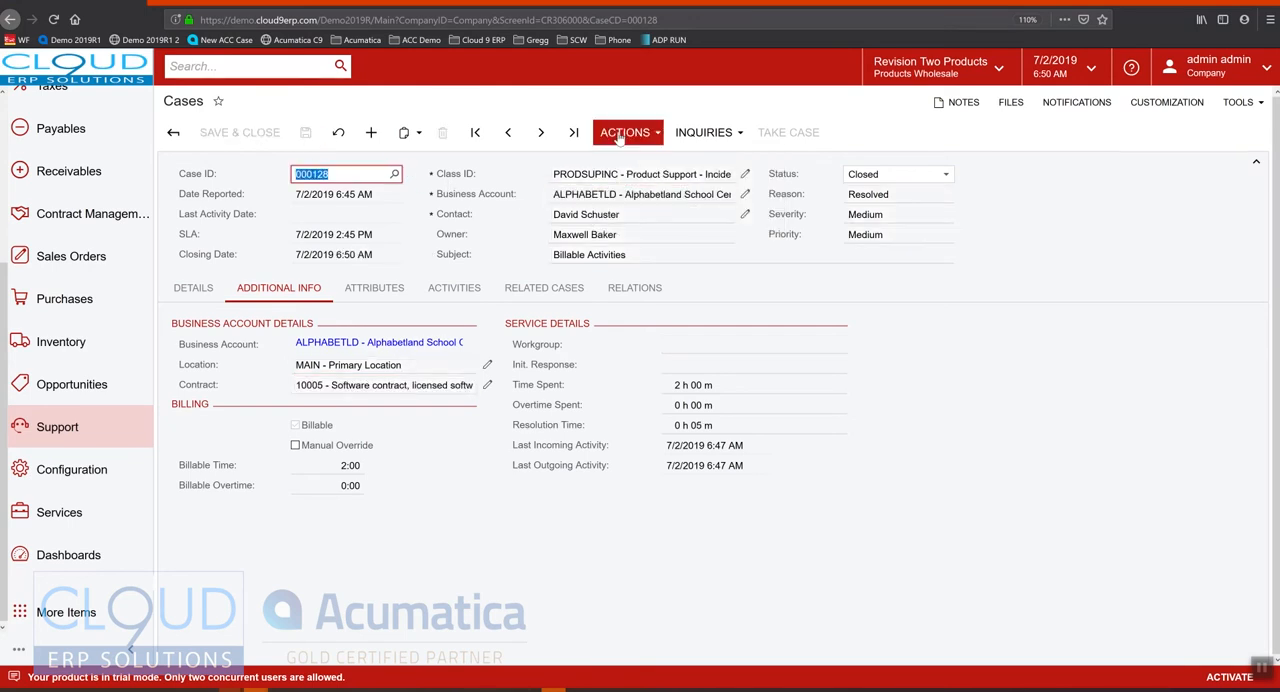
click(626, 132)
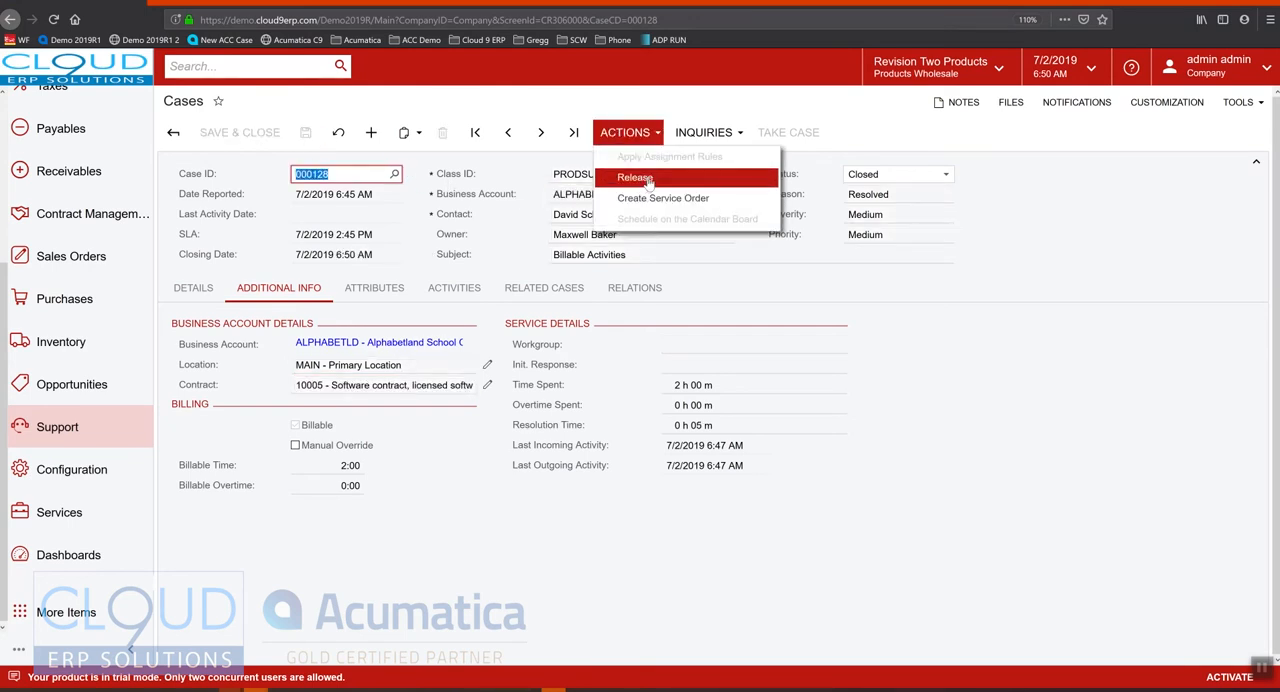
click(636, 176)
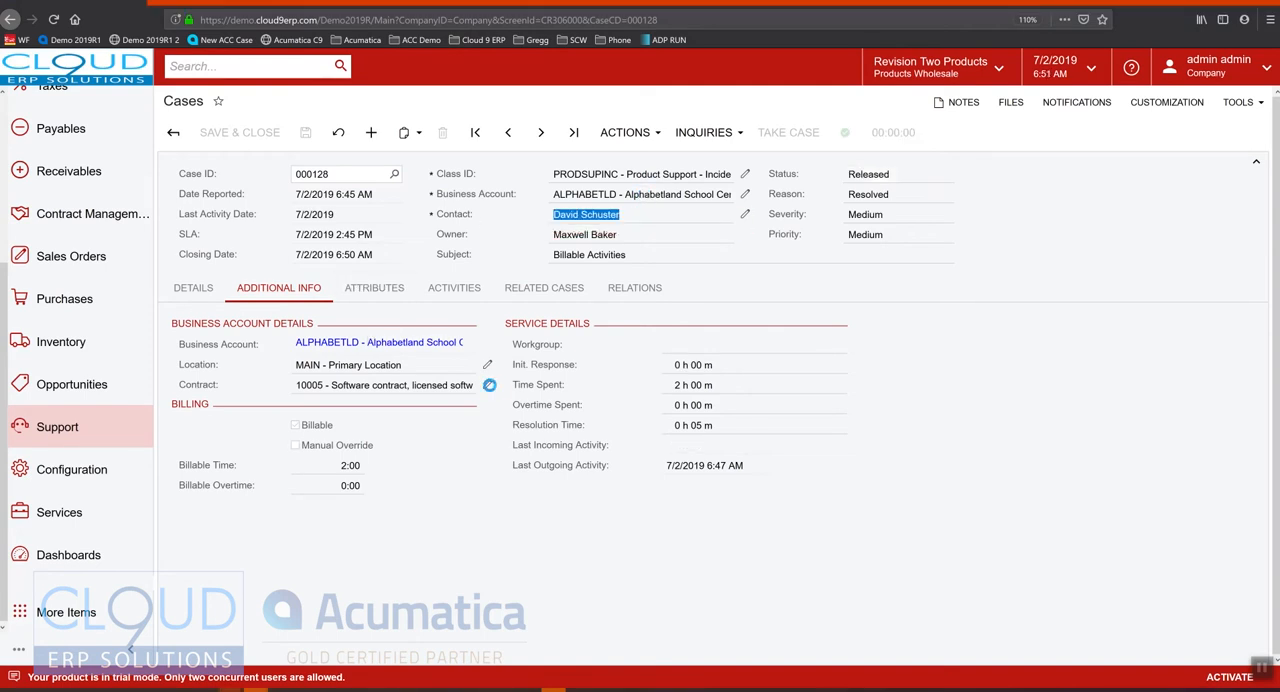
Check contract 10005's unbilled usage including the 2.00-hour CASELABOR from case 000128
click(488, 384)
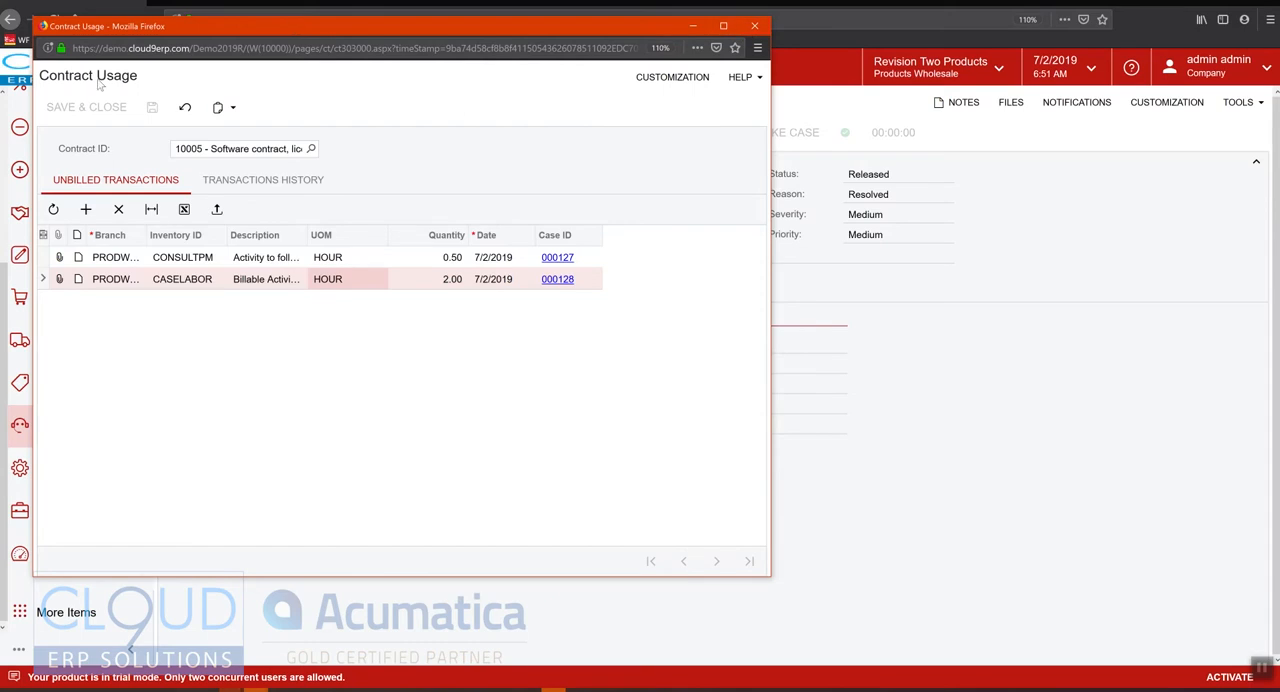
mouse_move(98, 192)
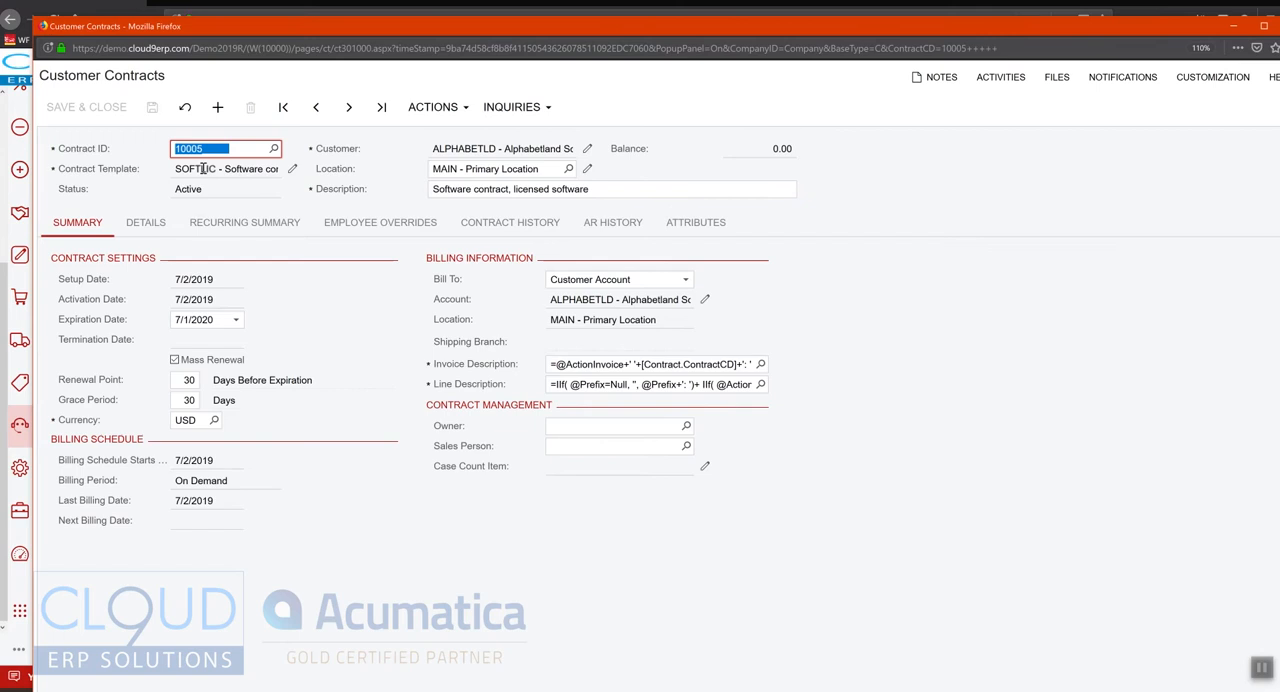
Run contract billing for contract 10005 and view the on-hold invoice AR006727 for 175.00 from AR History
click(432, 108)
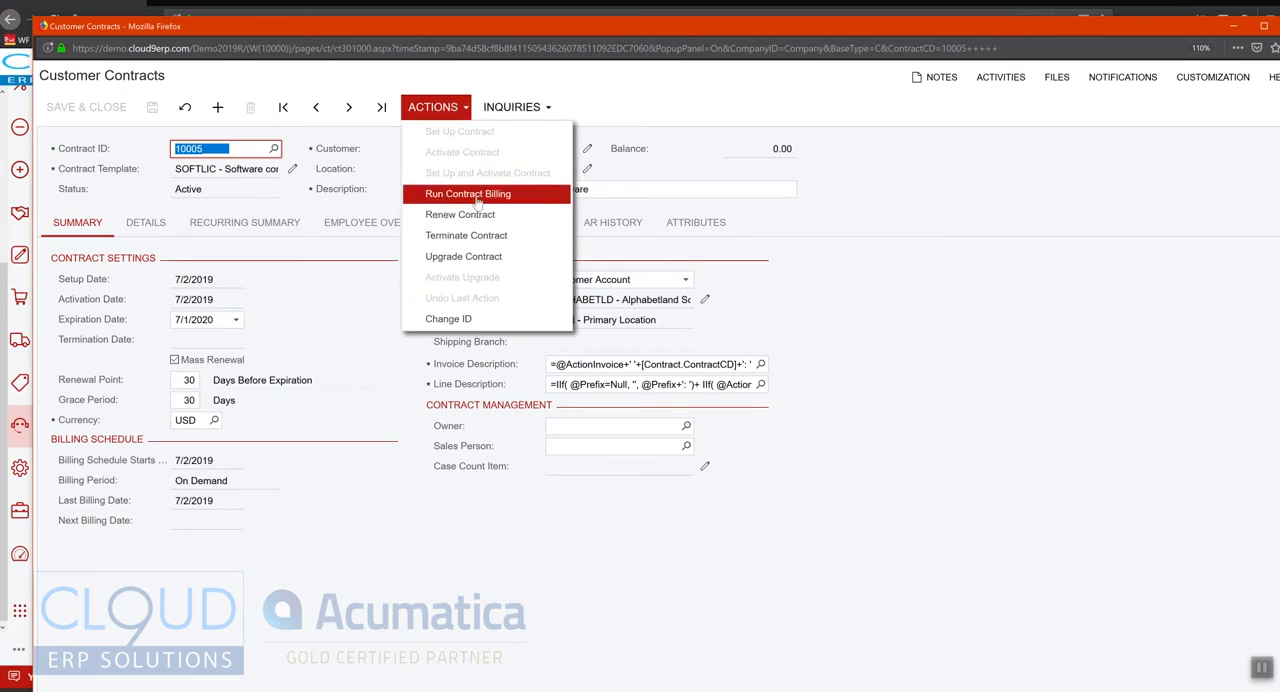
click(466, 192)
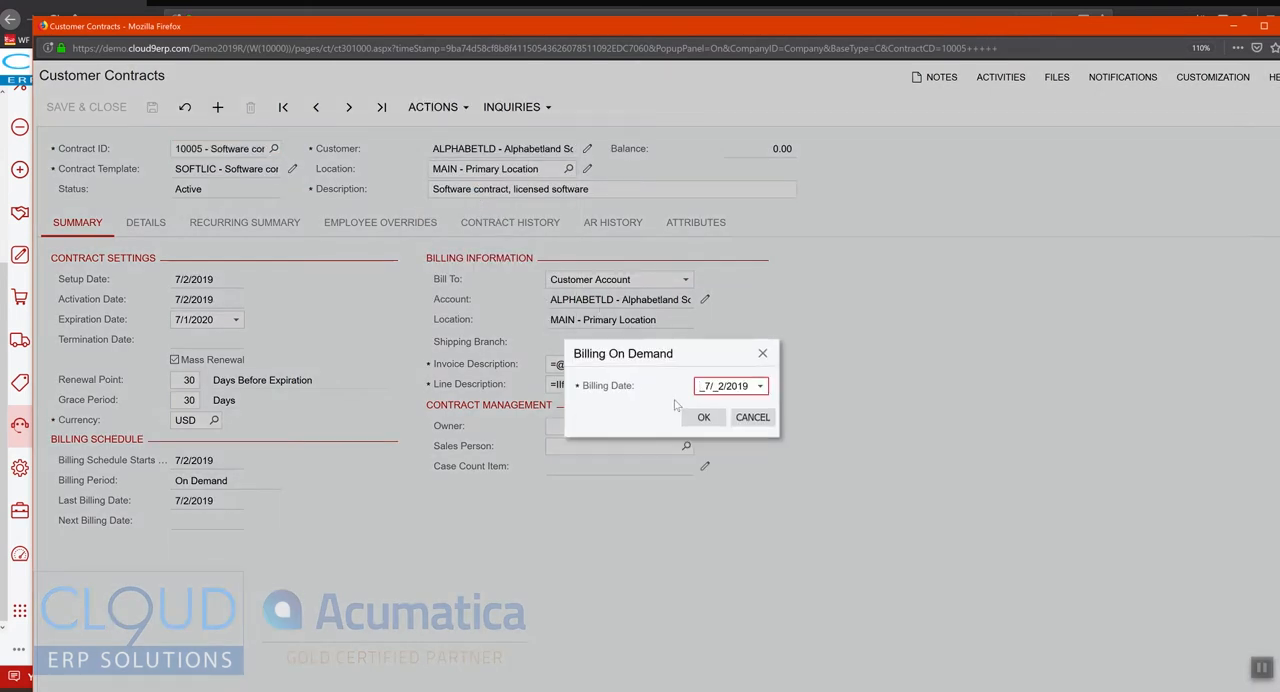
click(704, 416)
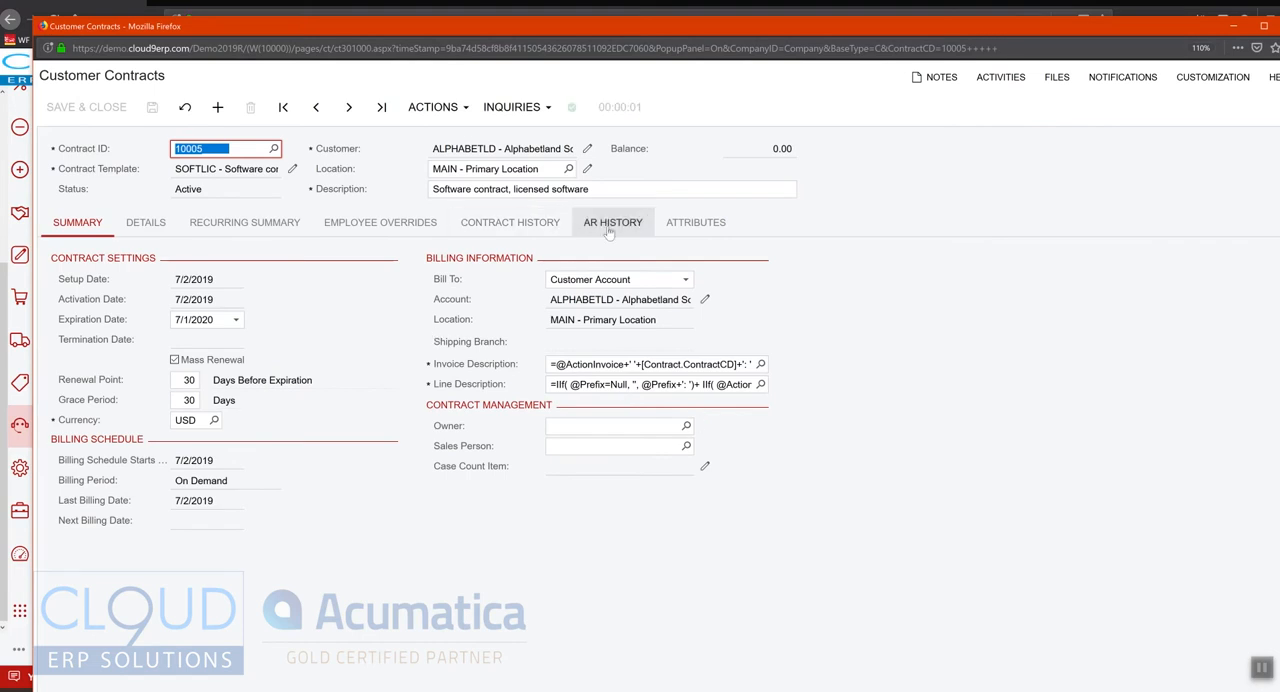
click(612, 222)
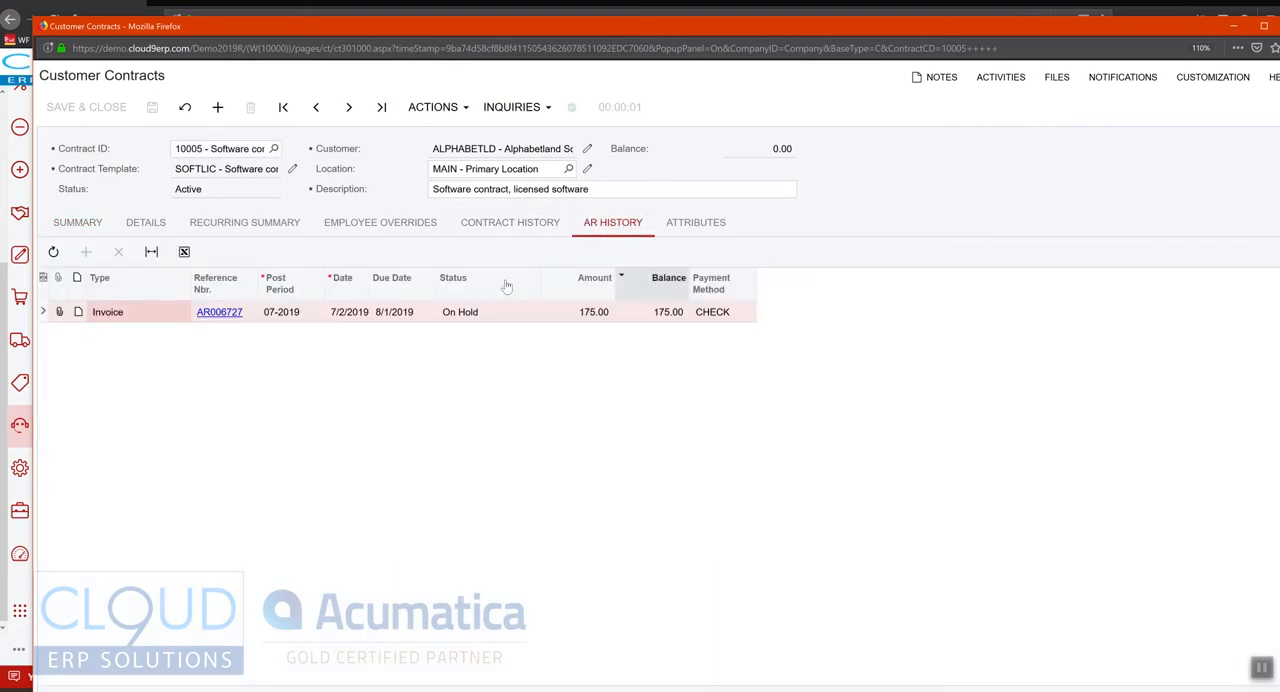
click(220, 312)
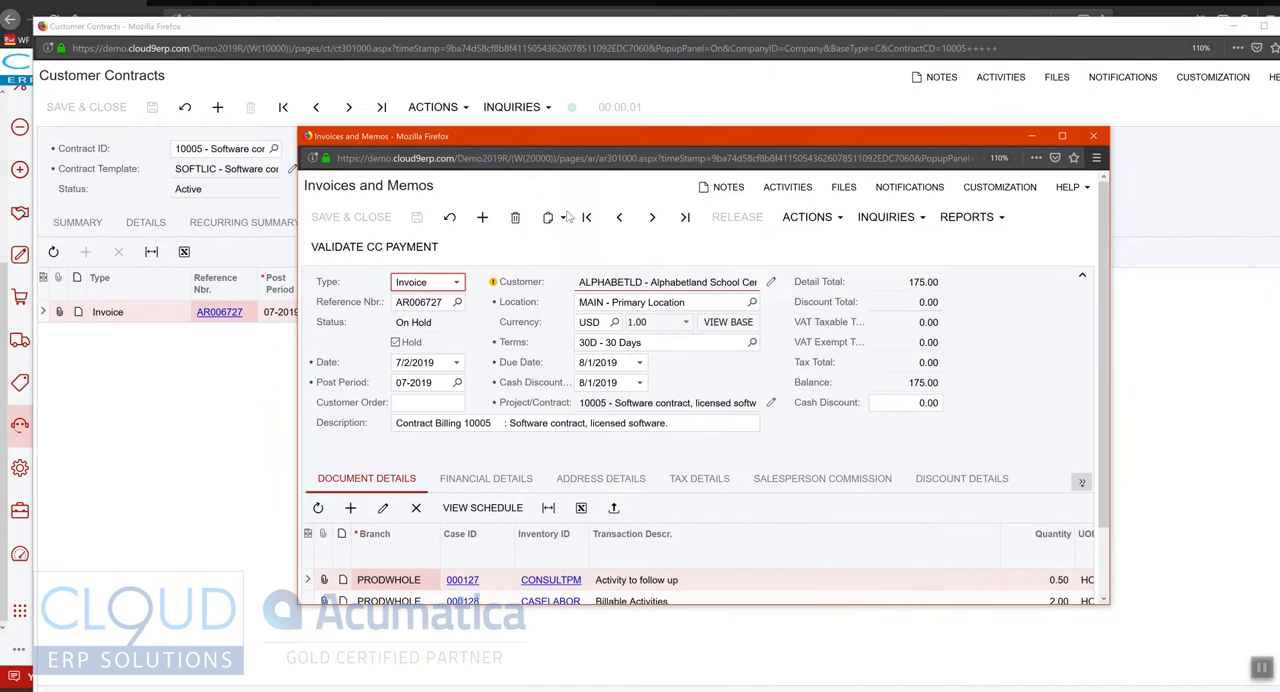
mouse_move(612, 144)
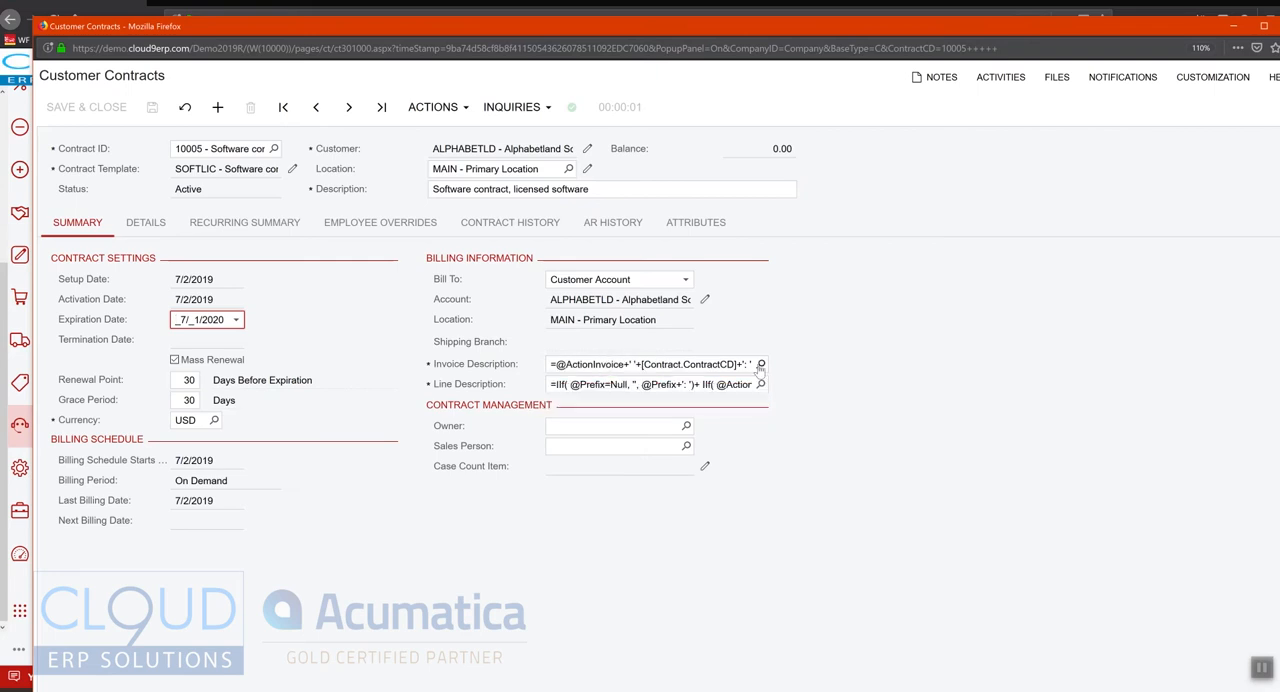
mouse_move(764, 368)
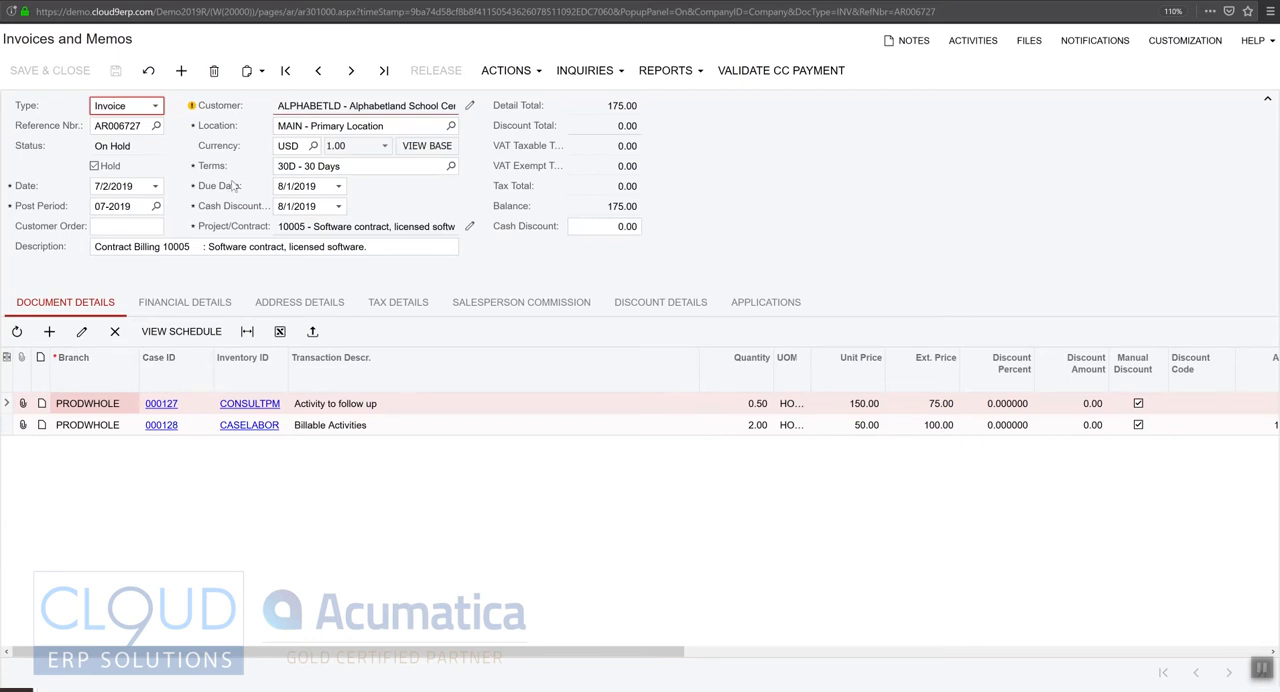
mouse_move(432, 494)
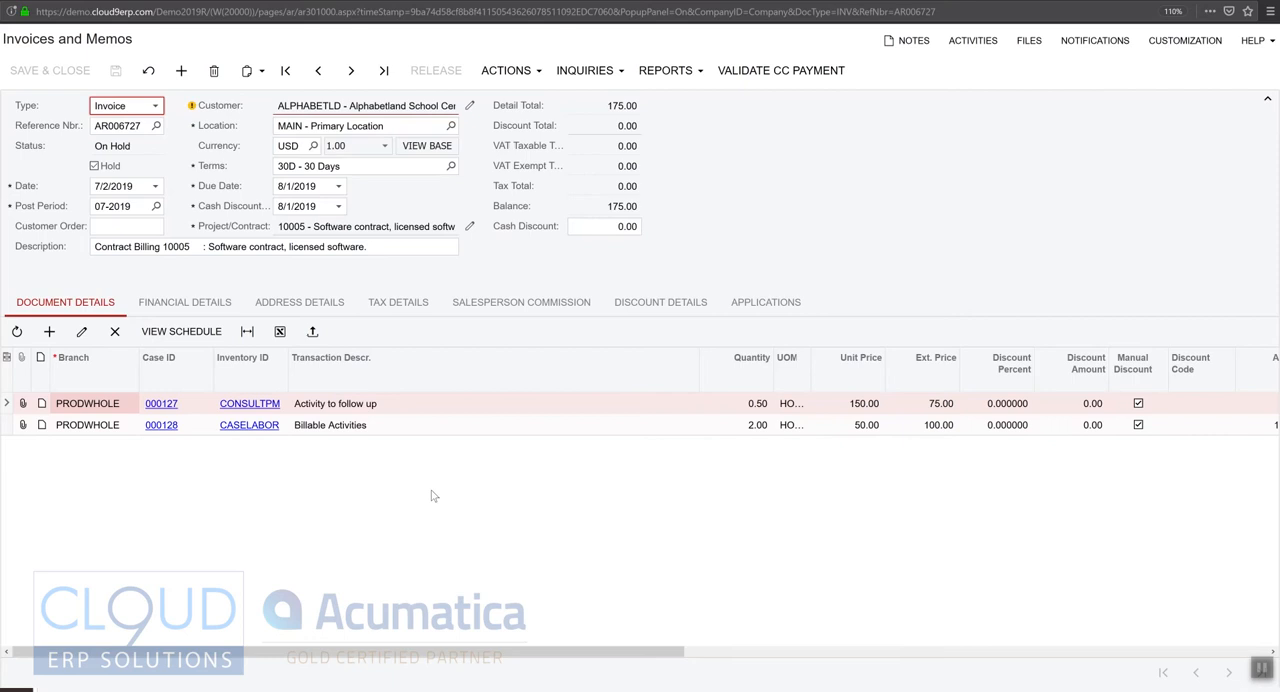
mouse_move(592, 404)
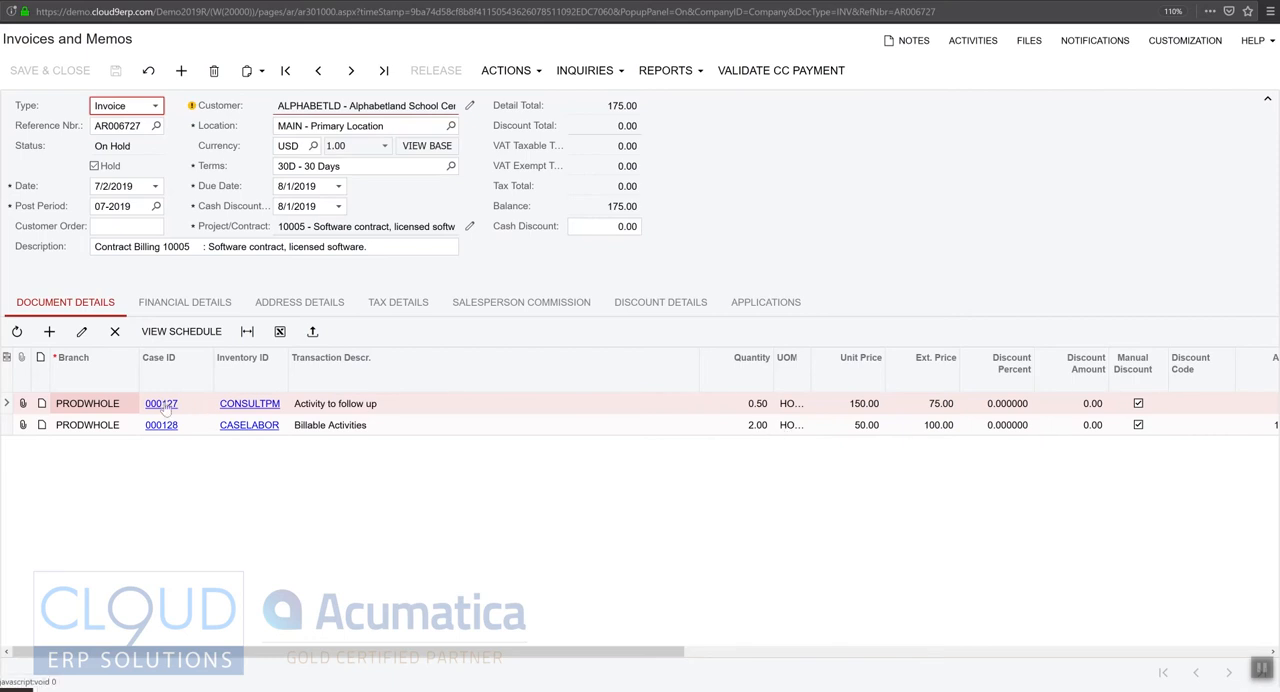
Preview the printed invoice AR006727 showing CASELABOR 2.00 hours and CONSULTPM 0.50 hours
click(672, 70)
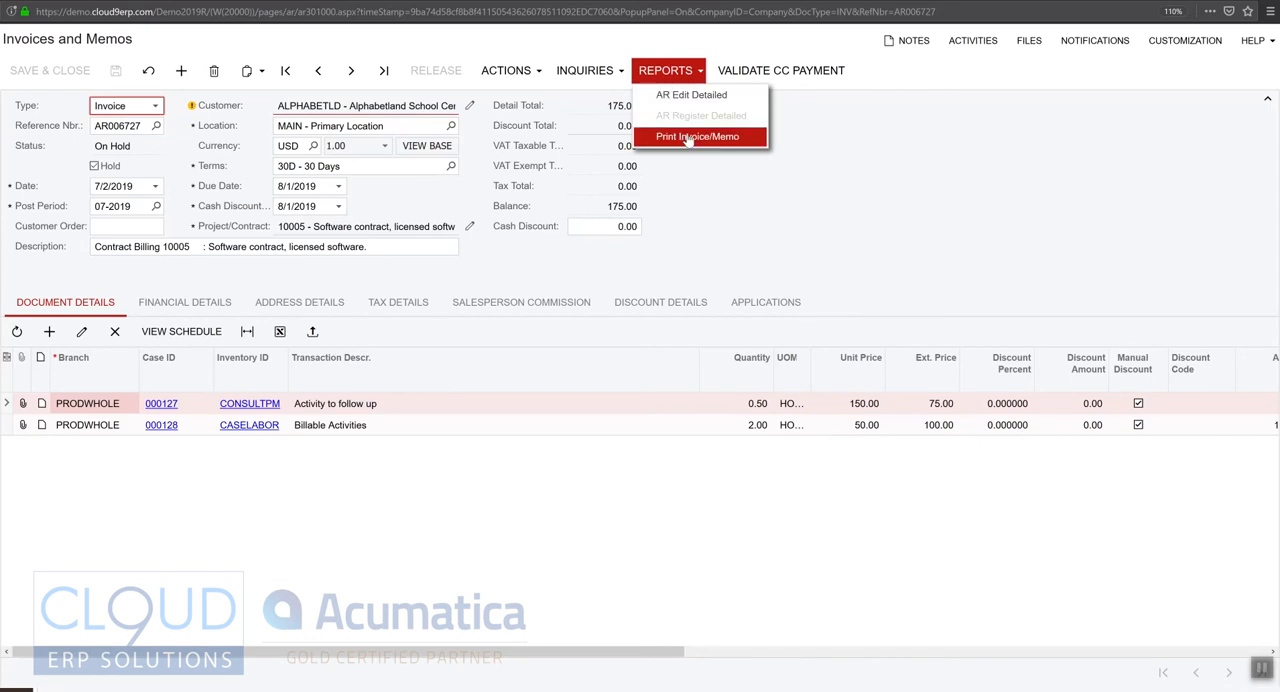
click(696, 136)
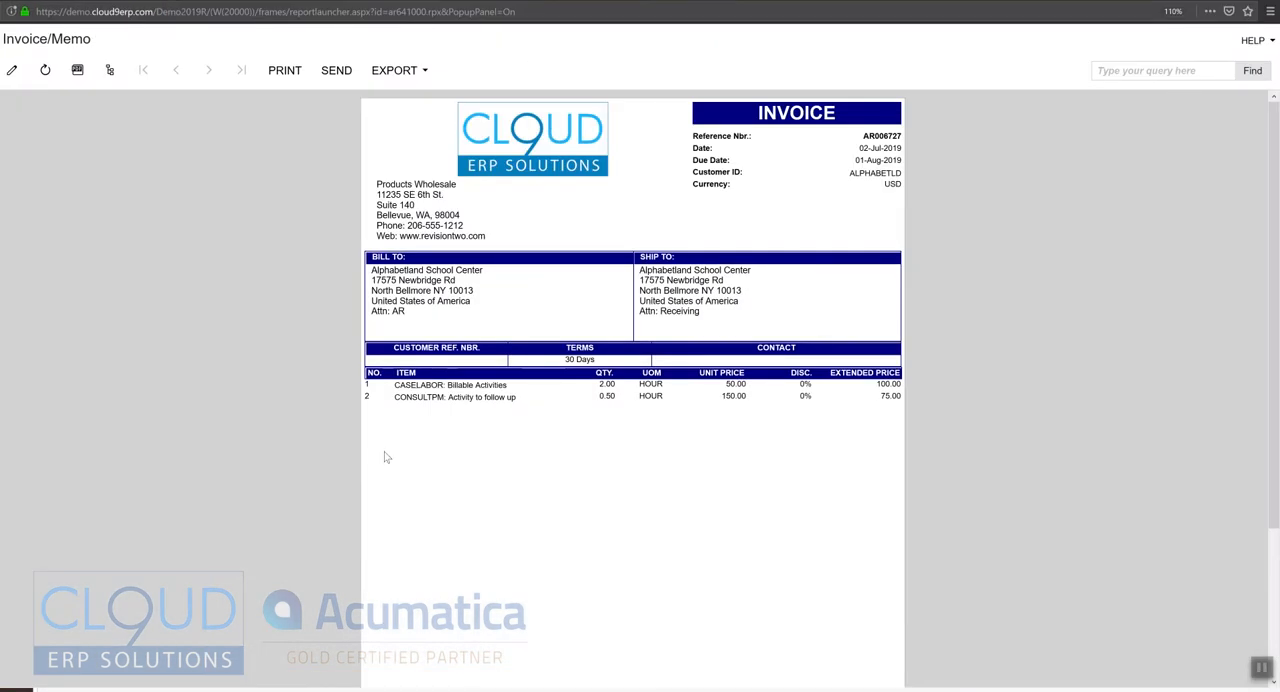
mouse_move(588, 392)
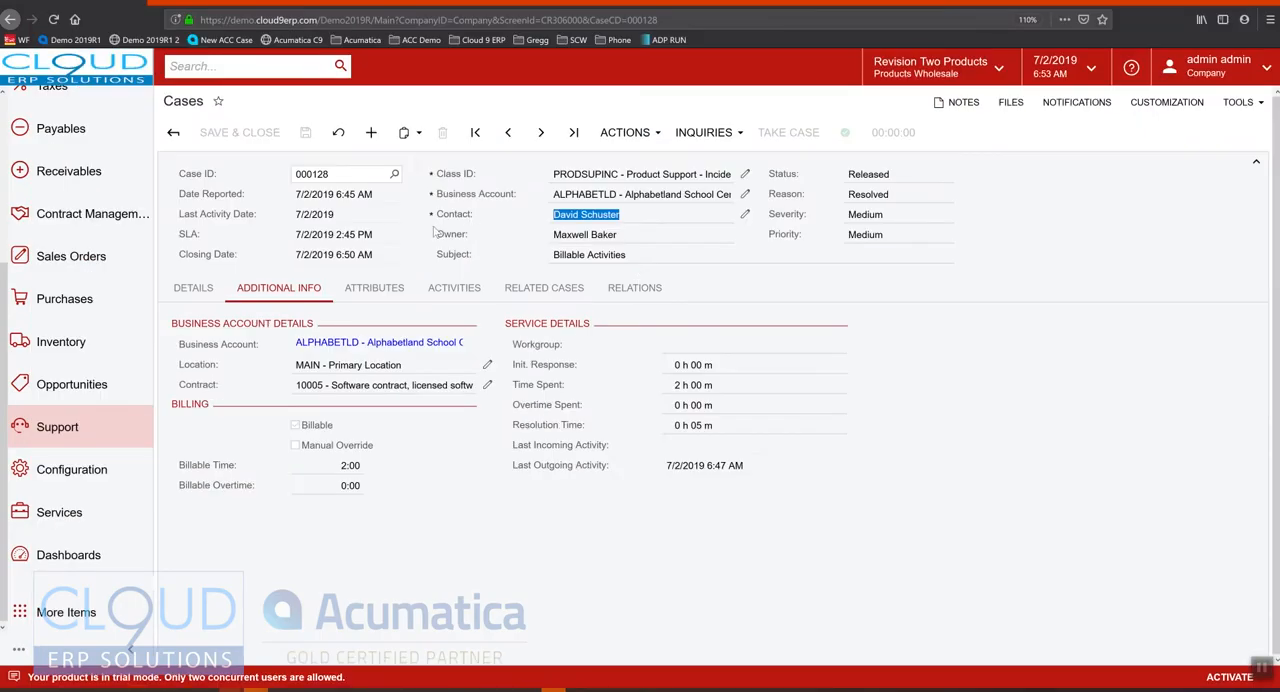
mouse_move(292, 250)
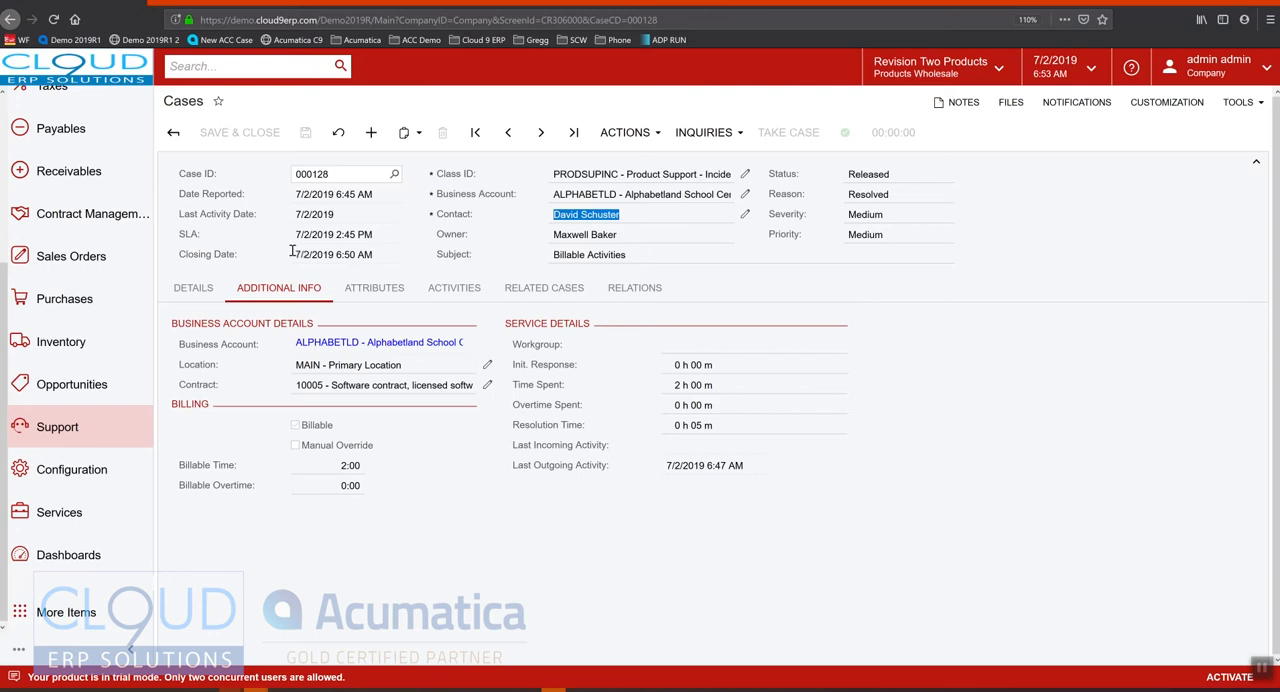
Create a new case and review the PERACTIVITY case class settings with Per Activity billing mode
click(192, 288)
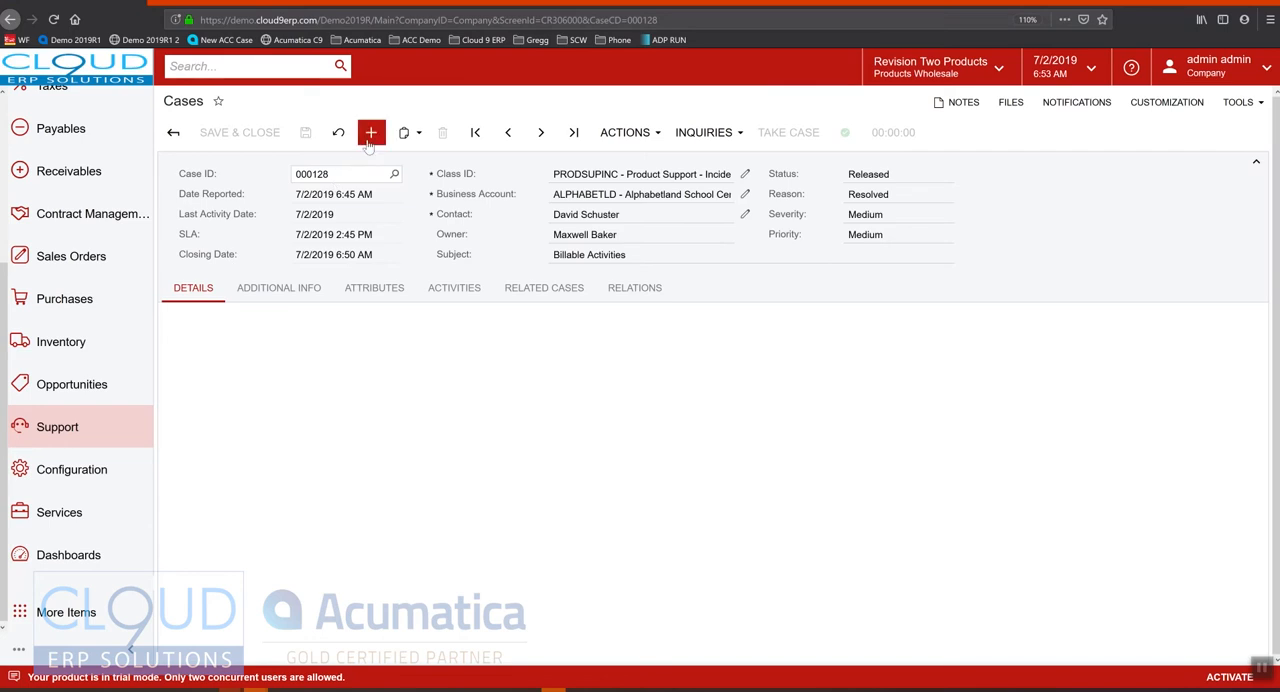
click(372, 132)
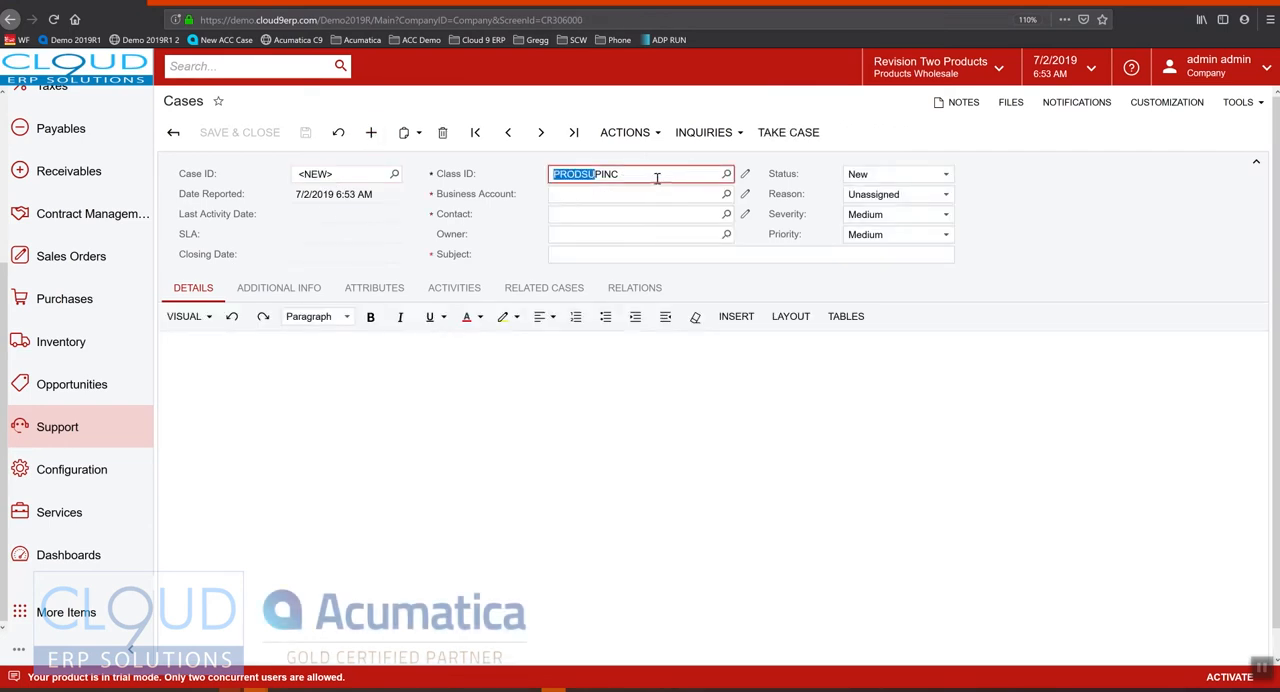
click(726, 172)
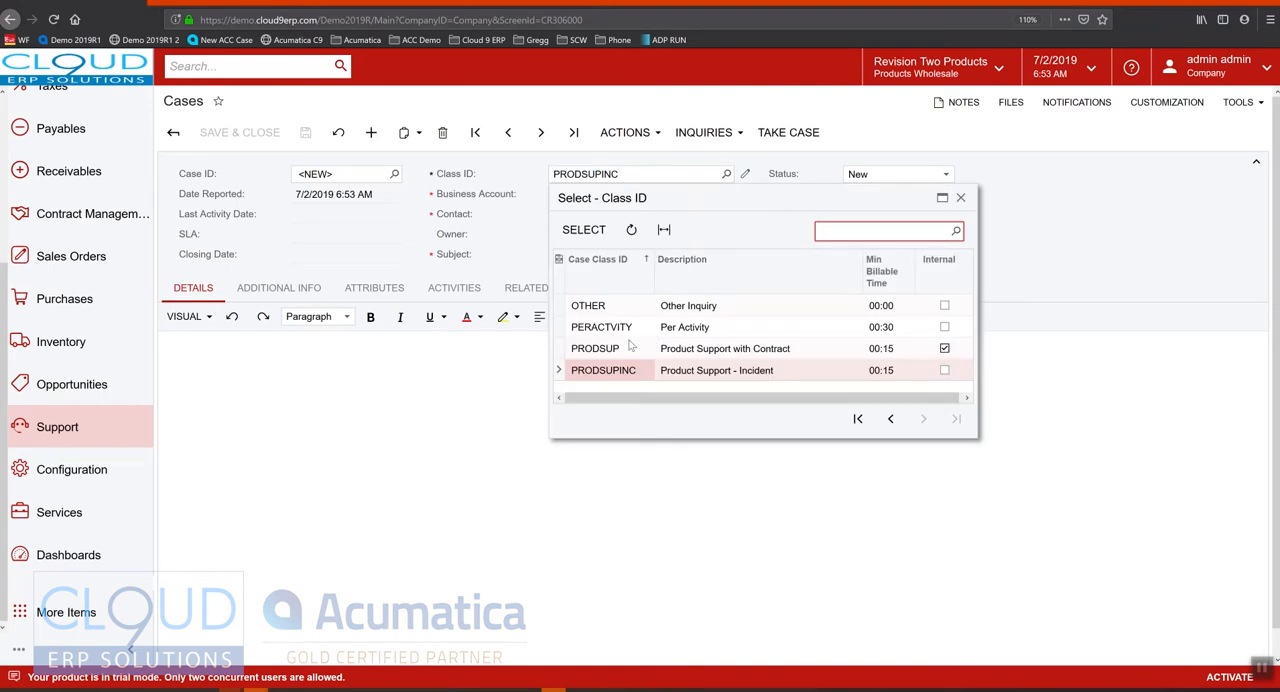
click(600, 328)
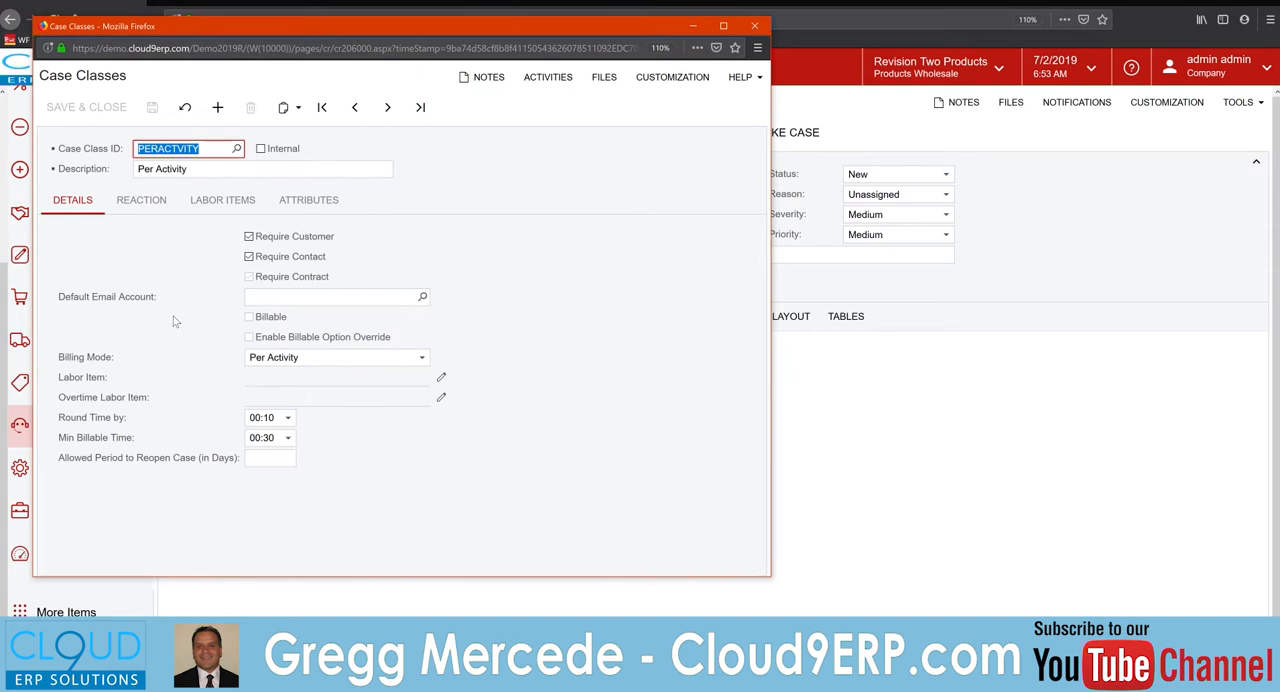
mouse_move(290, 368)
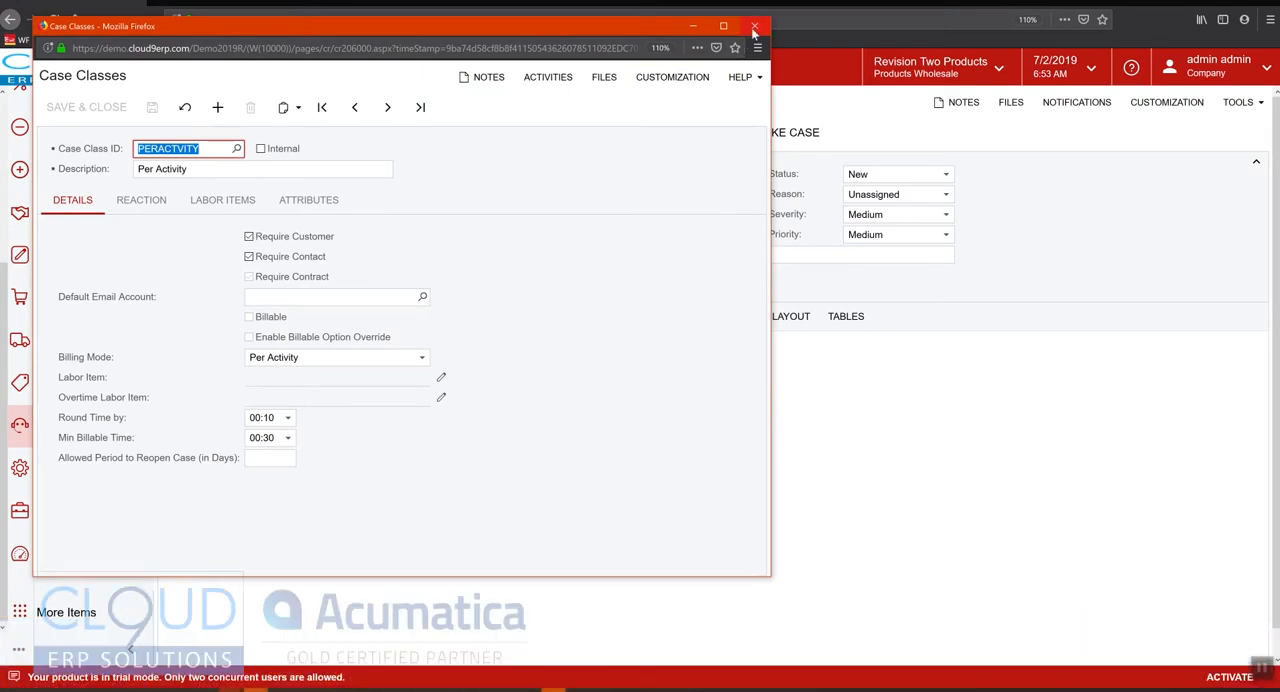
click(754, 24)
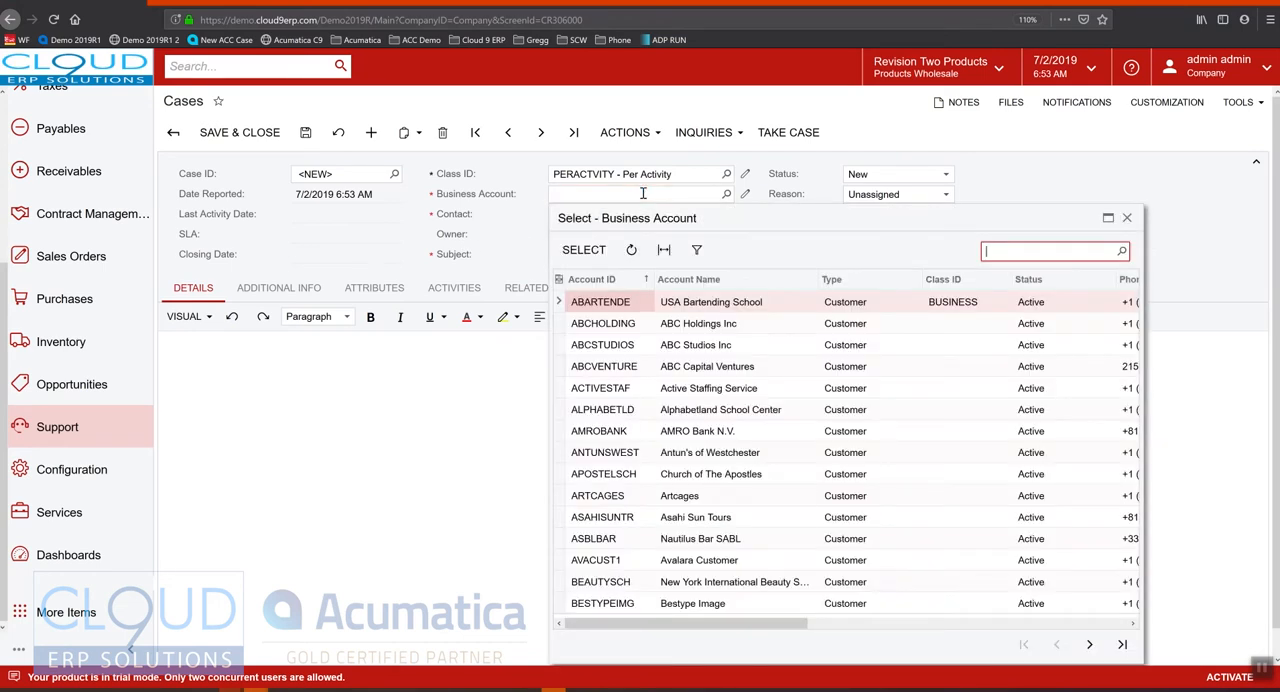
Save case 000129 for business account ALPHABETLD, subject 'Per activity', under contract 10005
text(alp)
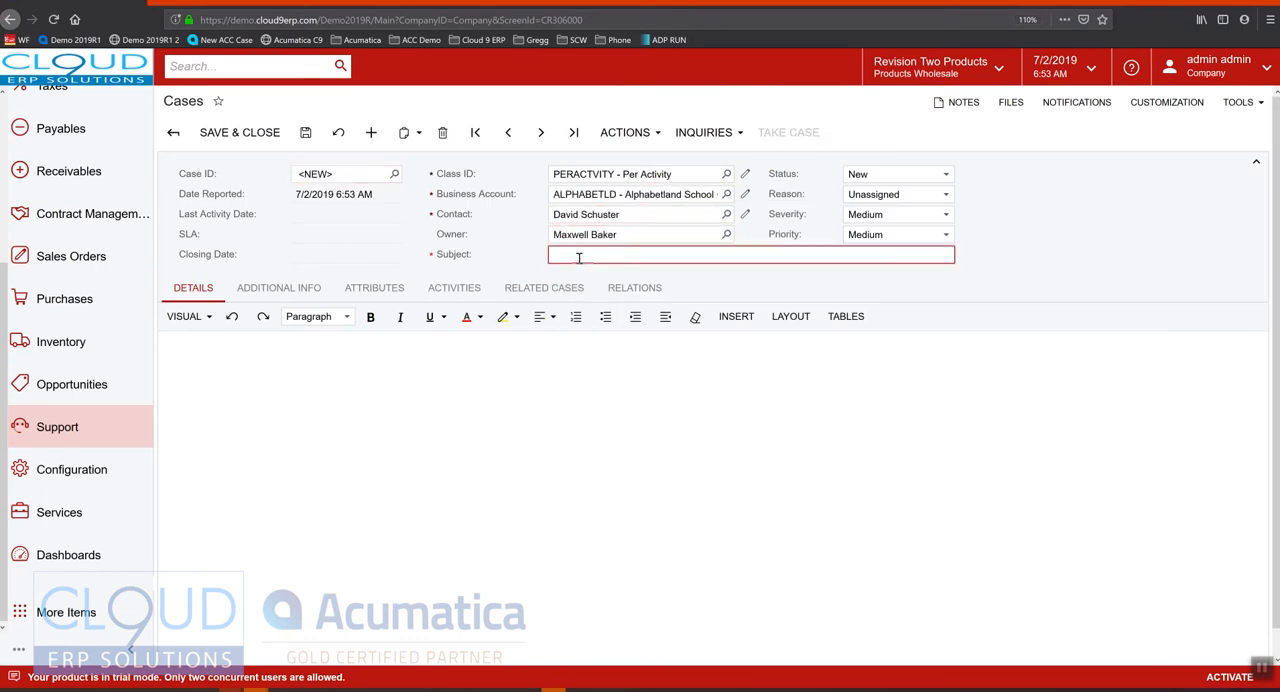
text(Per activ)
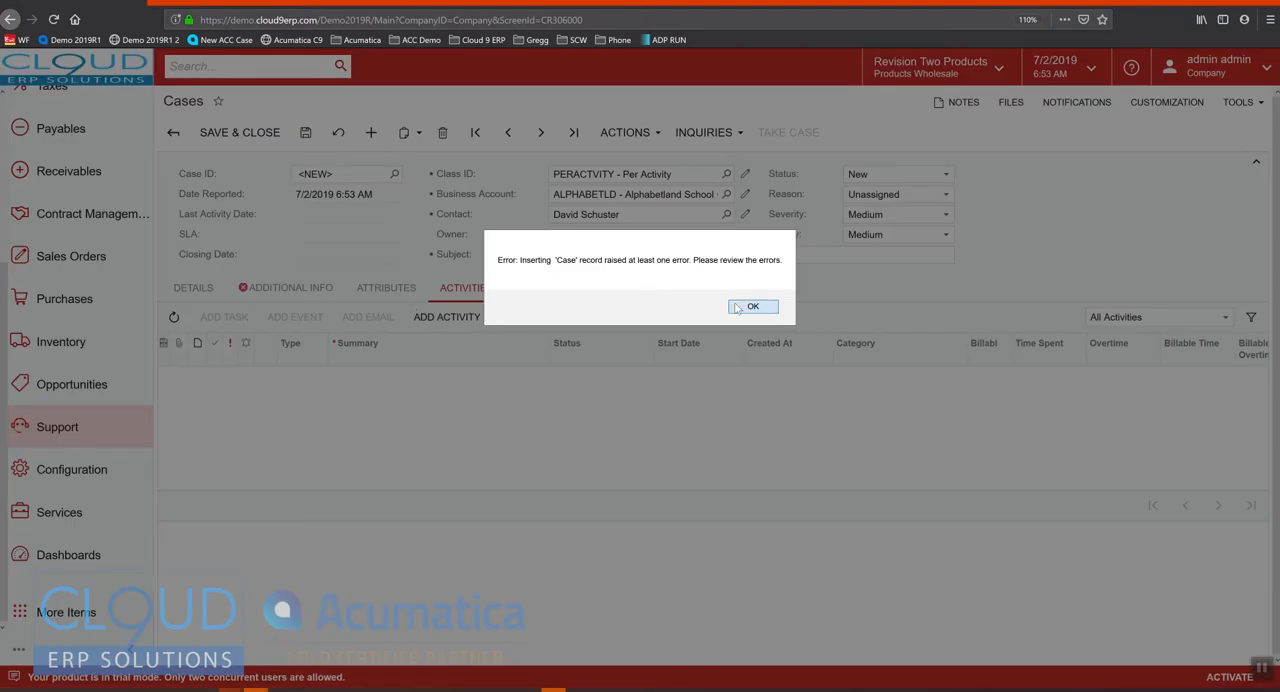
click(752, 306)
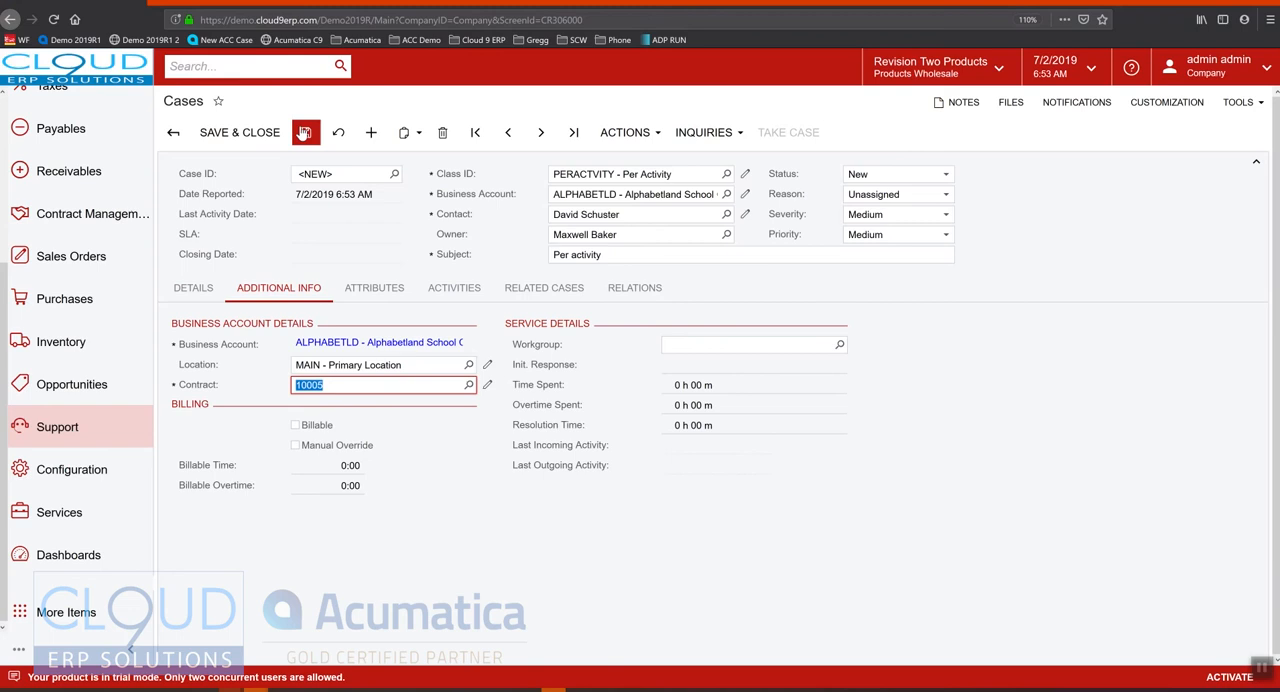
click(304, 132)
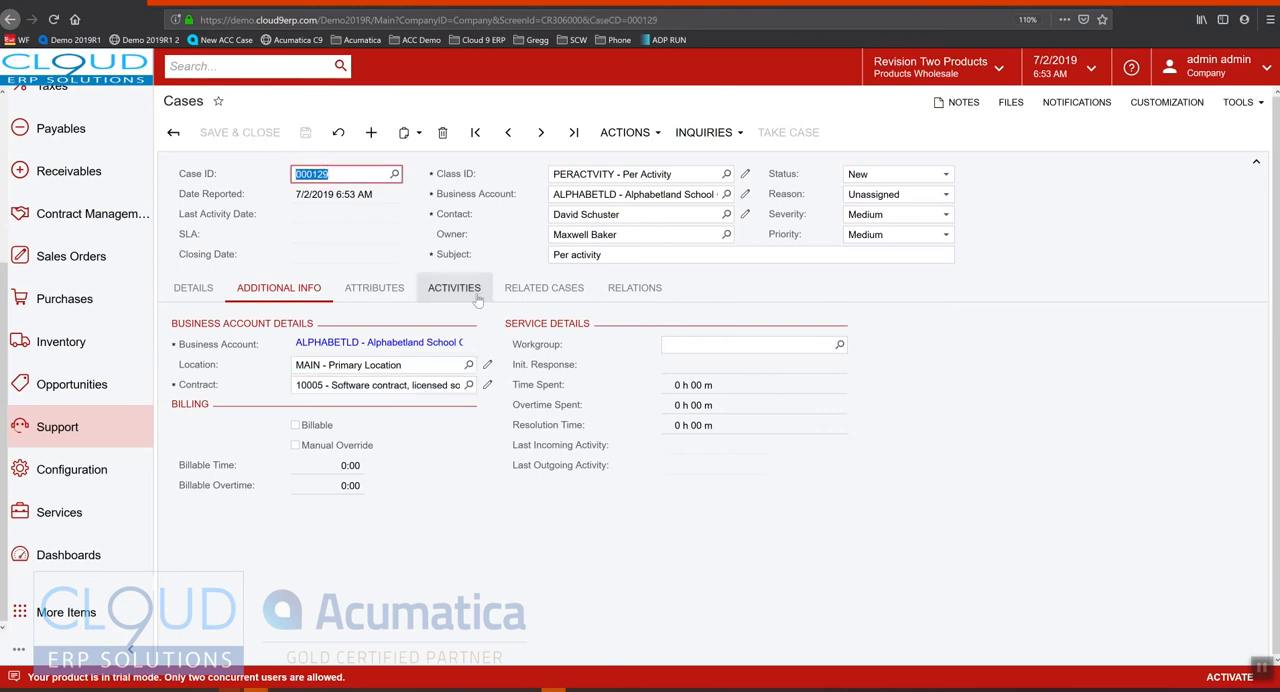
click(452, 288)
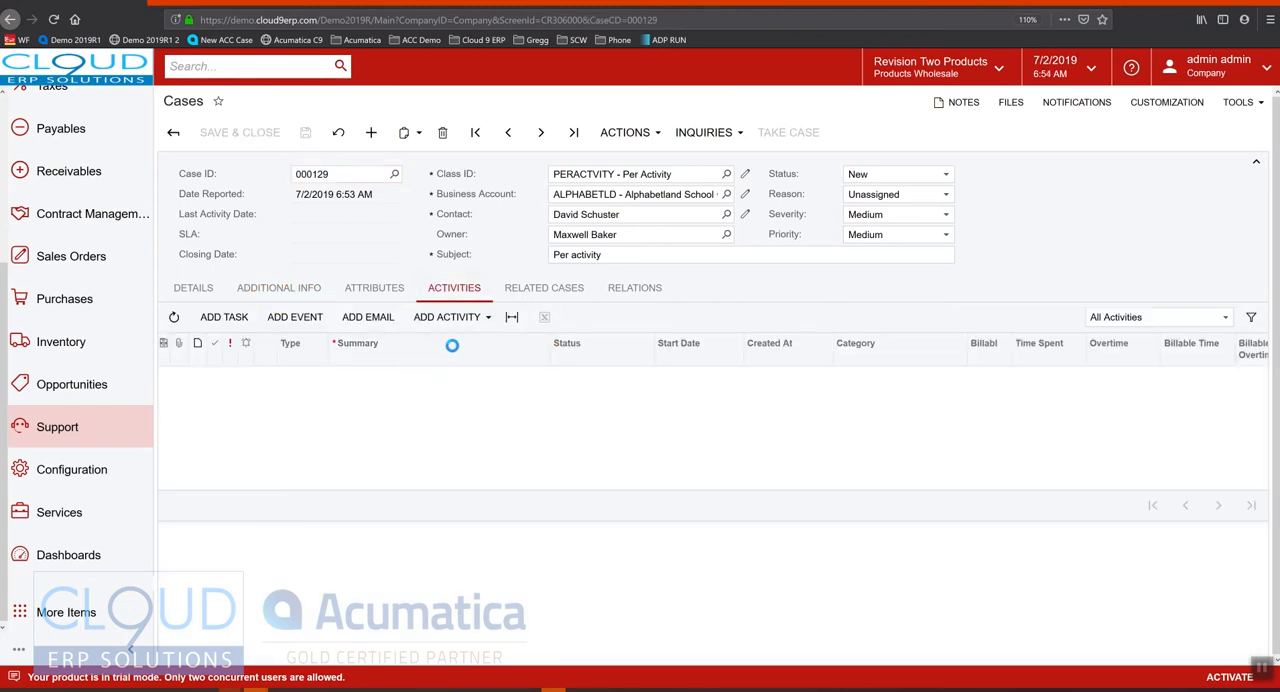
Complete a billable note 'Follow up rd with manager' with 02:30 time spent on case 000129
click(444, 316)
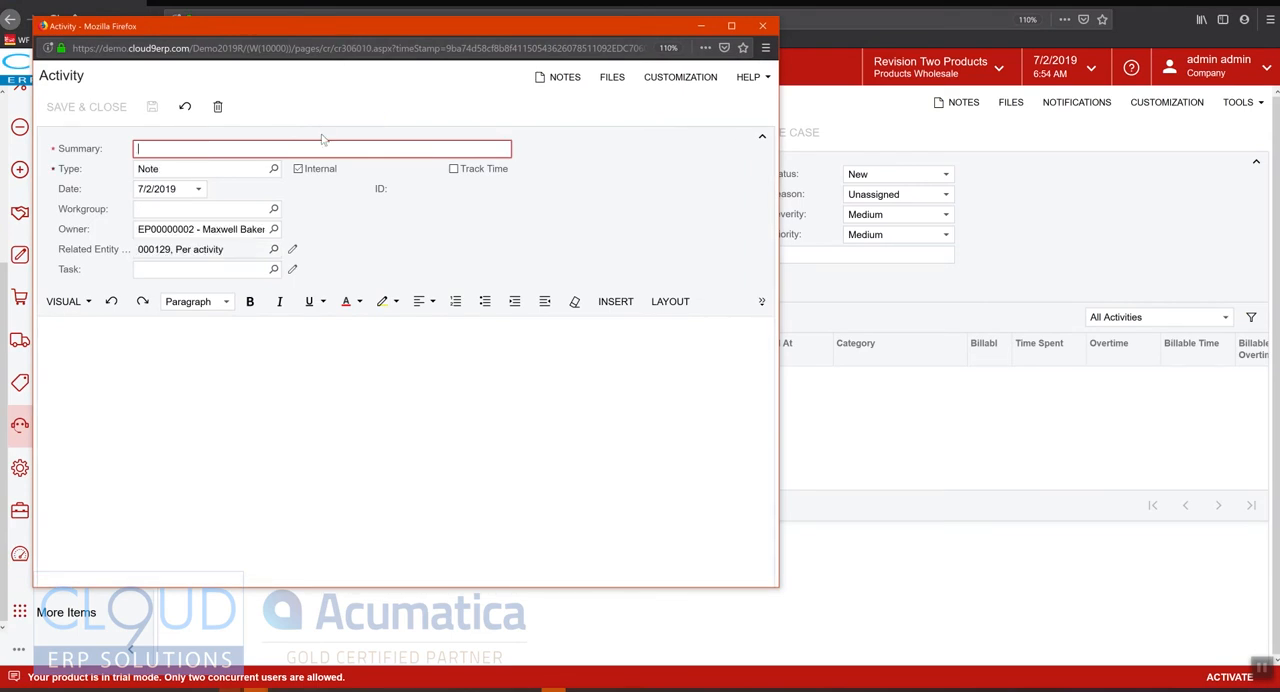
text(Follow up rd with mana)
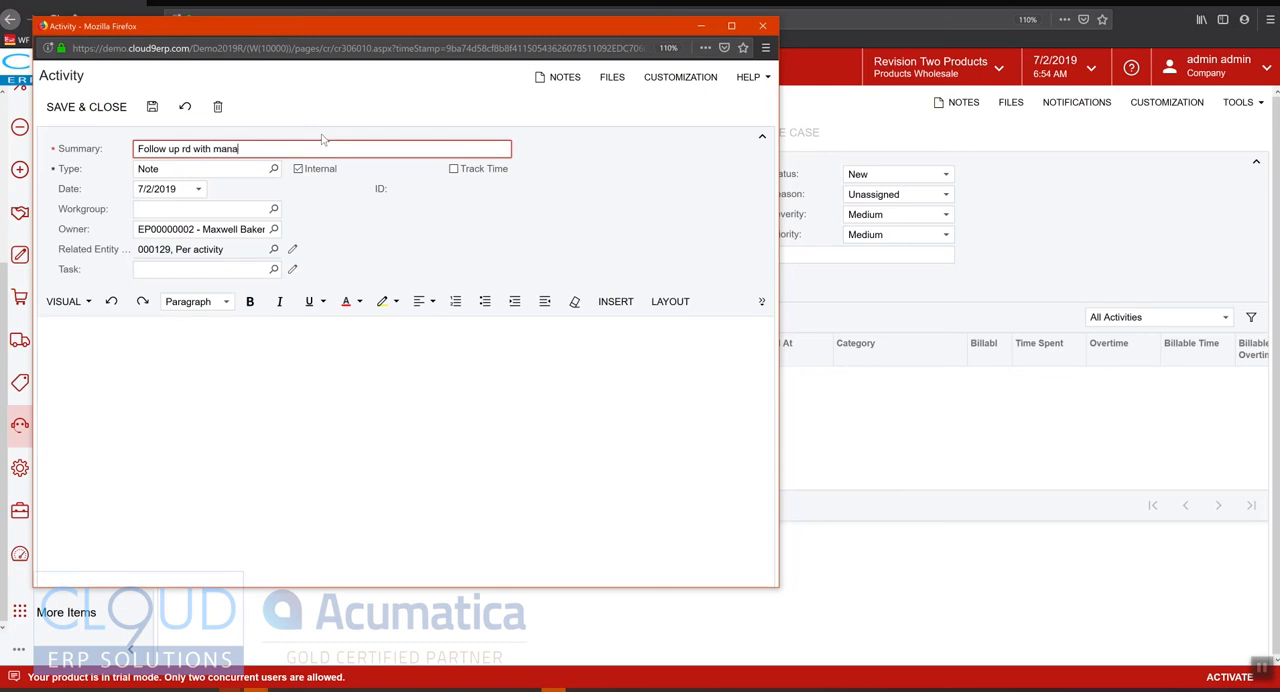
text(ger)
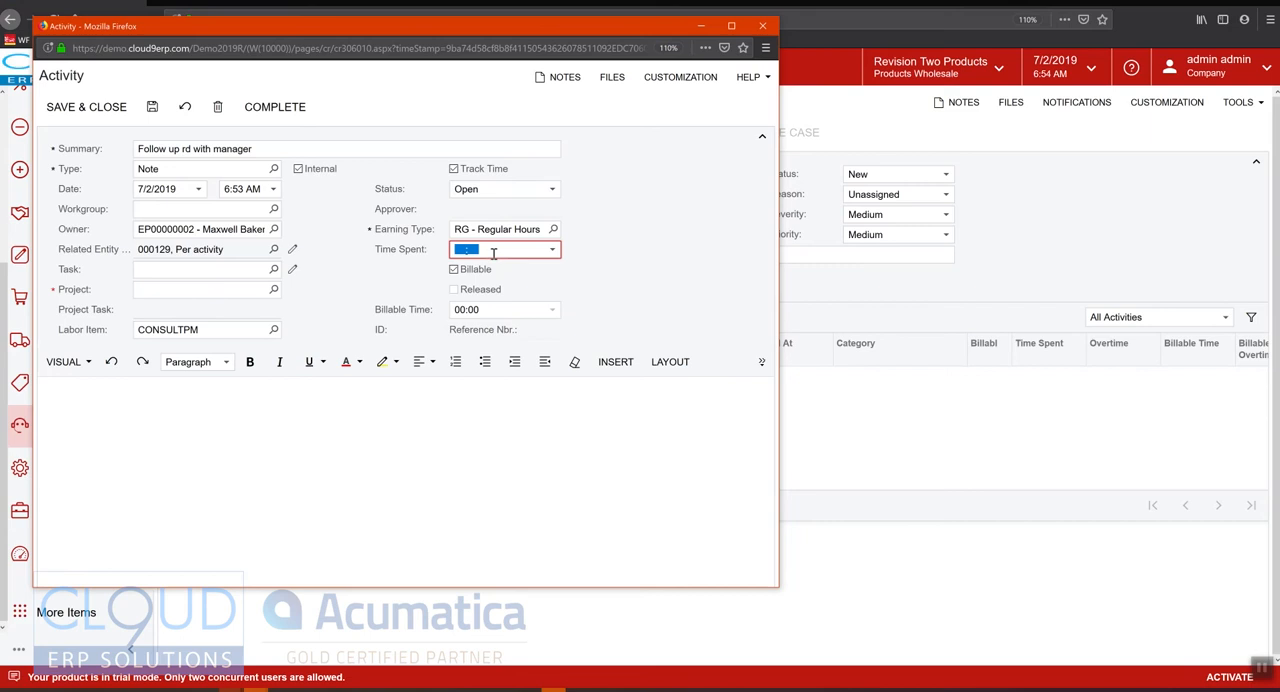
text(02:30)
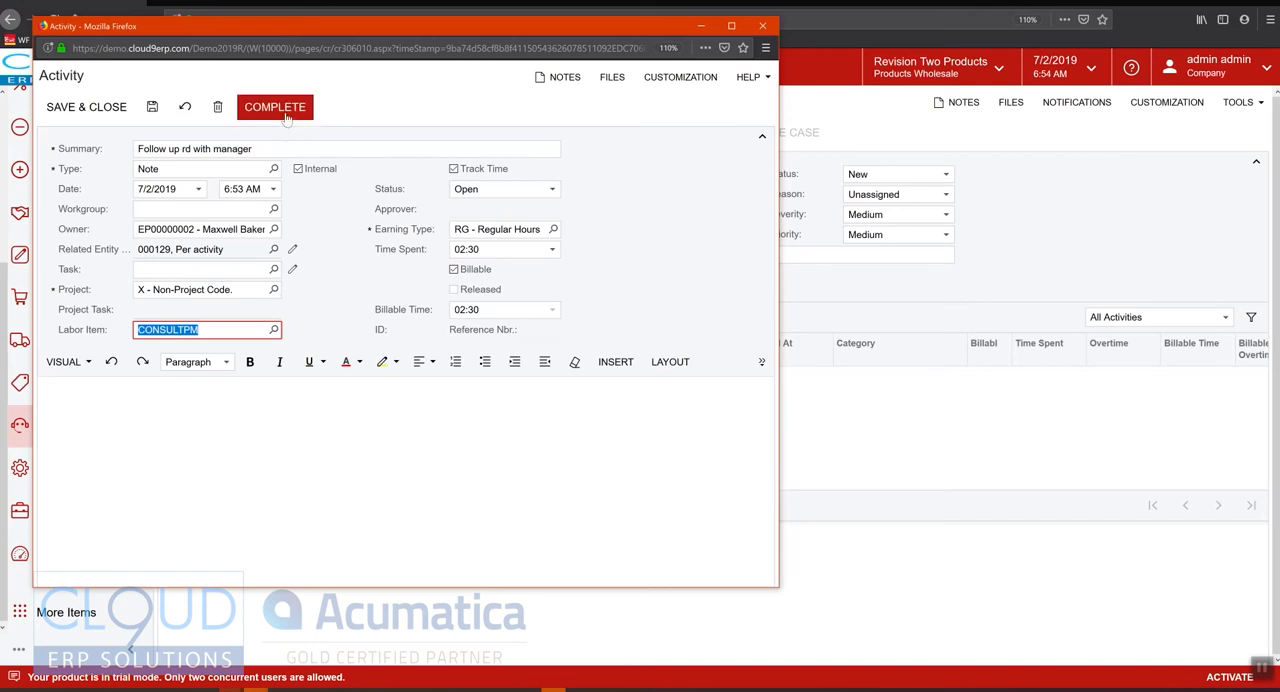
click(276, 108)
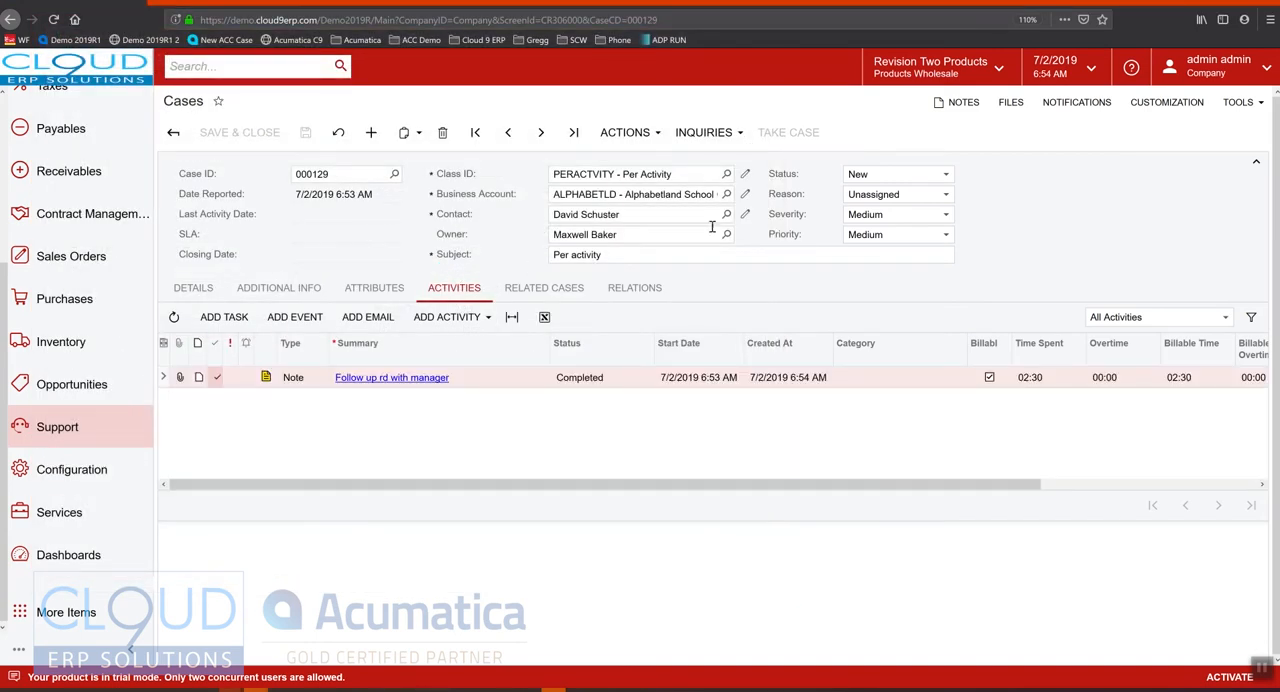
click(944, 172)
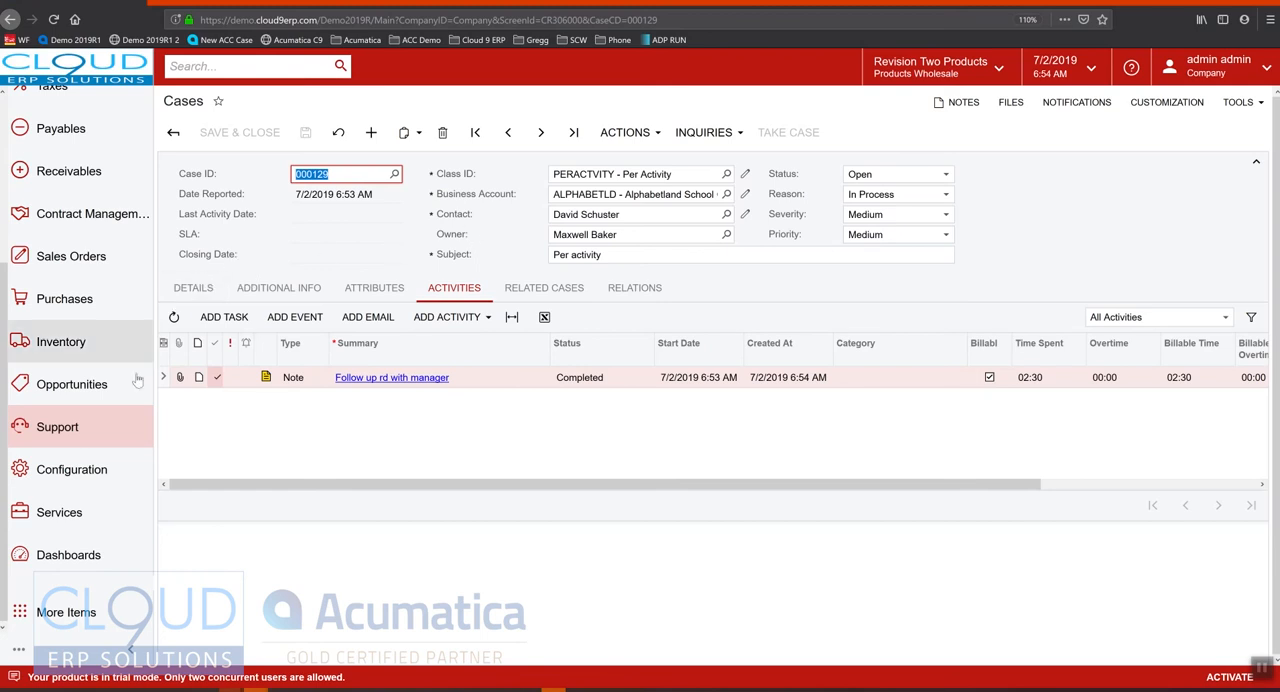
Review contract 10005's unbilled usage from the case, which shows no entries yet
click(278, 288)
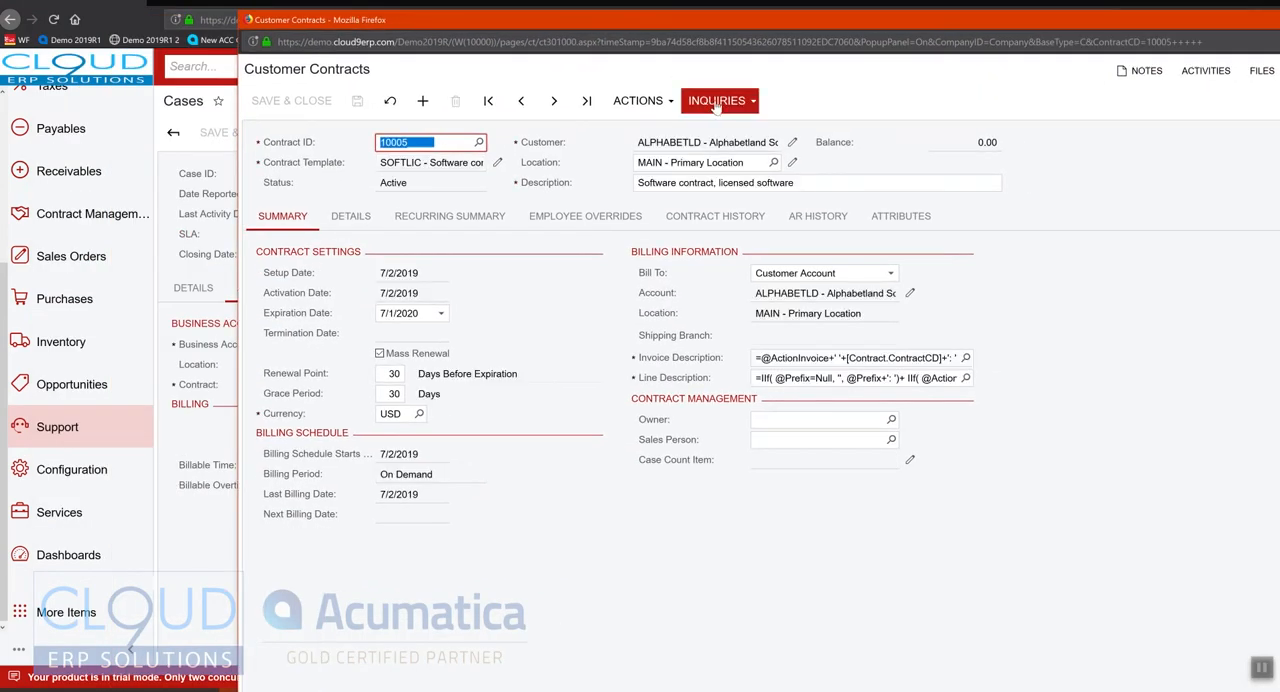
click(716, 100)
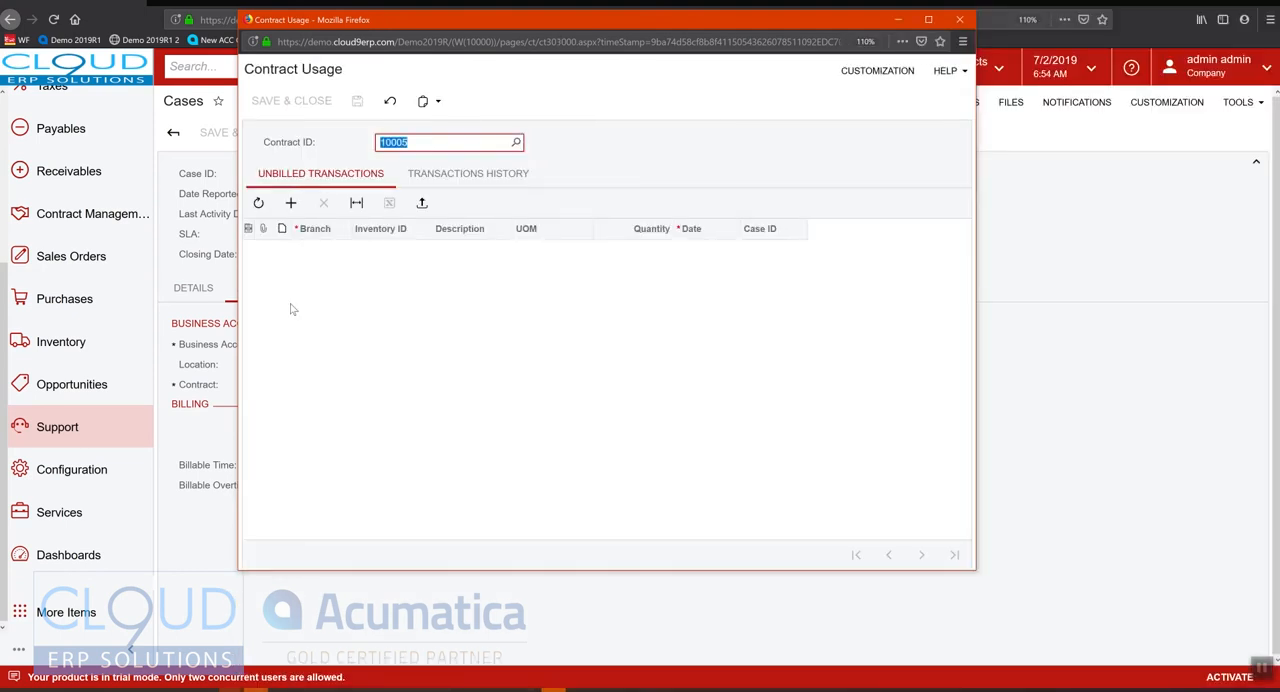
mouse_move(364, 304)
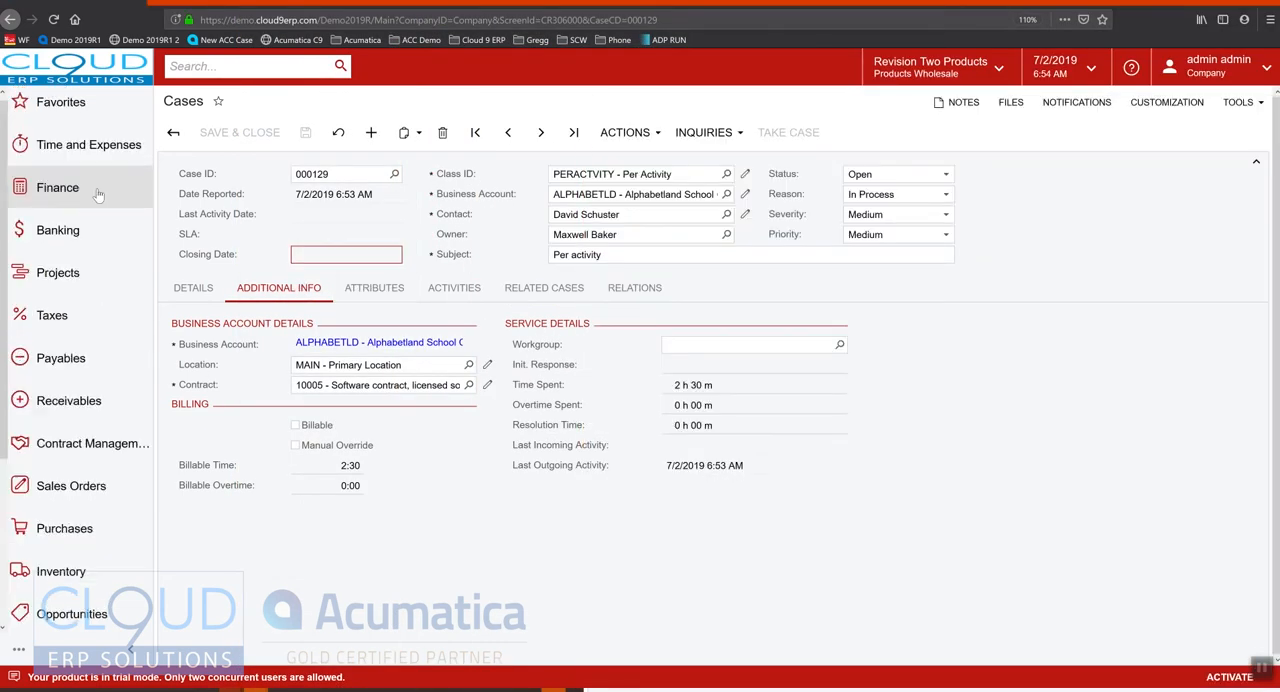
click(88, 144)
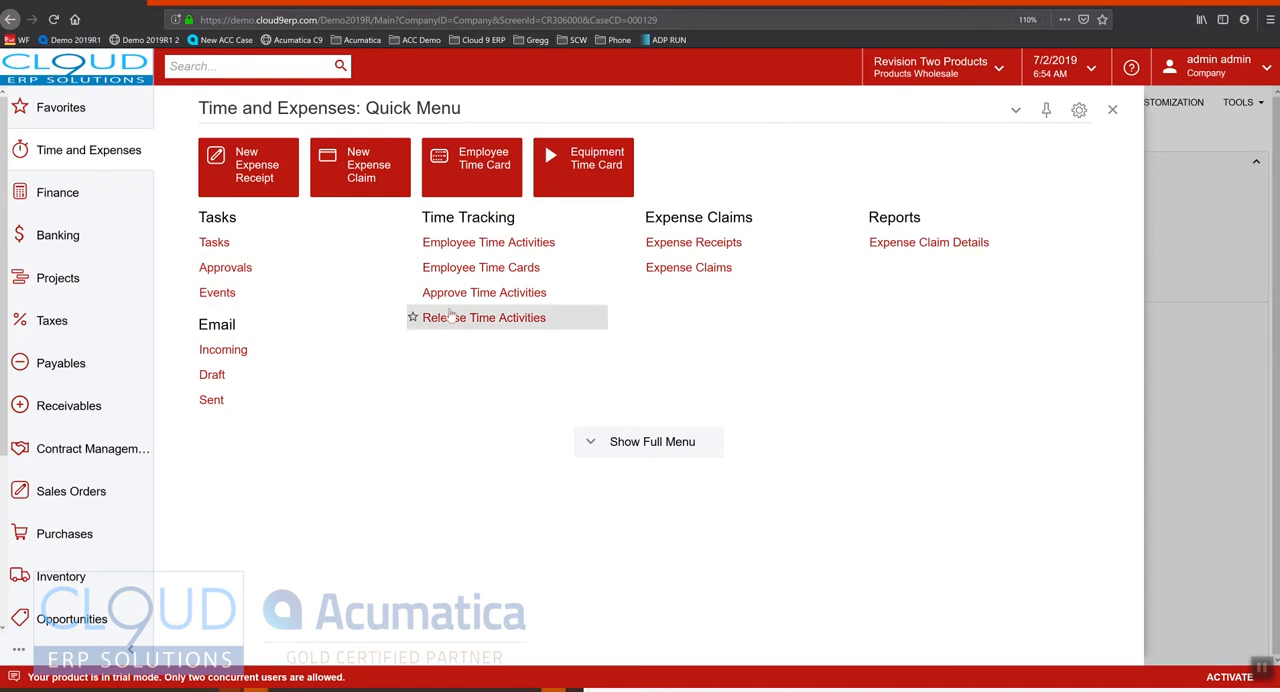
click(488, 316)
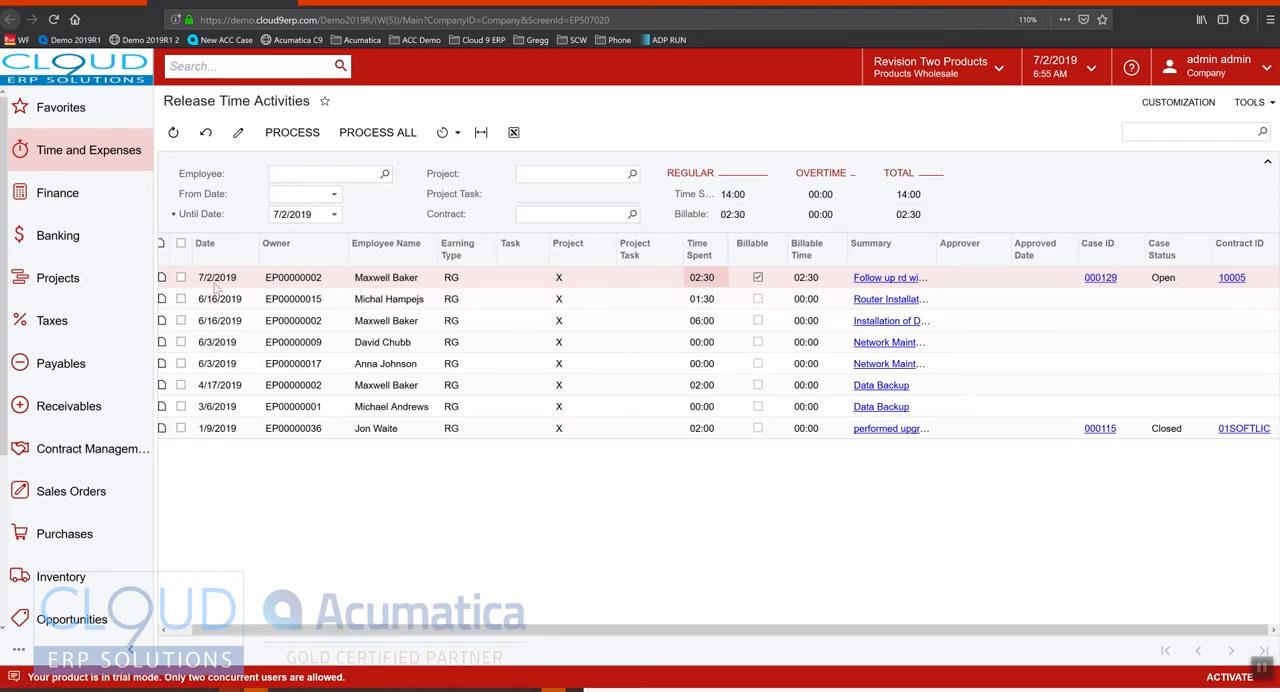
click(180, 276)
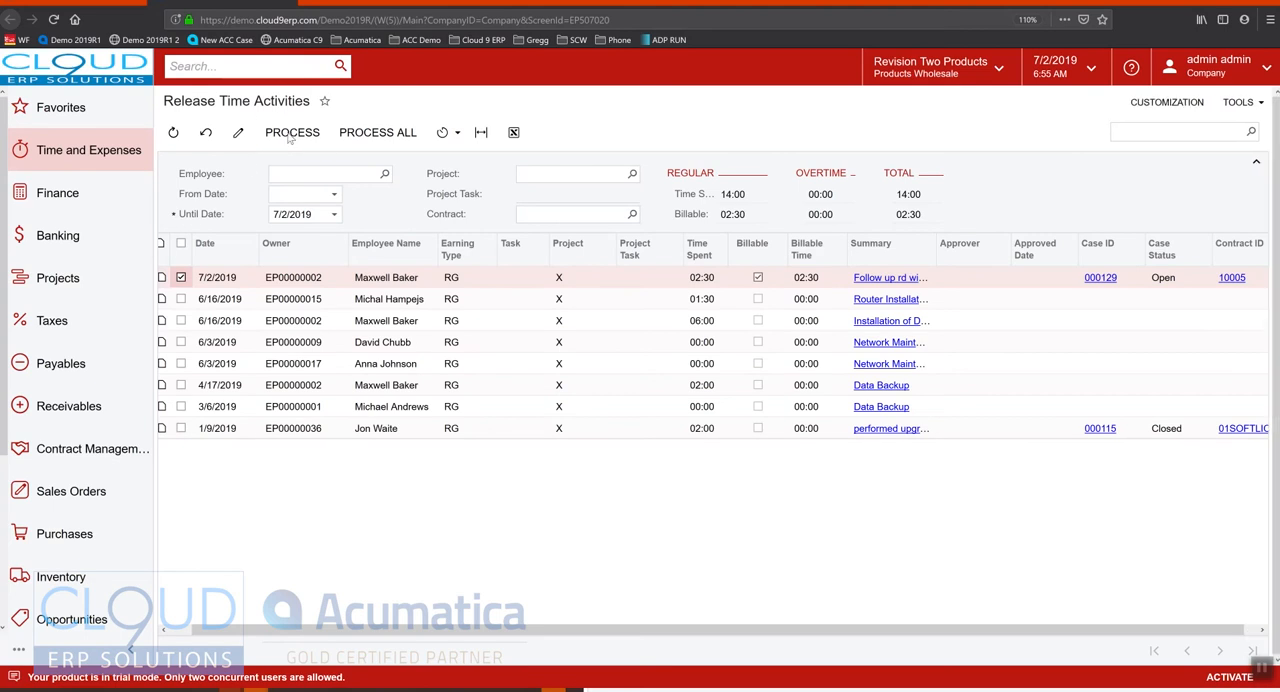
click(292, 132)
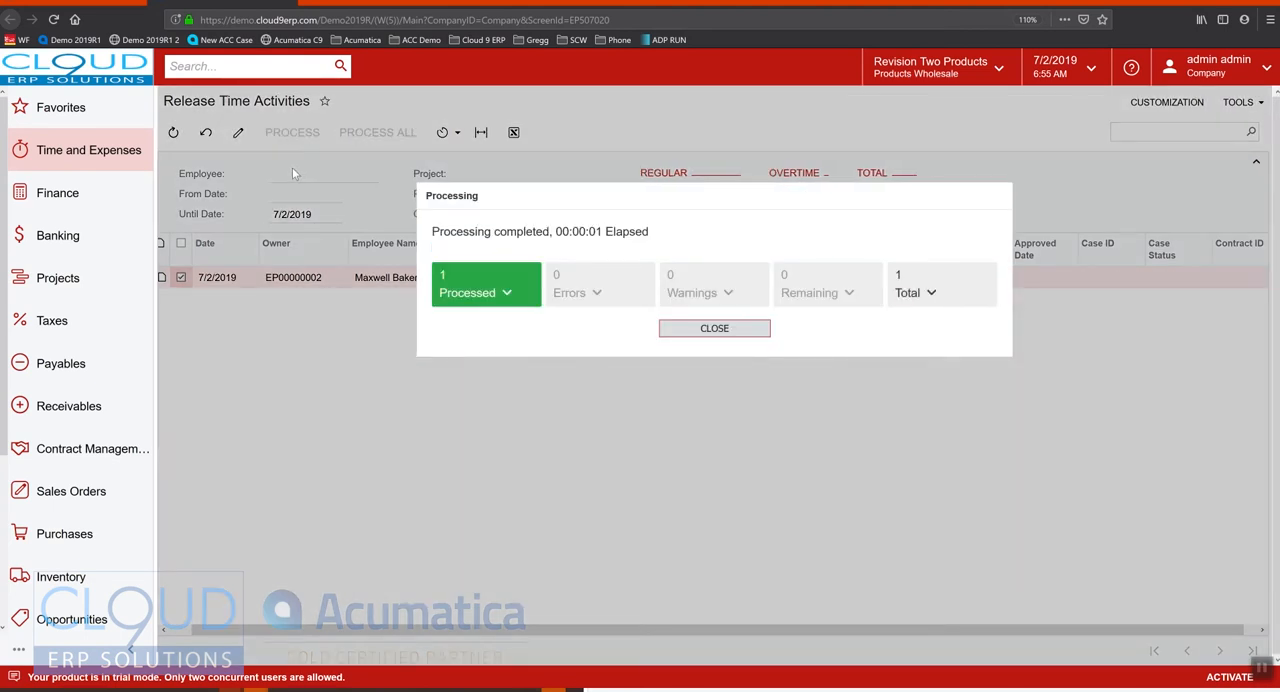
click(714, 328)
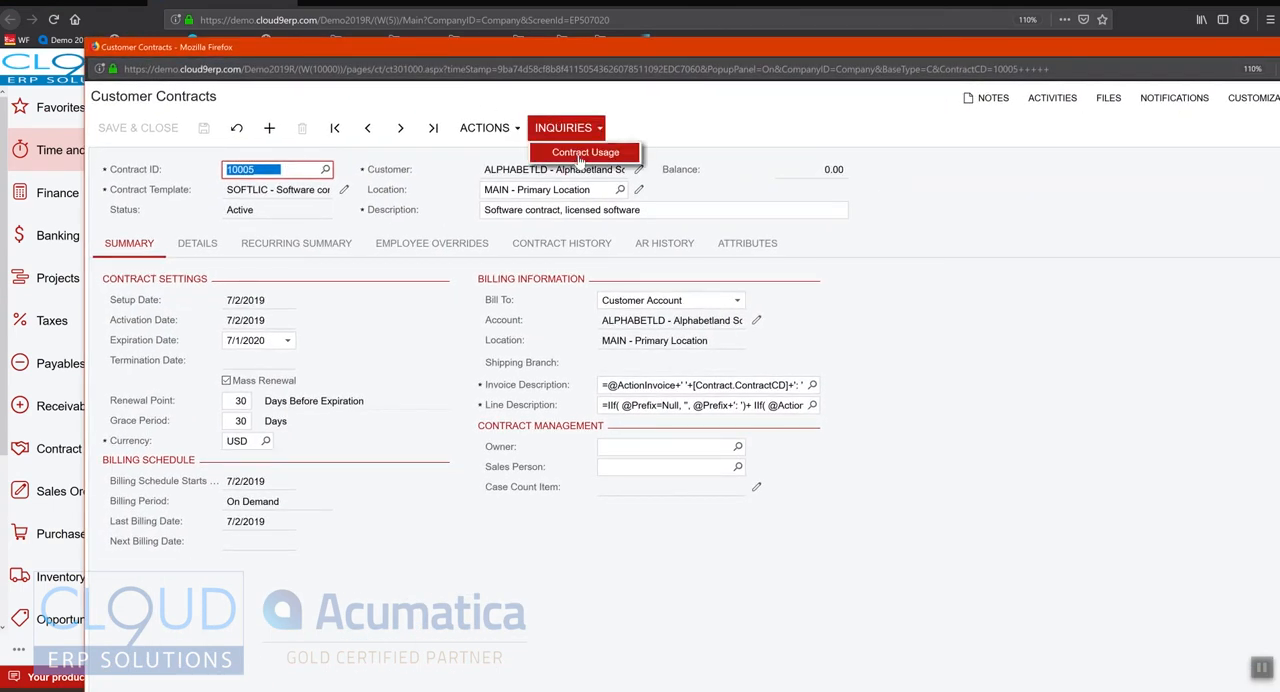
Verify the unbilled 2.50-hour CONSULTPM transaction on contract 10005, then review its AR History
click(588, 152)
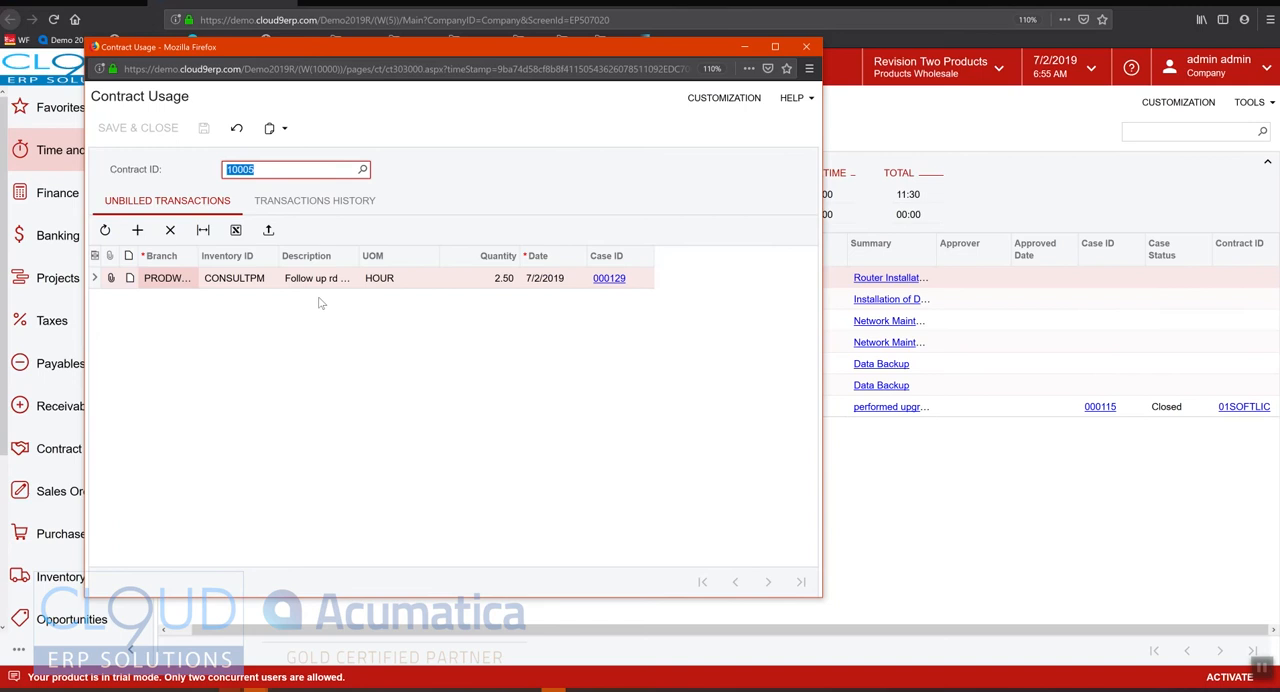
mouse_move(416, 288)
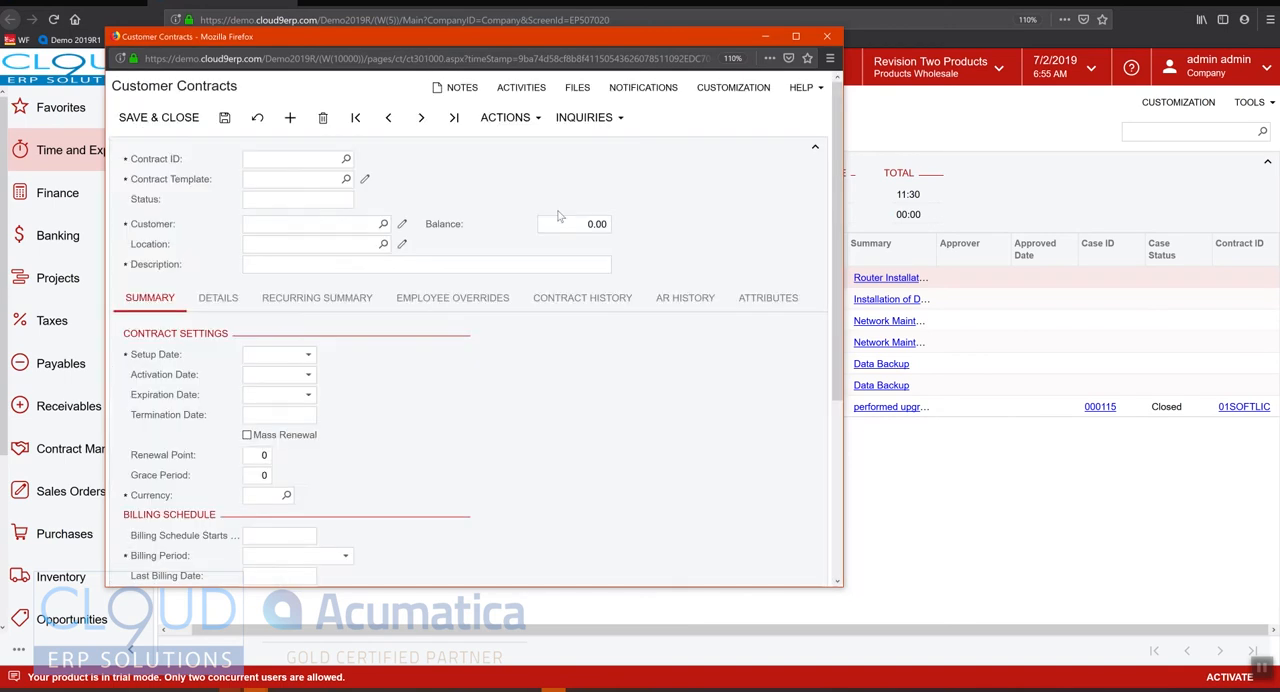
click(506, 118)
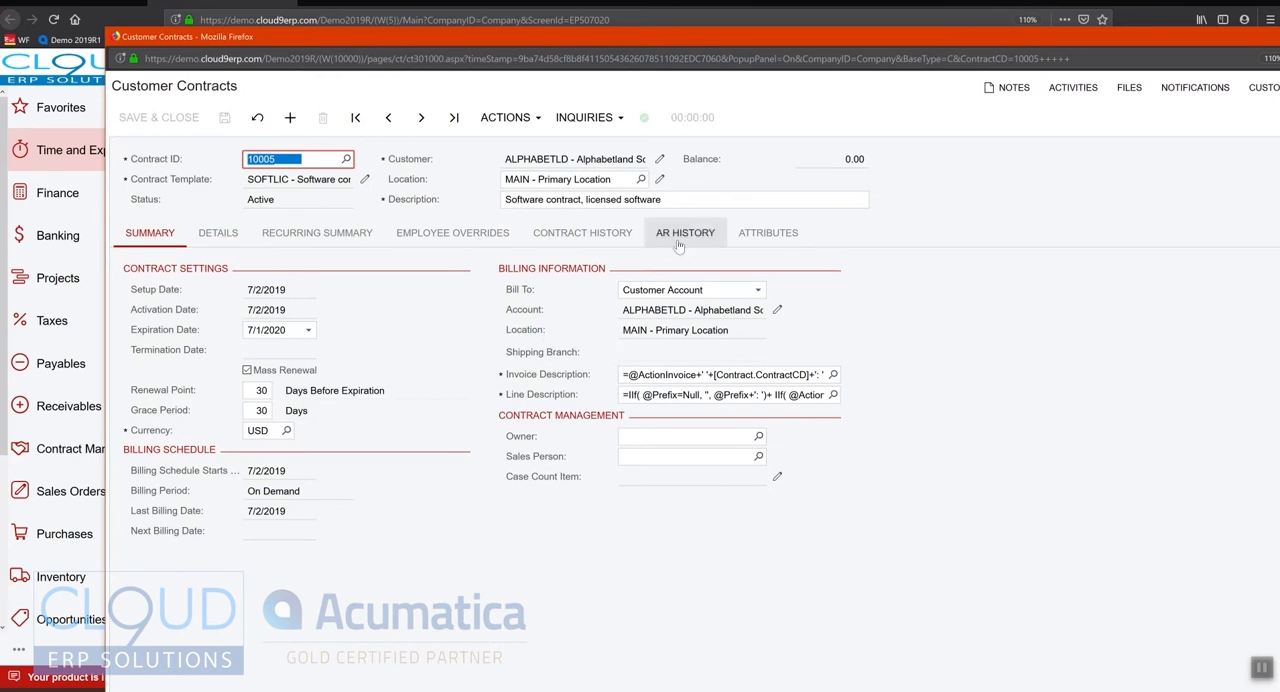
click(684, 232)
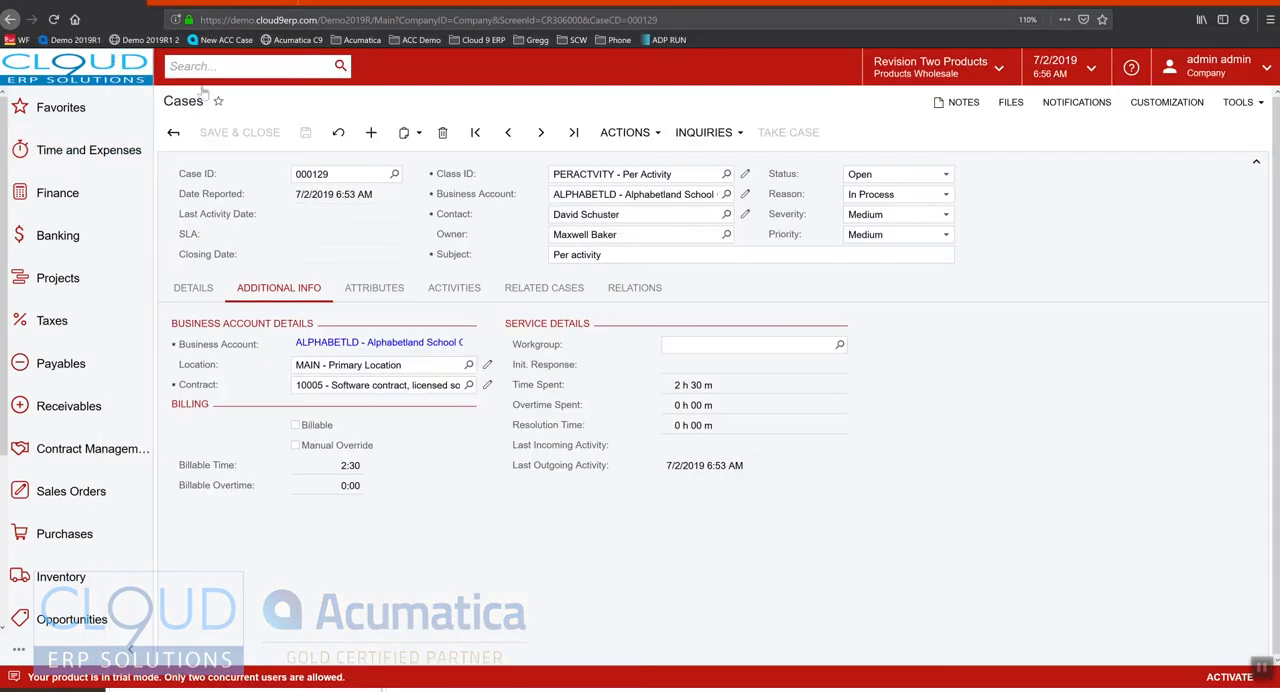
click(756, 172)
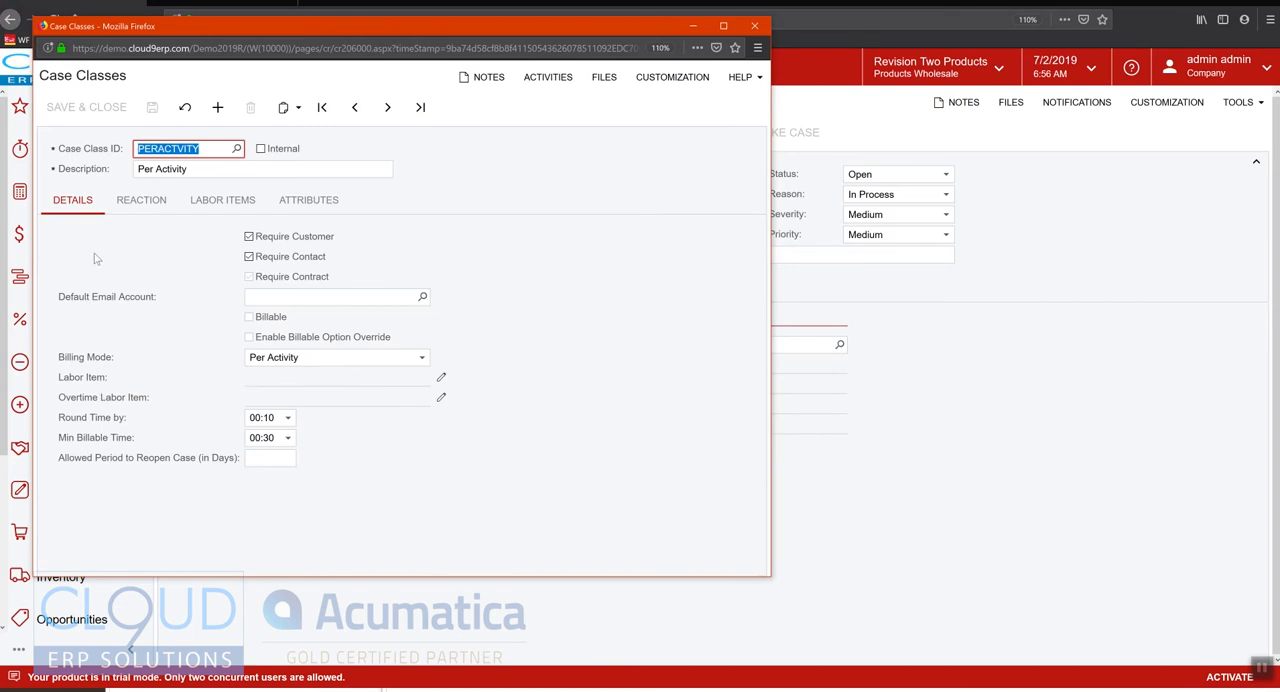
mouse_move(288, 368)
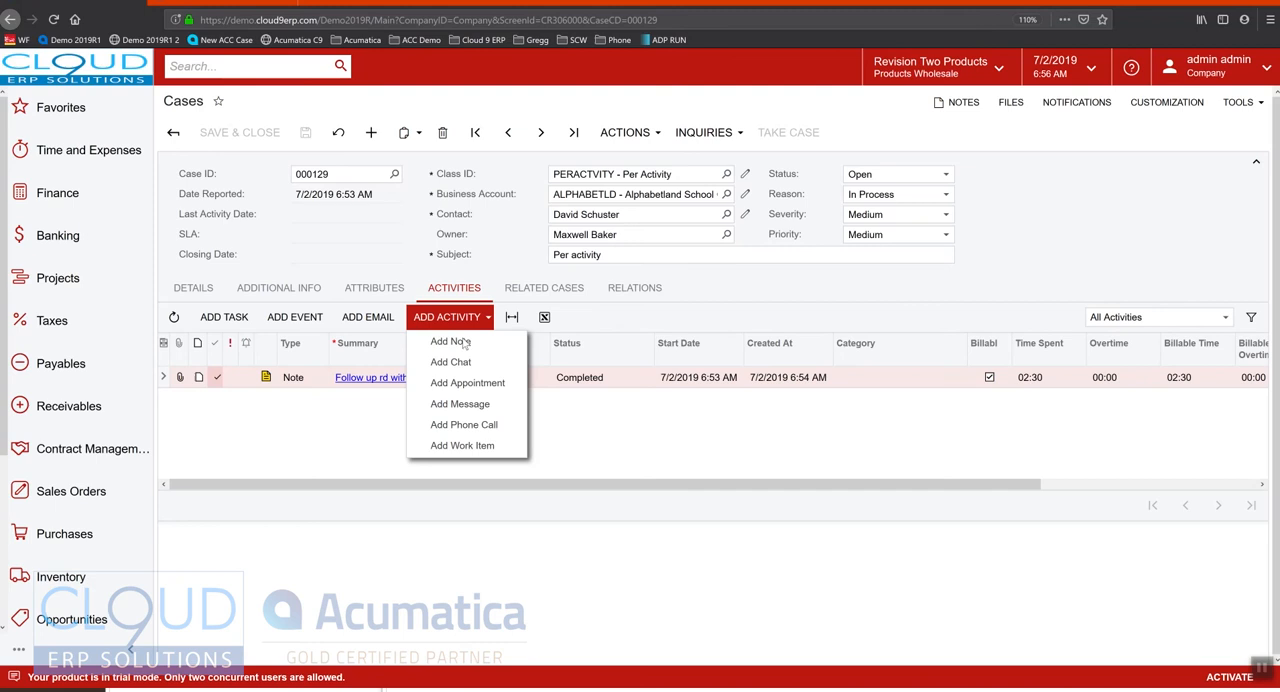
Complete a 'test note' activity with 00:30 tracked billable time on labor item CONSULTPM
click(432, 340)
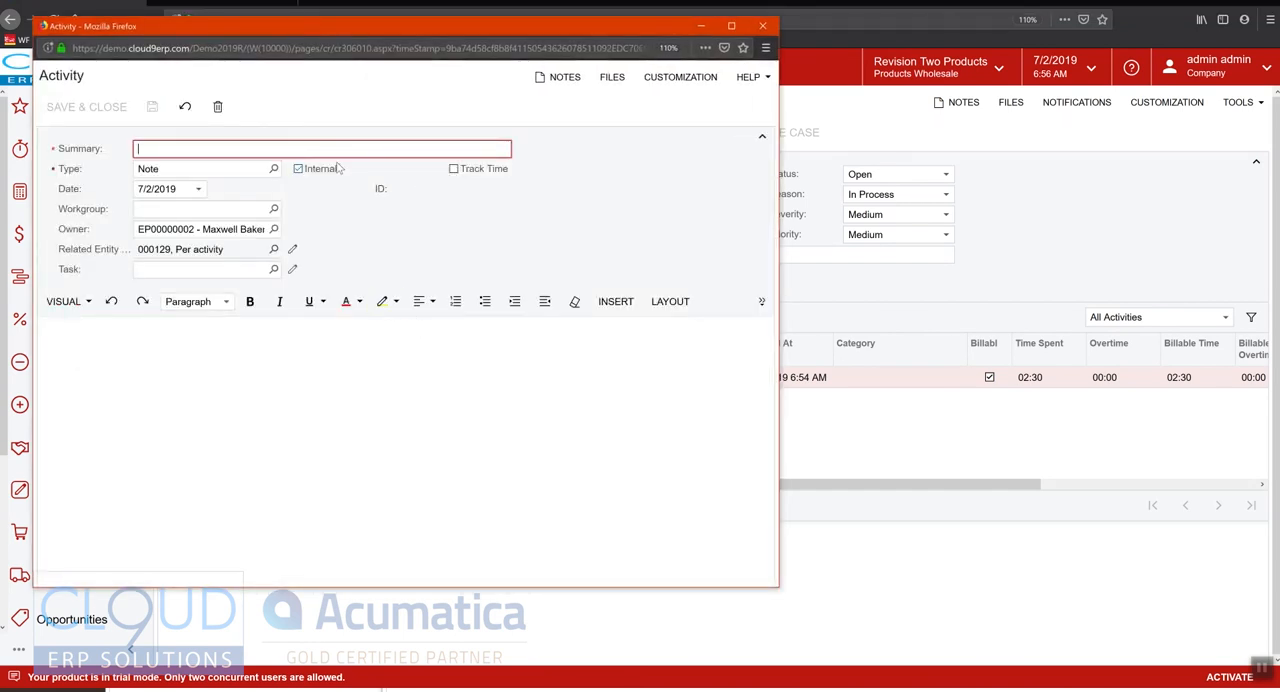
text(test note)
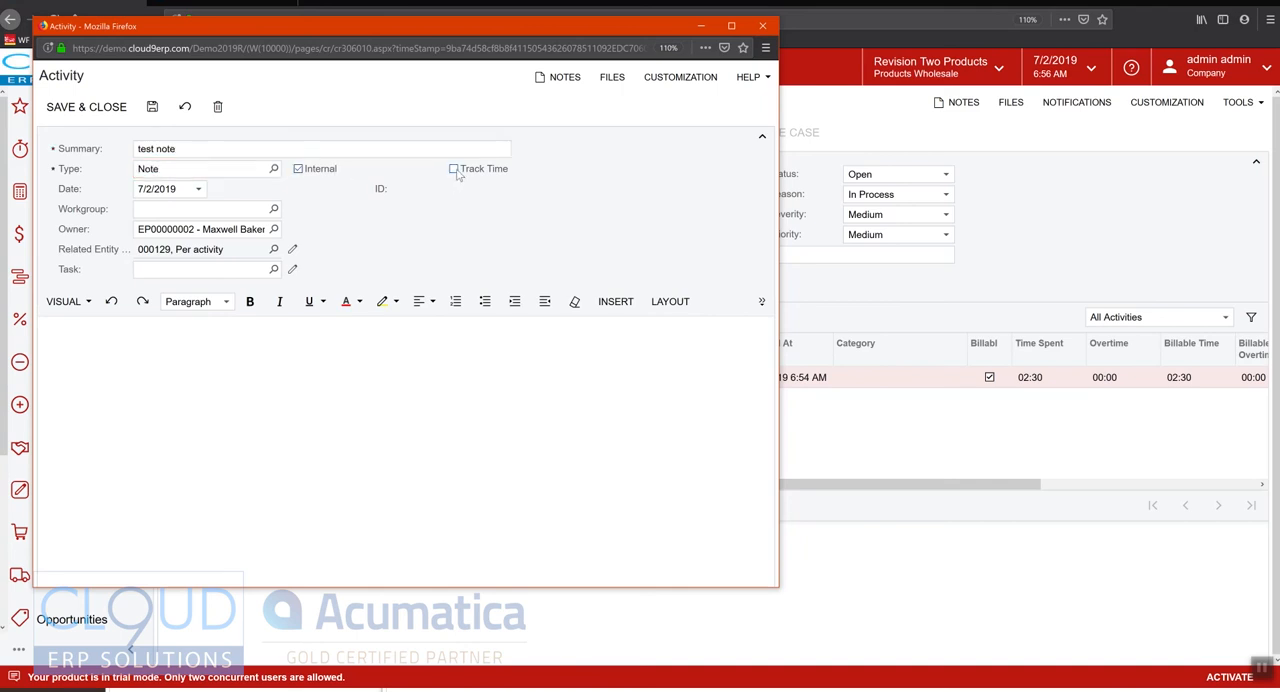
click(452, 168)
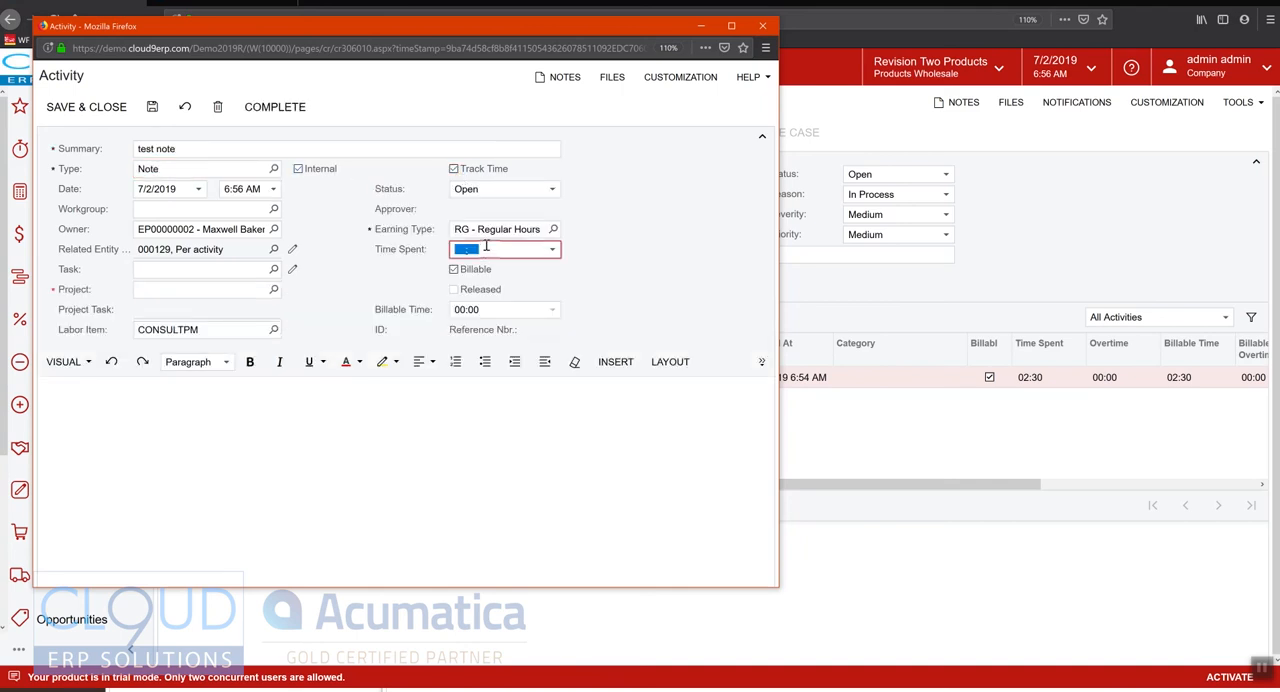
text(00:30)
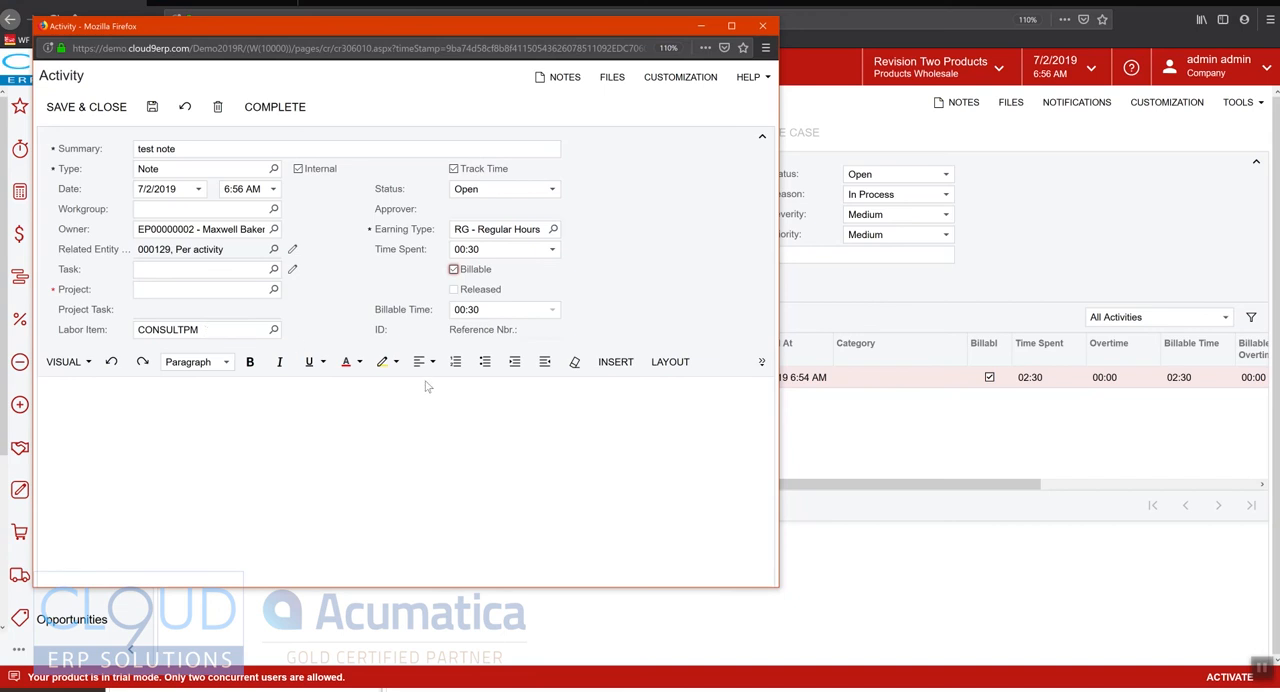
mouse_move(358, 352)
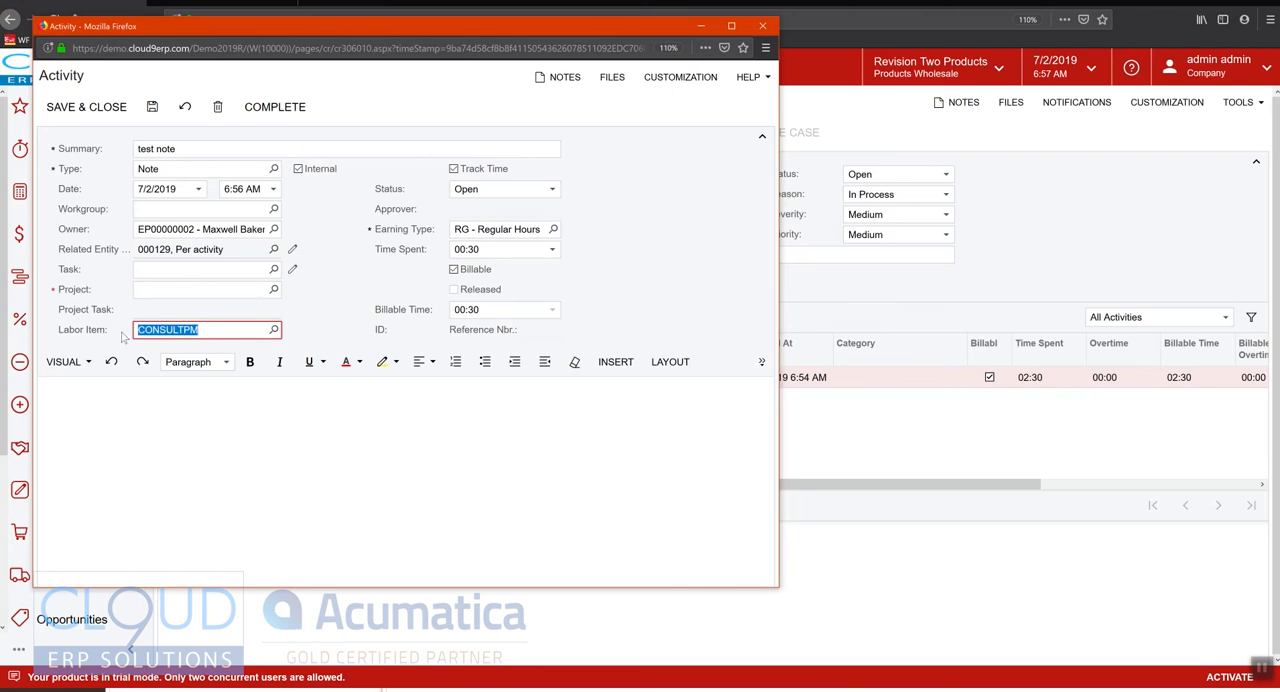
click(338, 334)
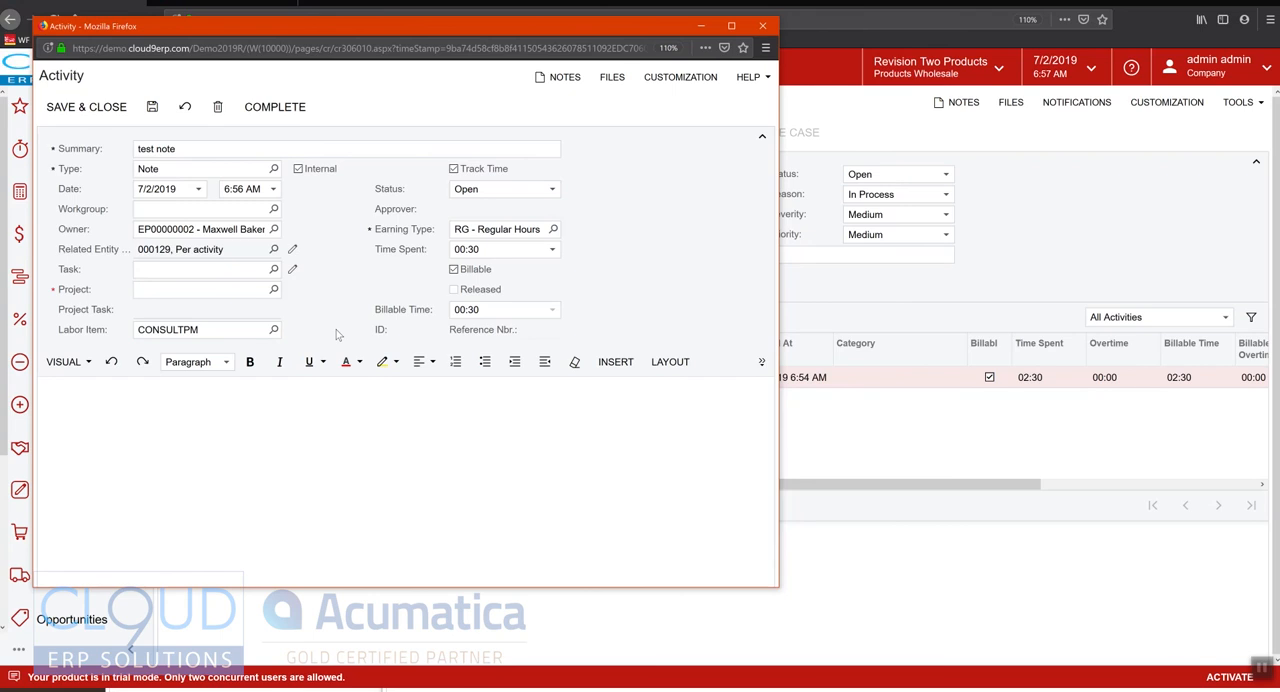
mouse_move(336, 264)
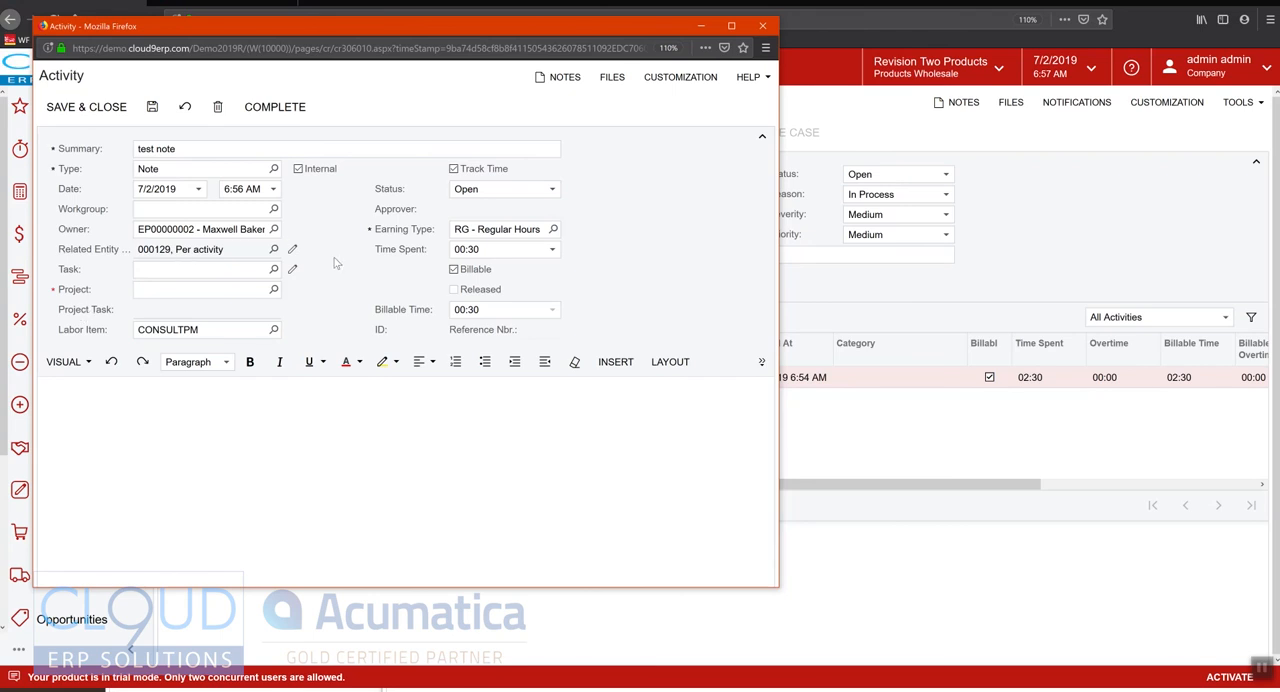
mouse_move(276, 108)
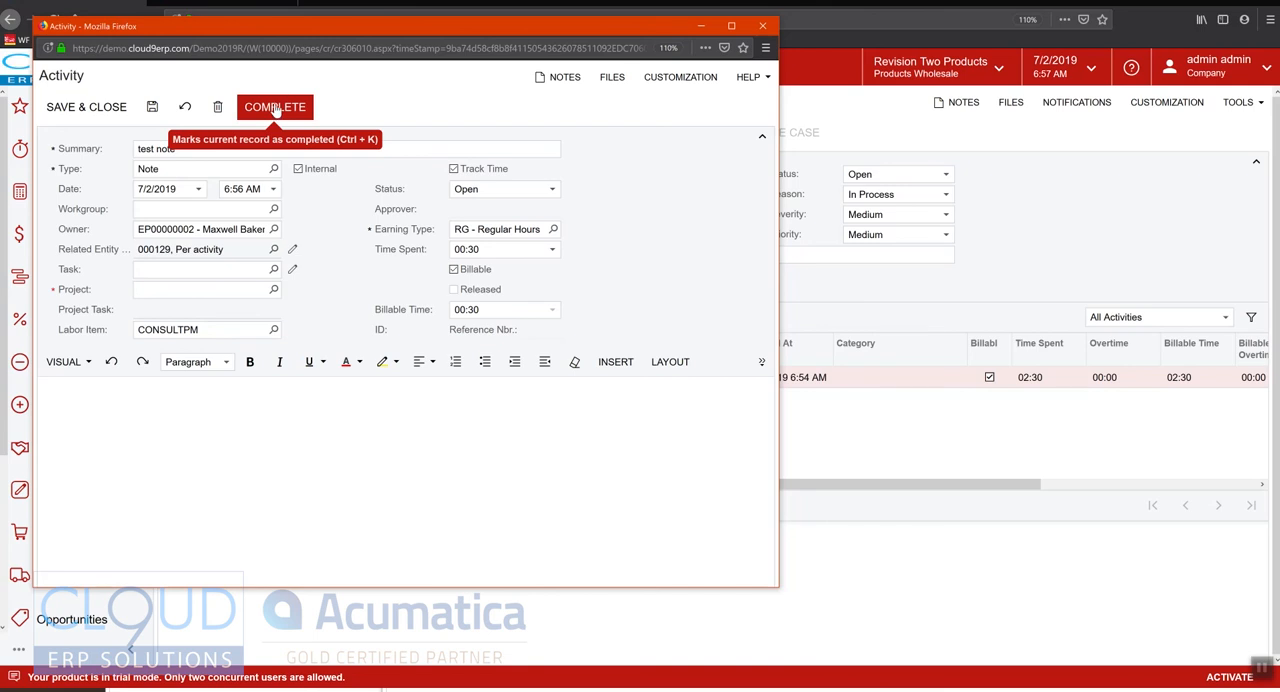
click(276, 108)
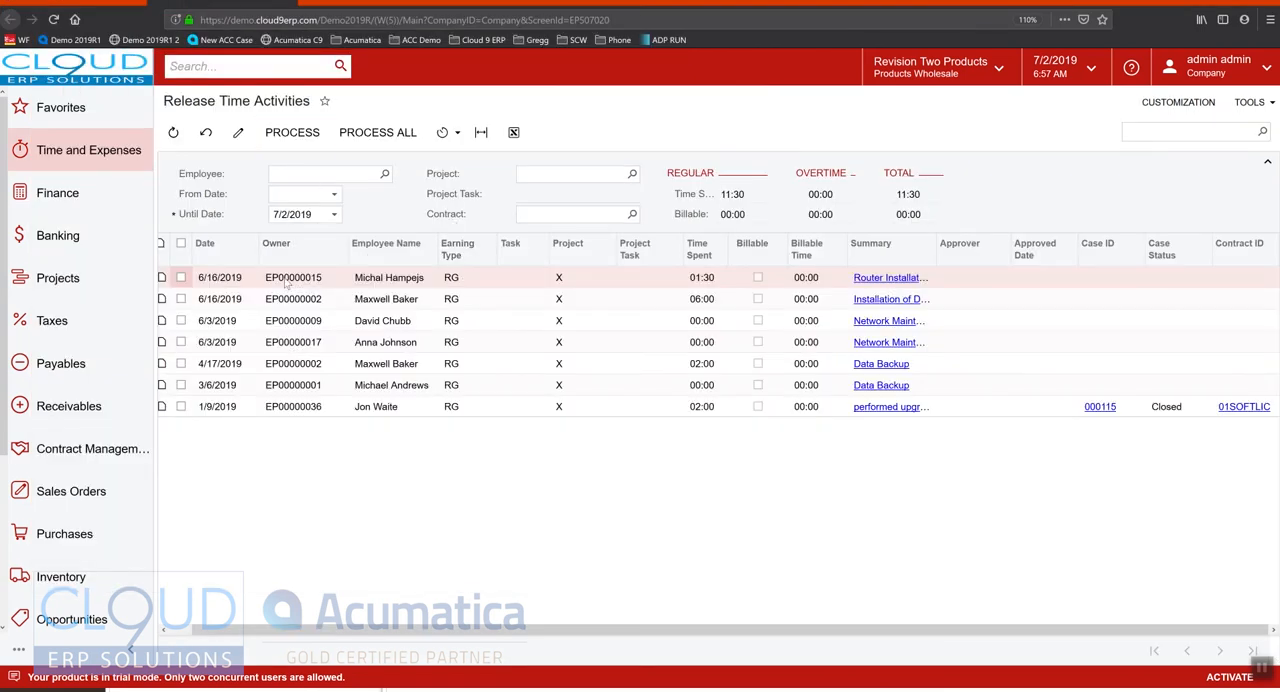
mouse_move(300, 320)
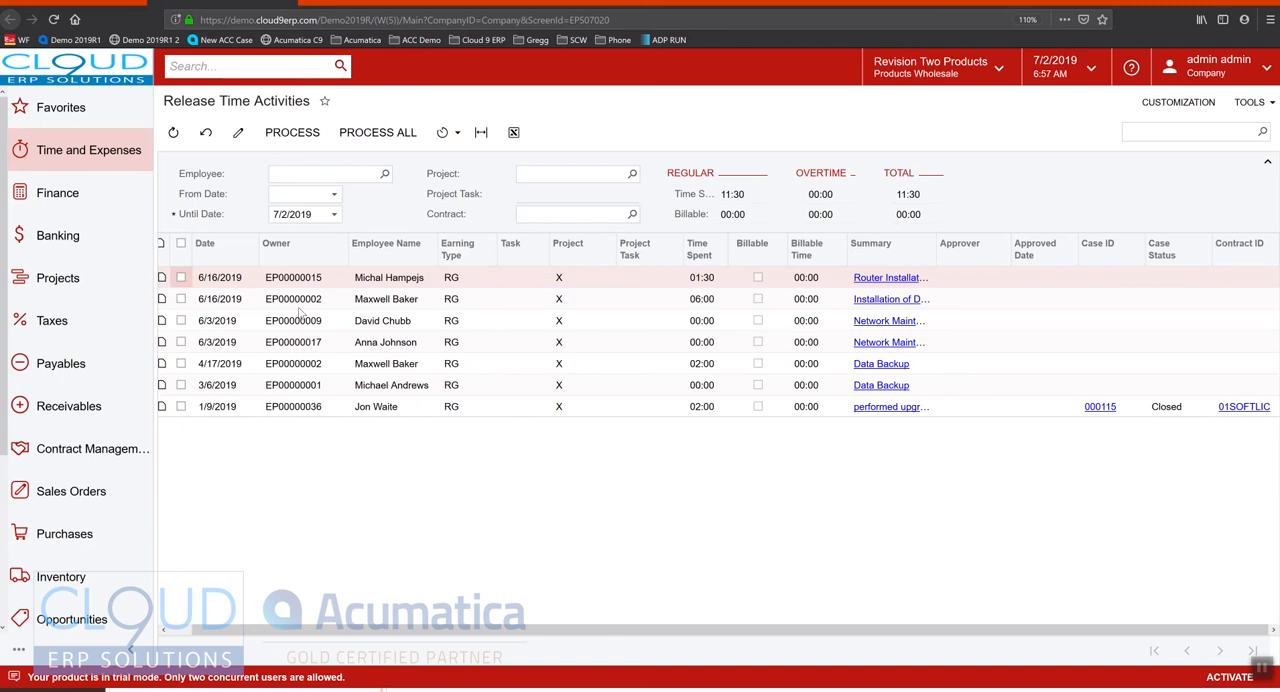